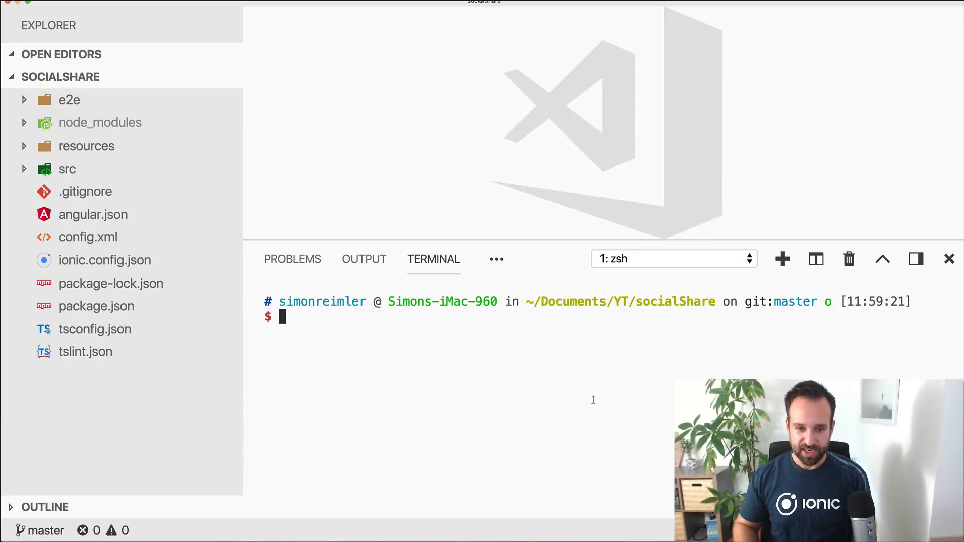
Step: Add cordova-plugin-x-socialsharing and cordova-plugin-file to the socialShare Ionic project
type("ionic cordova plugin add cordova-plugin-x-socialsharing")
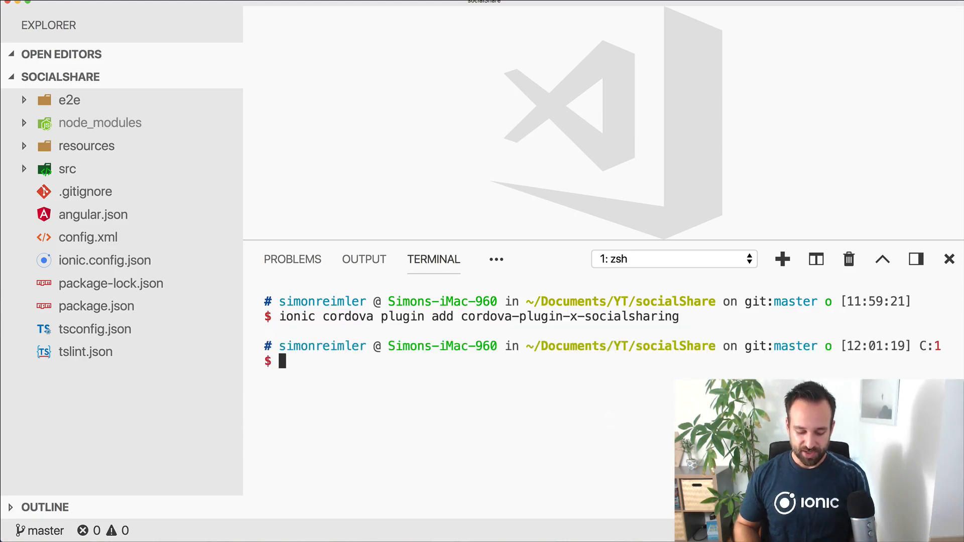
type("ionic start socialShare blank --type=angular")
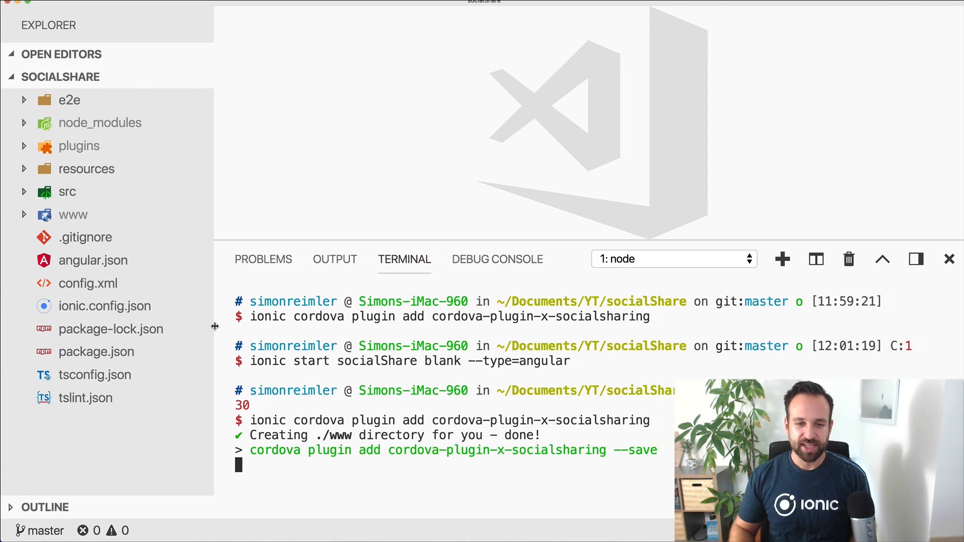
mouse_move(451, 355)
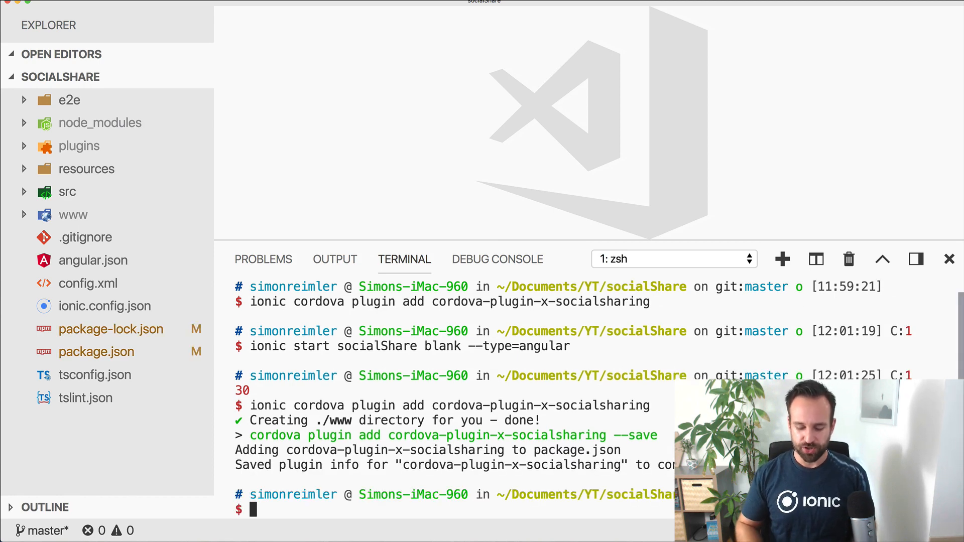
type("ionic cordova plugin add cordova-plugin-file")
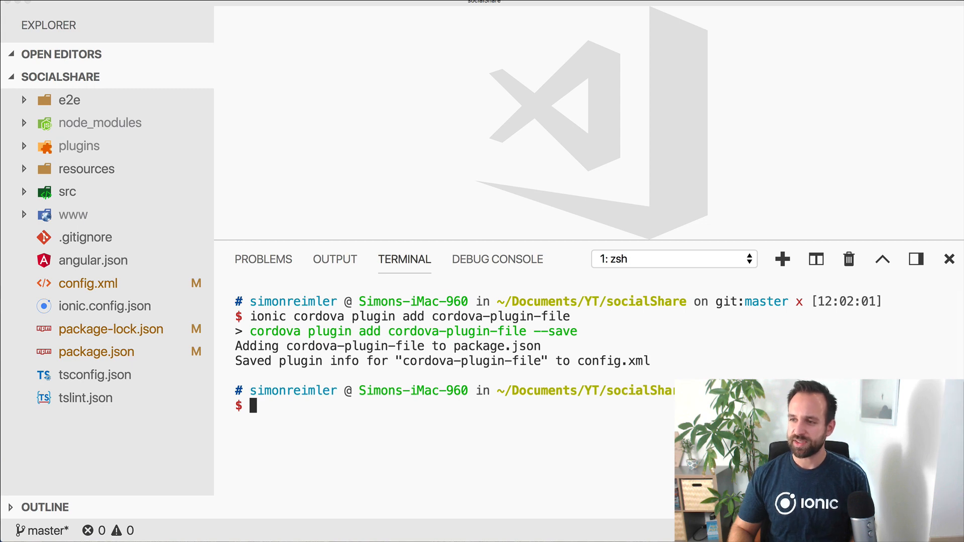
type("npm install --save @ionic-native/social-sharing@beta")
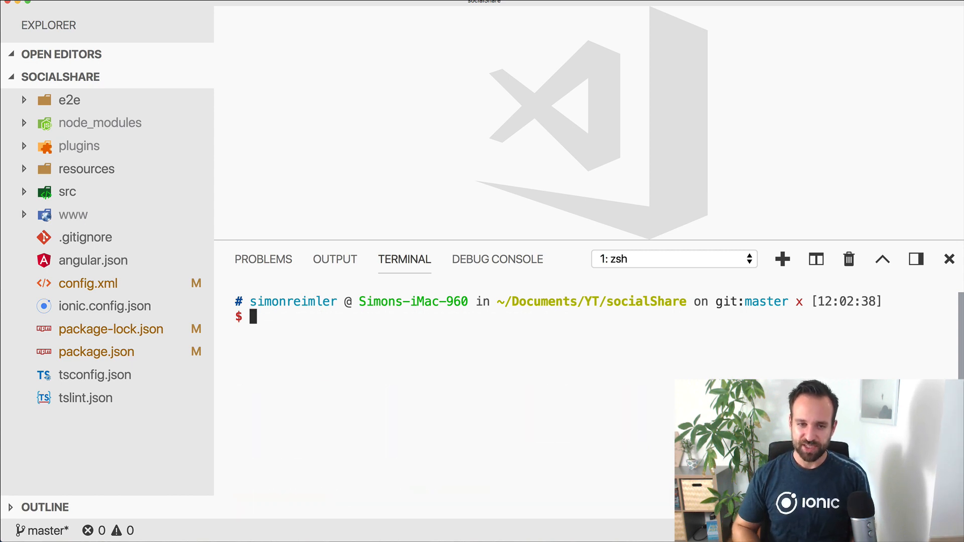
type("npm install --save @ionic-native/file@beta")
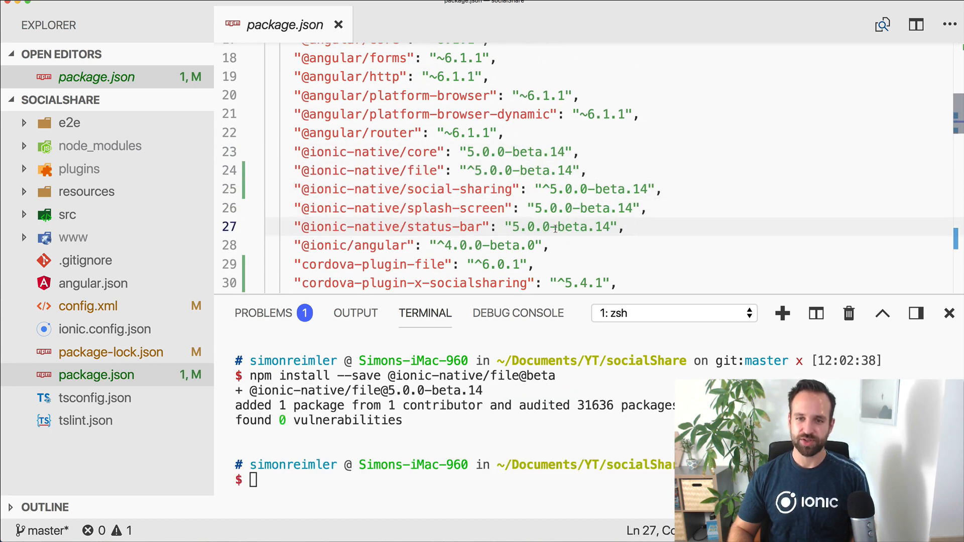
Step: Check package.json, then expand src/app and open app.module.ts
type("´")
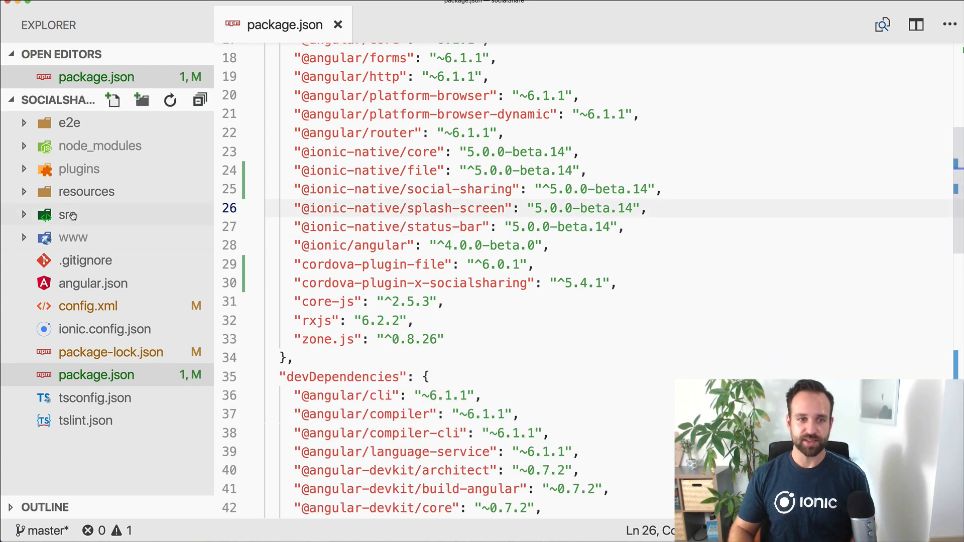
left_click(66, 214)
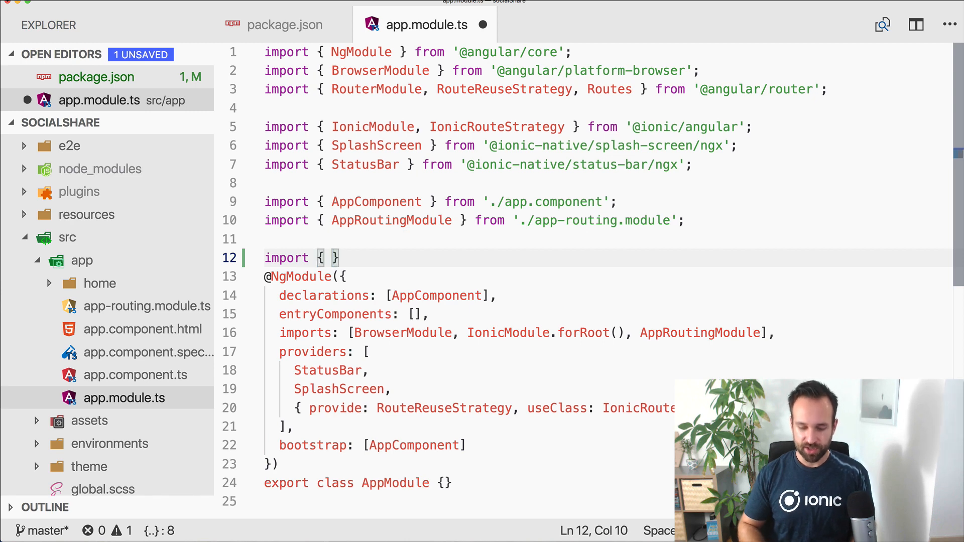
type("File } from")
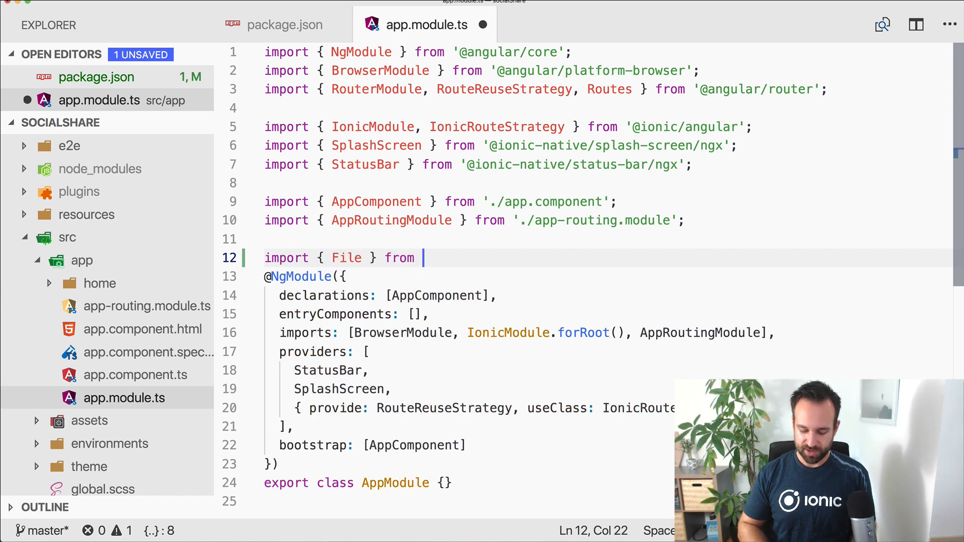
type("'@ionic")
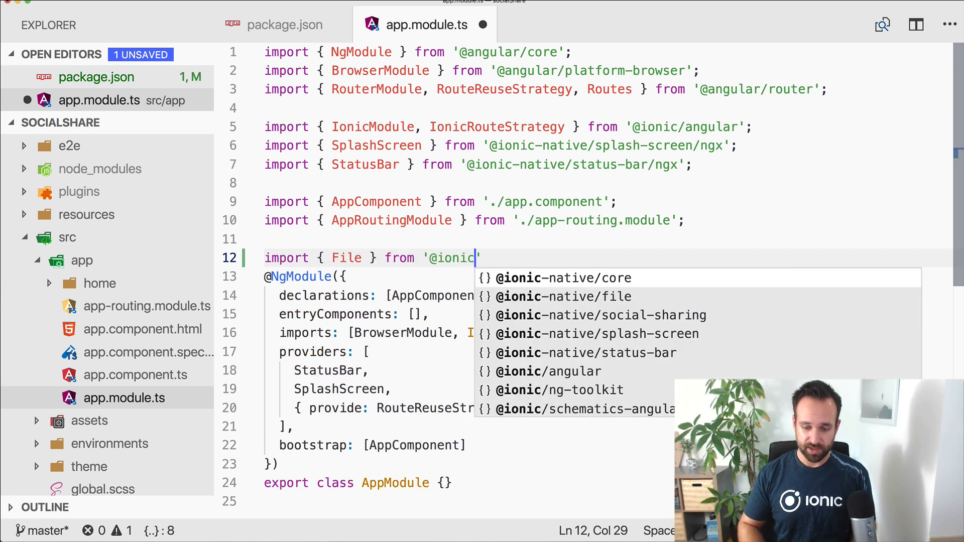
type("-native")
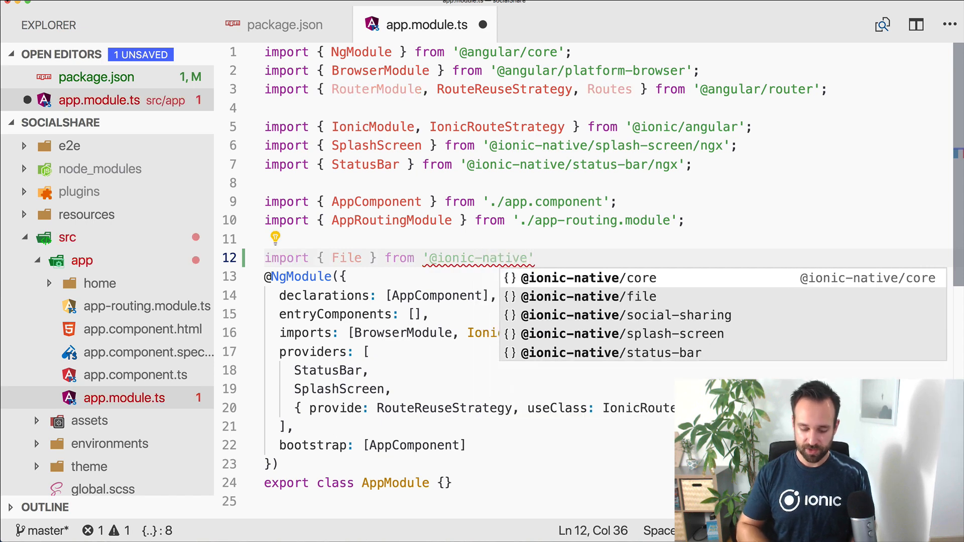
left_click(581, 296)
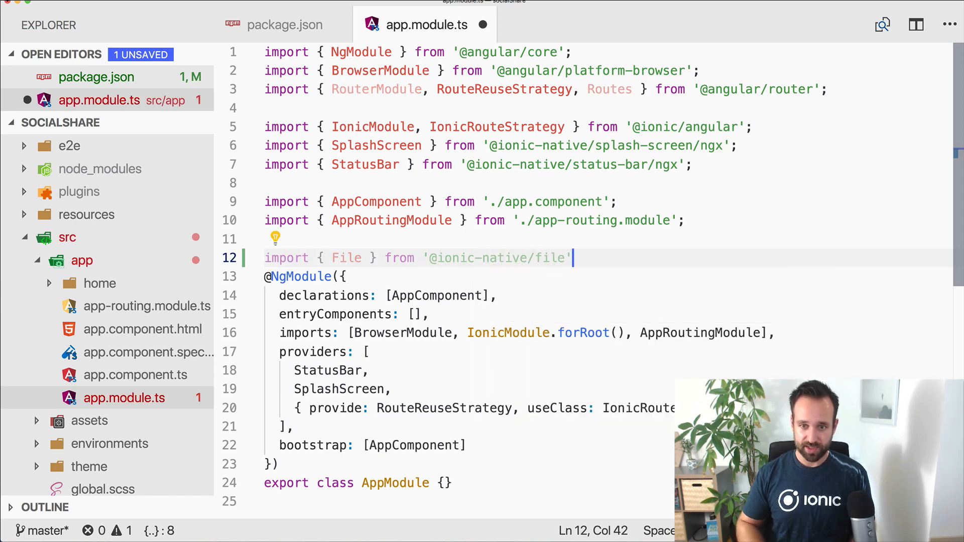
type("/ngx")
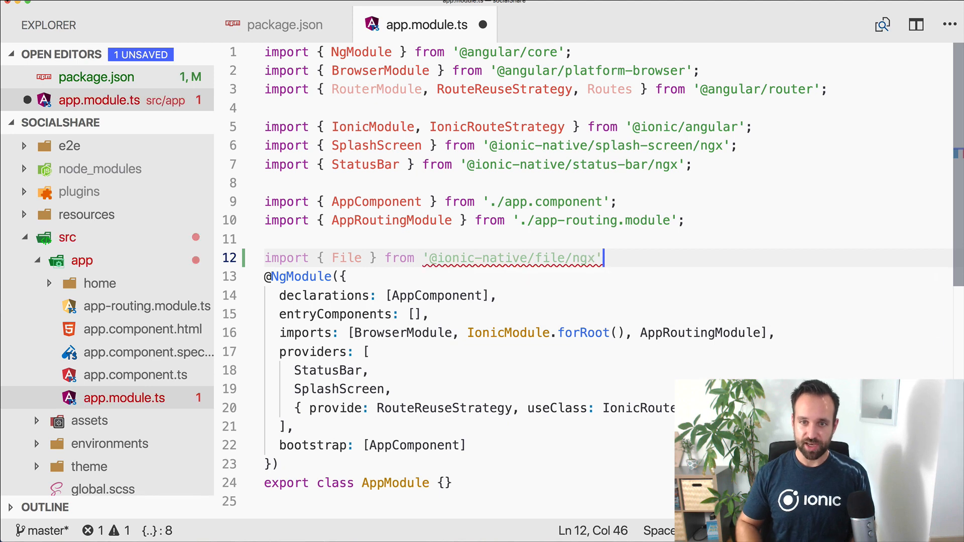
key("enter")
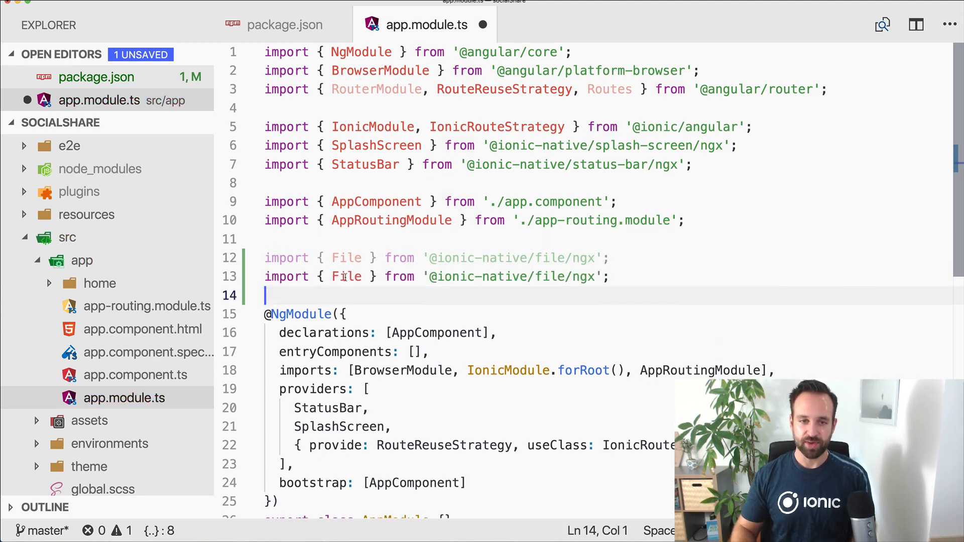
type("Social")
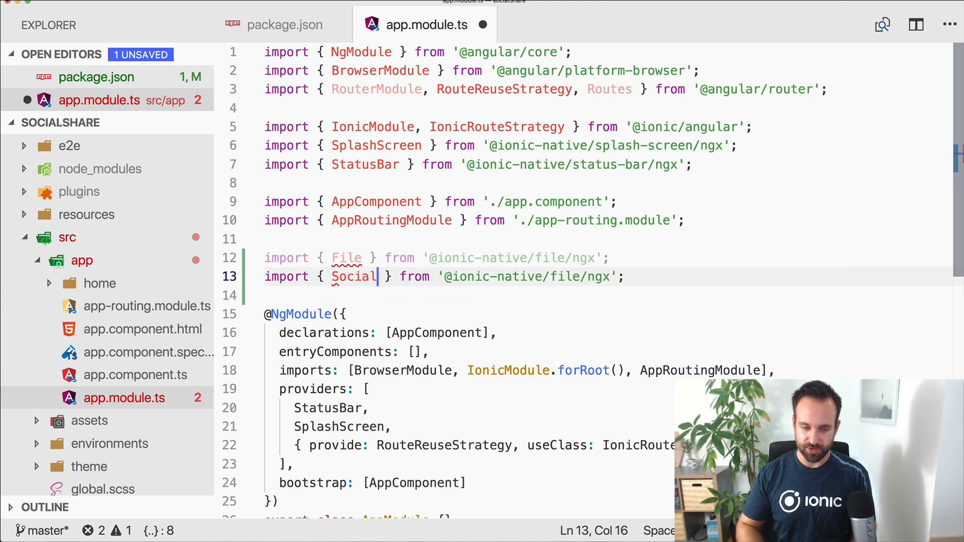
type("Sharing")
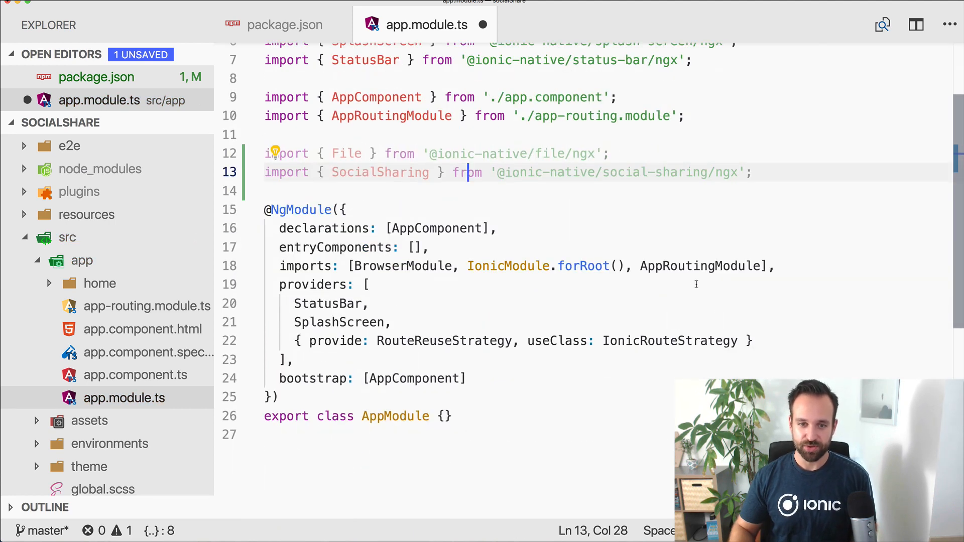
left_click(753, 341)
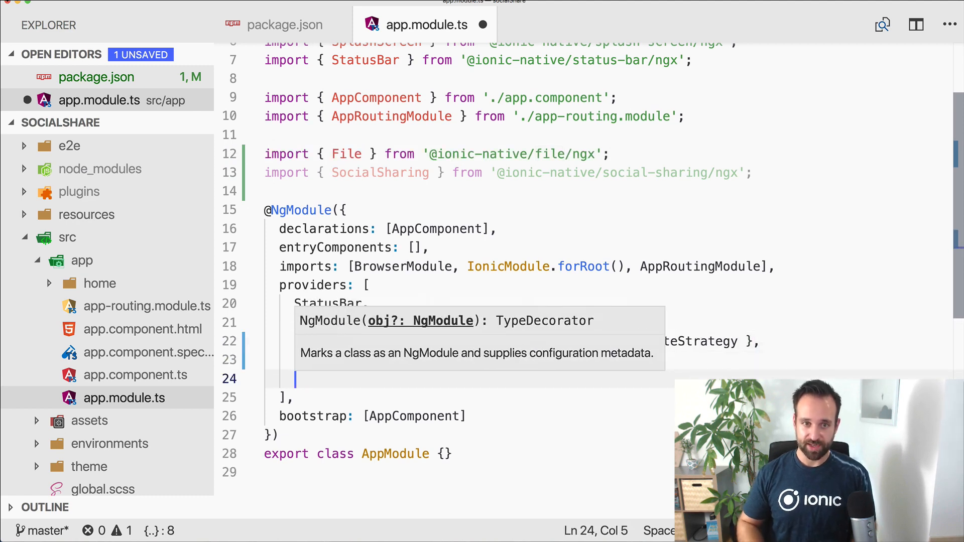
type("SocialSharing")
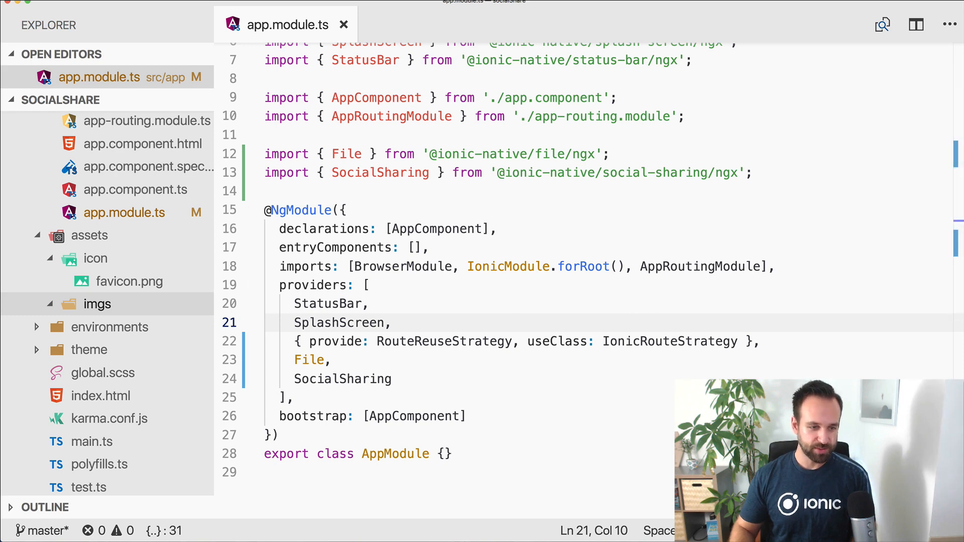
Step: Preview academy.jpg in assets/imgs, then open the home page folder files
left_click(133, 326)
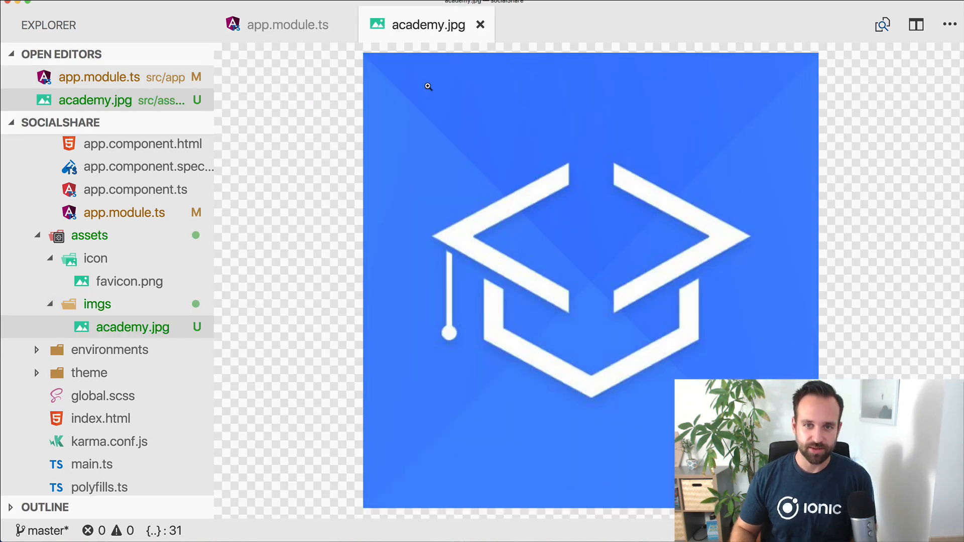
left_click(287, 25)
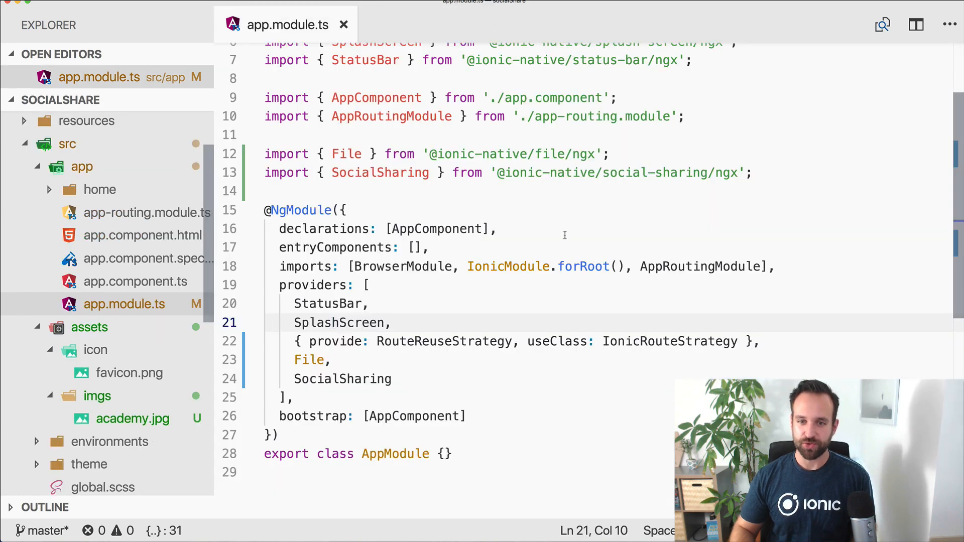
left_click(438, 229)
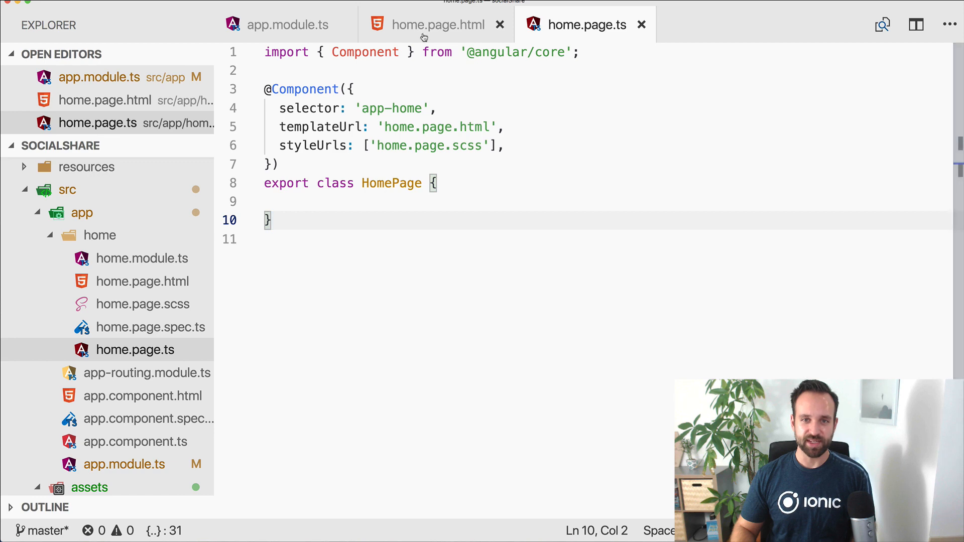
Step: Title home.page.html 'Ionic Social Share' and add full-width Twitter, Email, Facebook, WhatsApp buttons
left_click(435, 25)
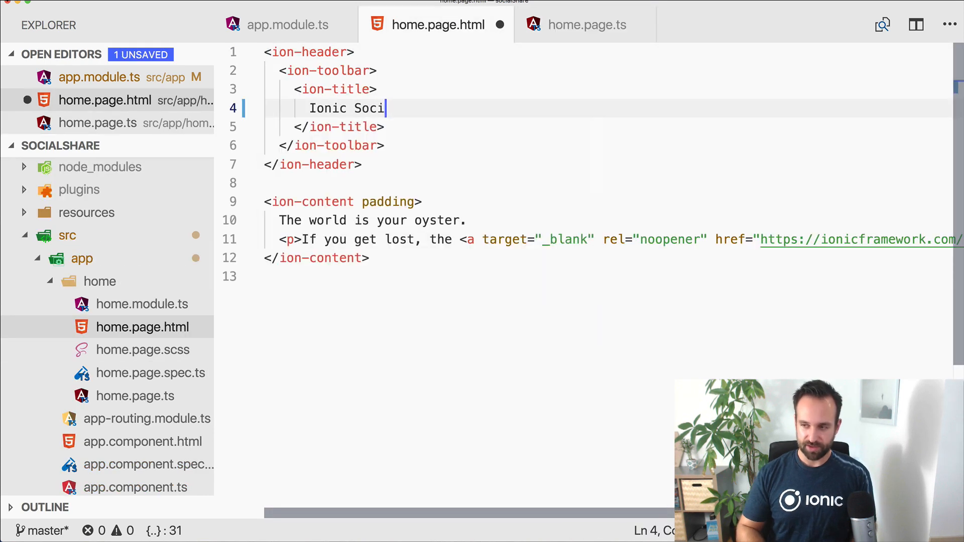
type("al Share")
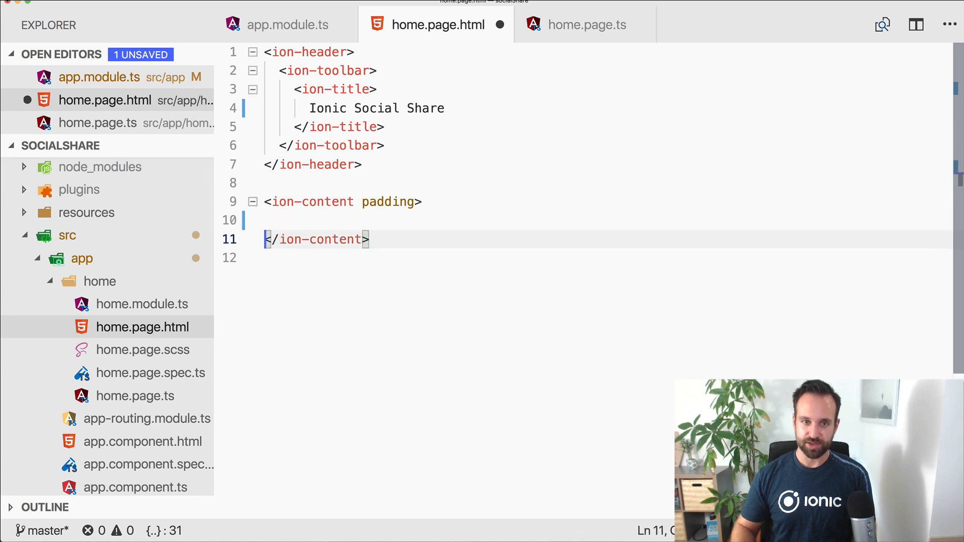
type("<ion-button expand=\"full\" (click)=\"shareTwitter()\">Share on Twitter</ion-button>")
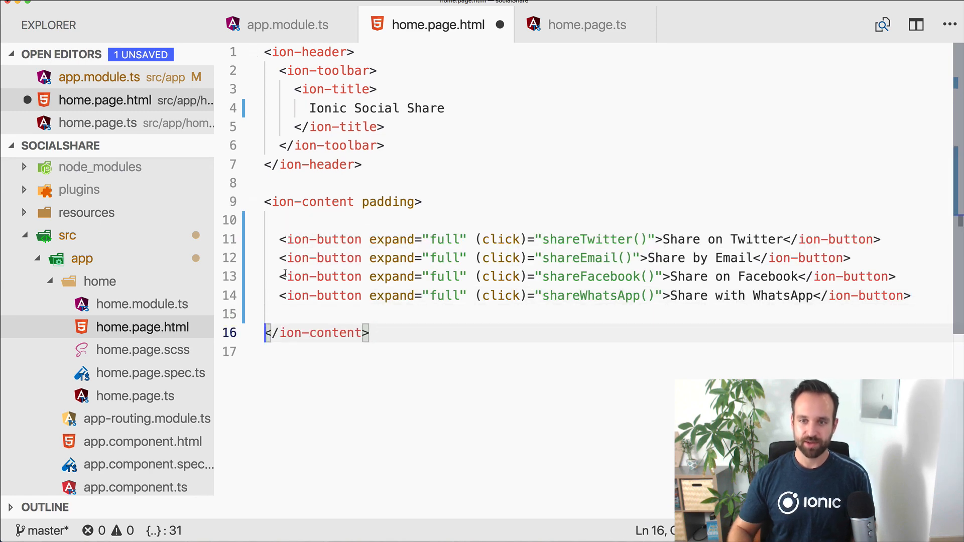
double_click(586, 239)
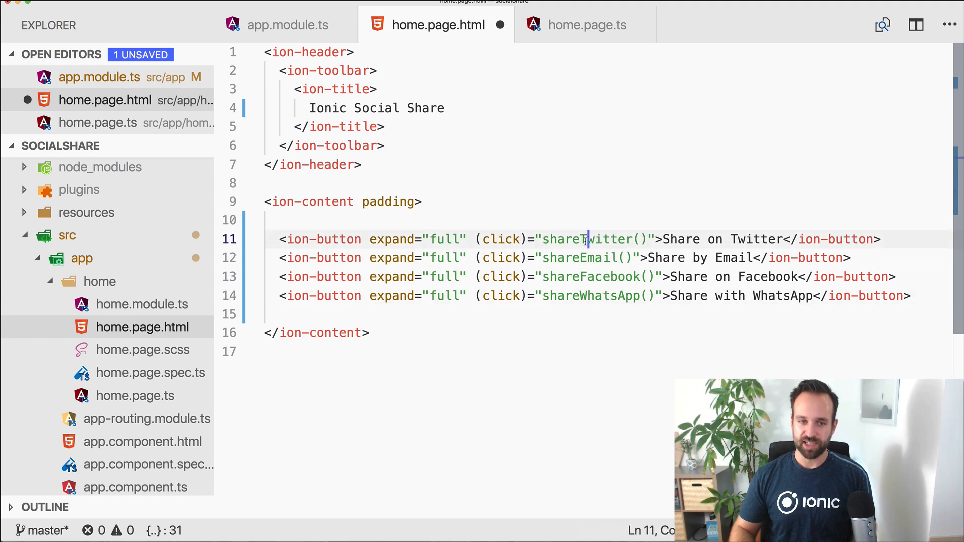
Step: Add empty shareTwitter, shareEmail and shareWhatsApp methods to home.page.ts
left_click(586, 25)
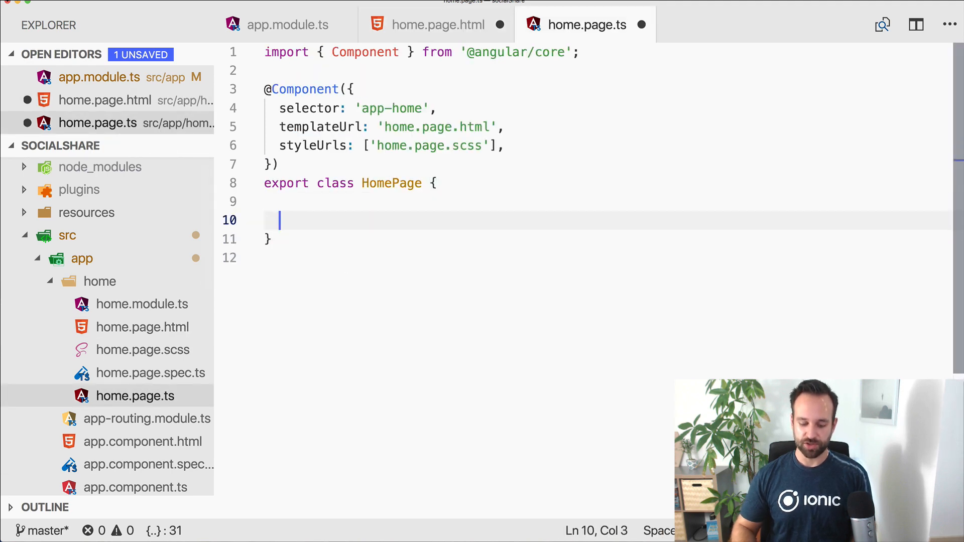
type("shareTwitter() {")
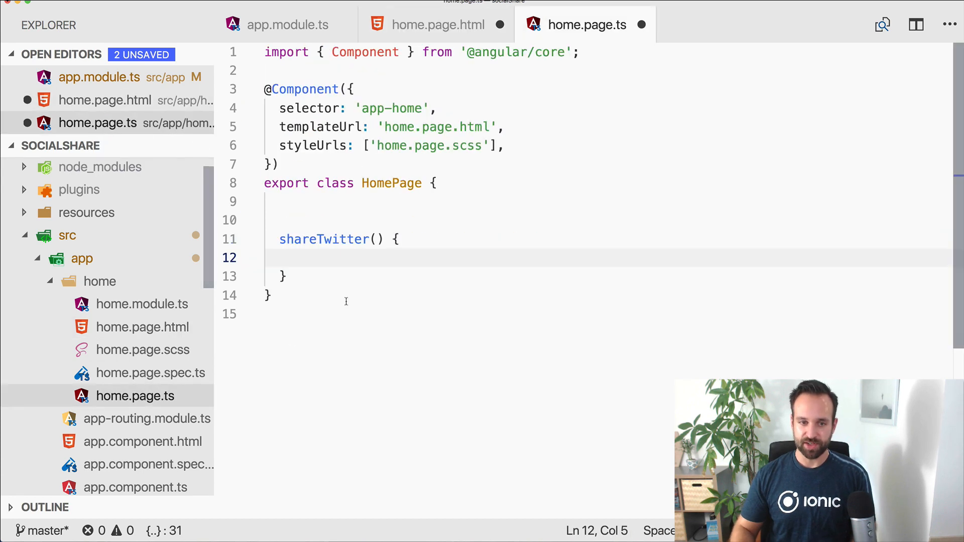
type("shareEmail() {")
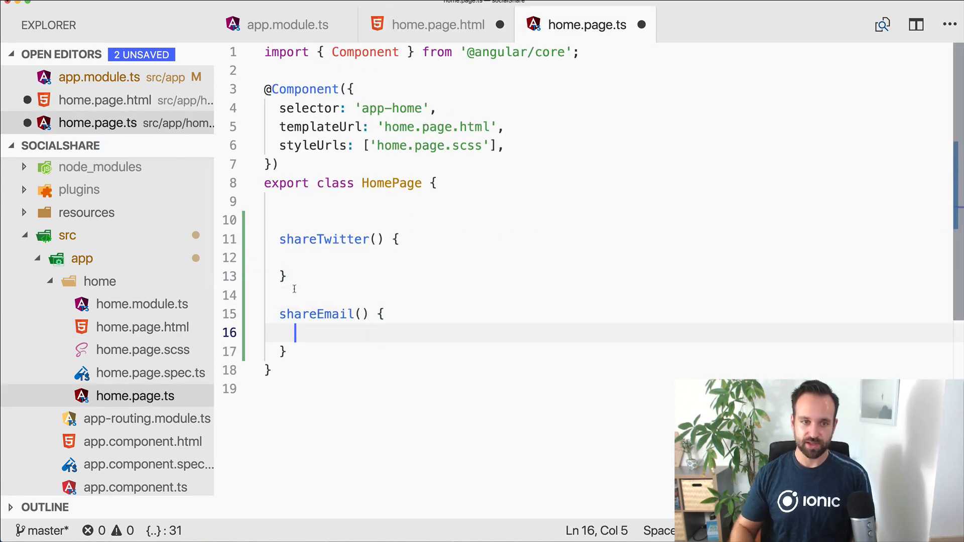
left_click(437, 25)
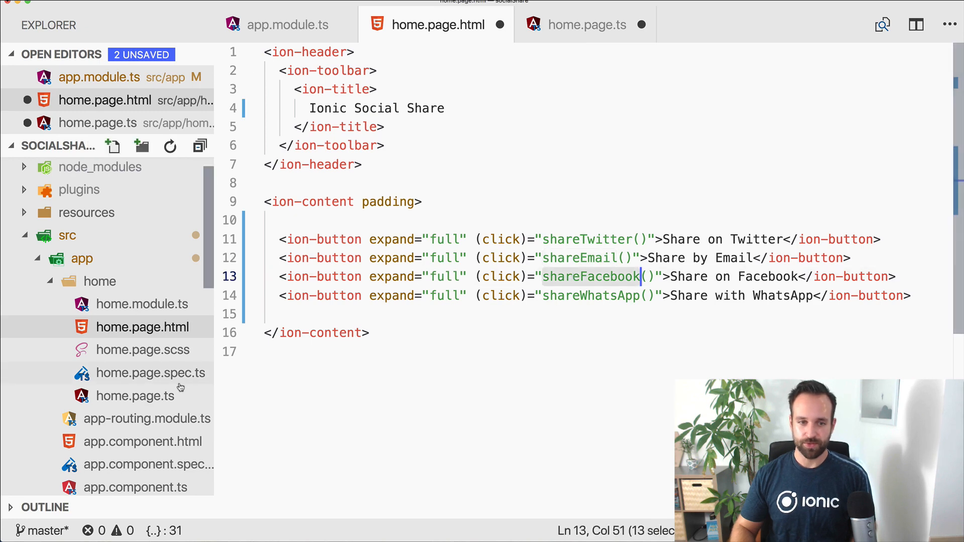
left_click(586, 24)
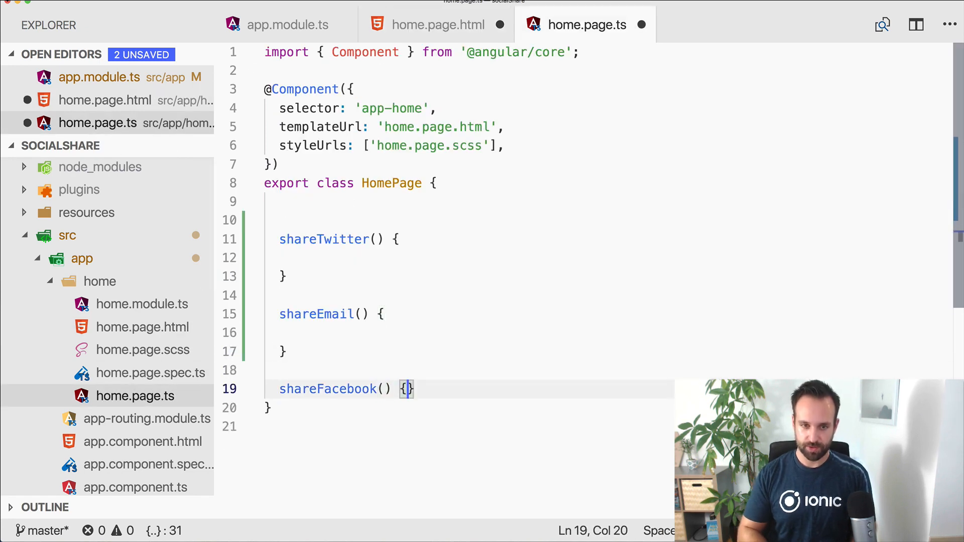
left_click(438, 25)
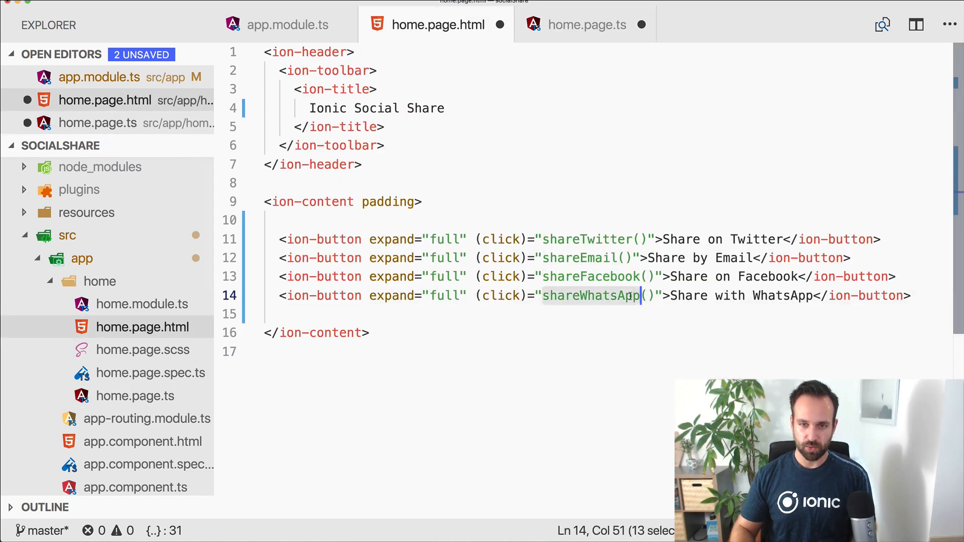
left_click(586, 25)
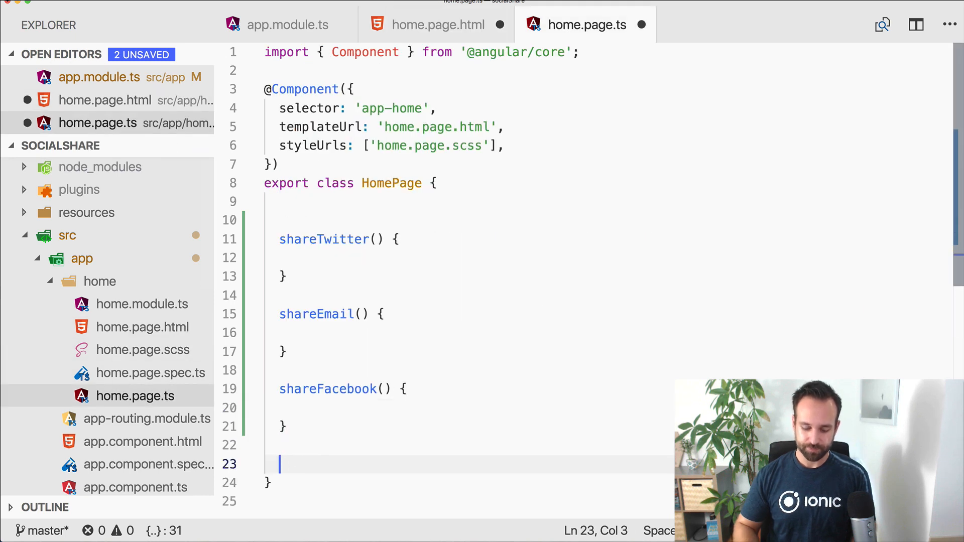
type("shareWhatsApp() {")
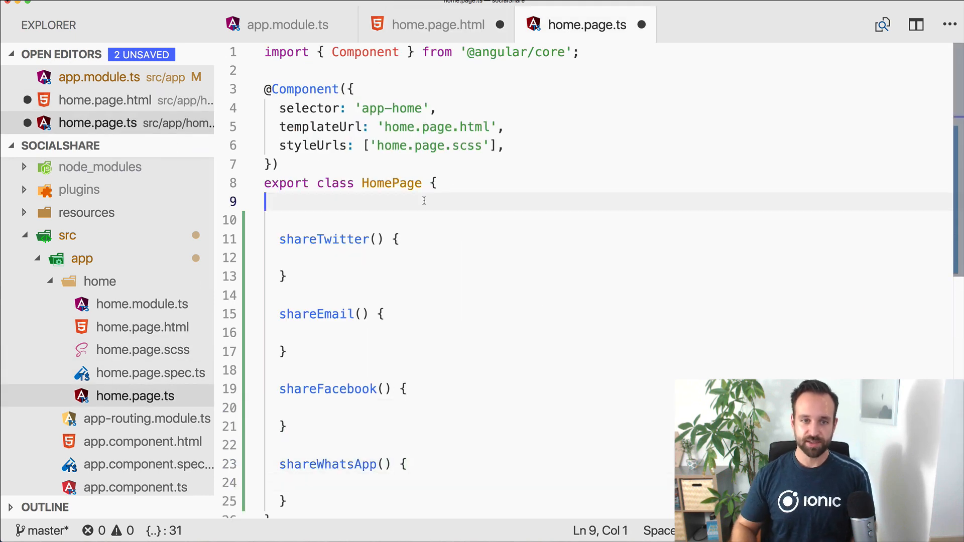
type("constructor(private")
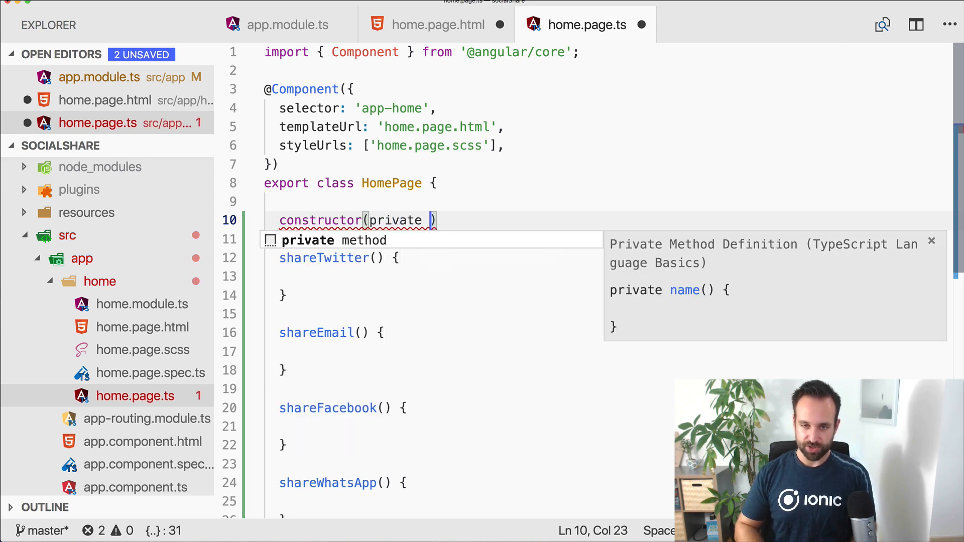
Step: Inject private socialSharing: SocialSharing and private file: File into the HomePage constructor
type("socialSharing")
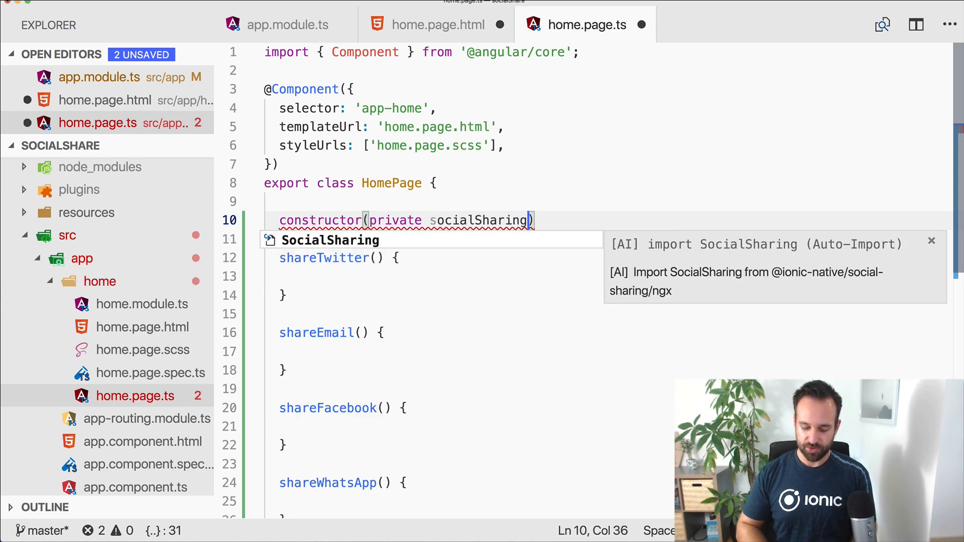
type(": SocialL")
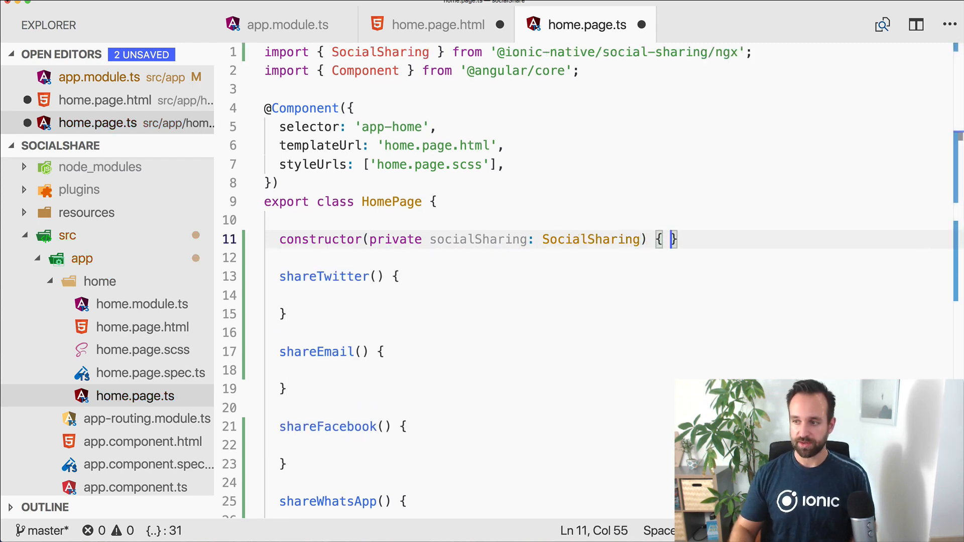
type(",")
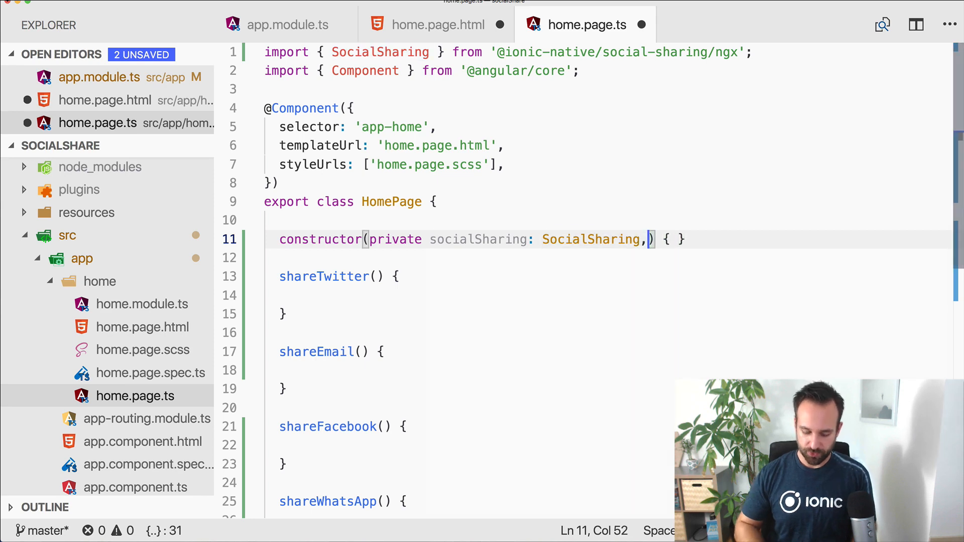
type("private file:")
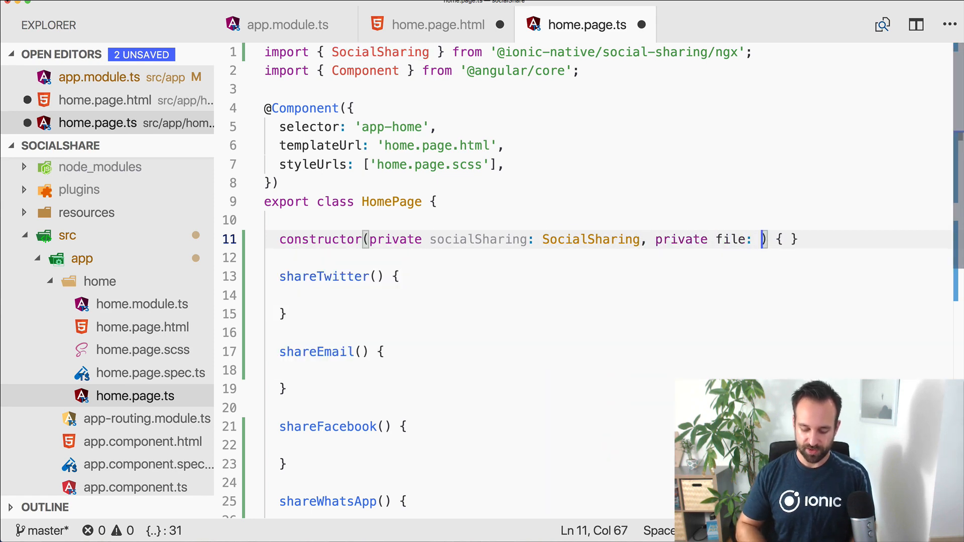
type("File")
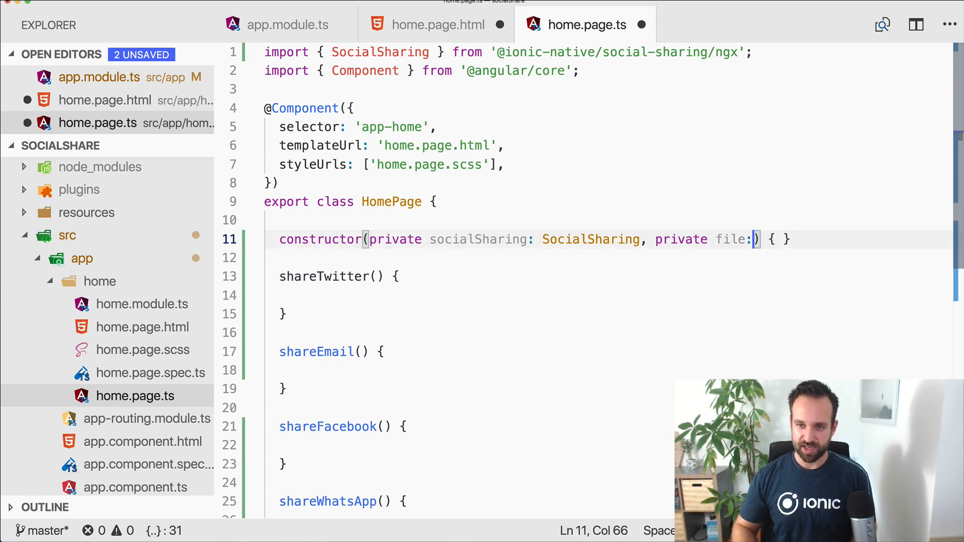
type("Fiel")
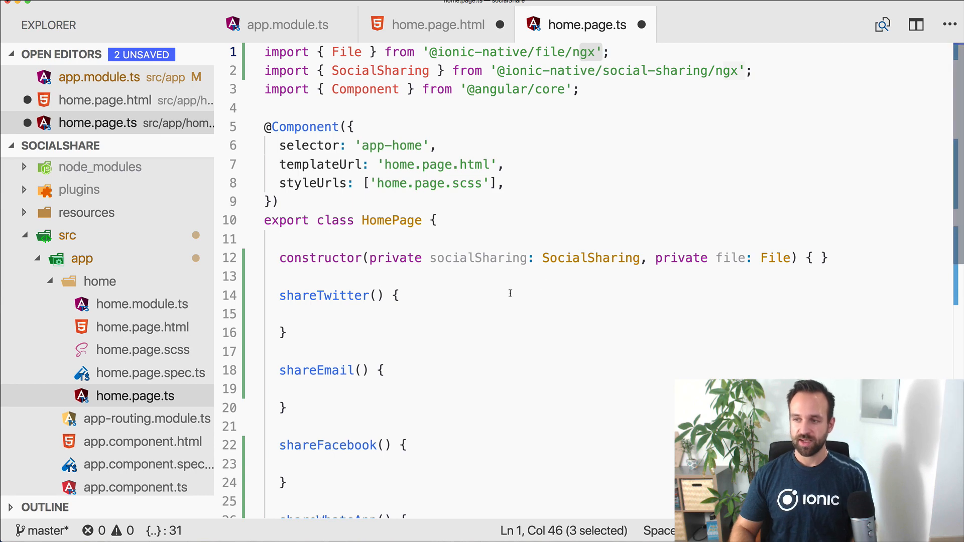
Step: Start a this.socialSharing.shareViaTwitter() call inside shareTwitter
type("this.")
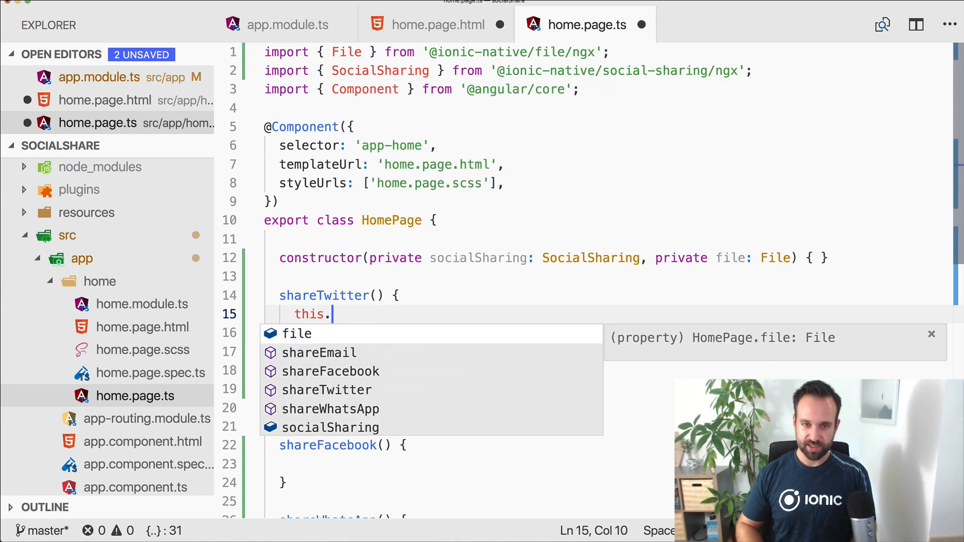
type("s")
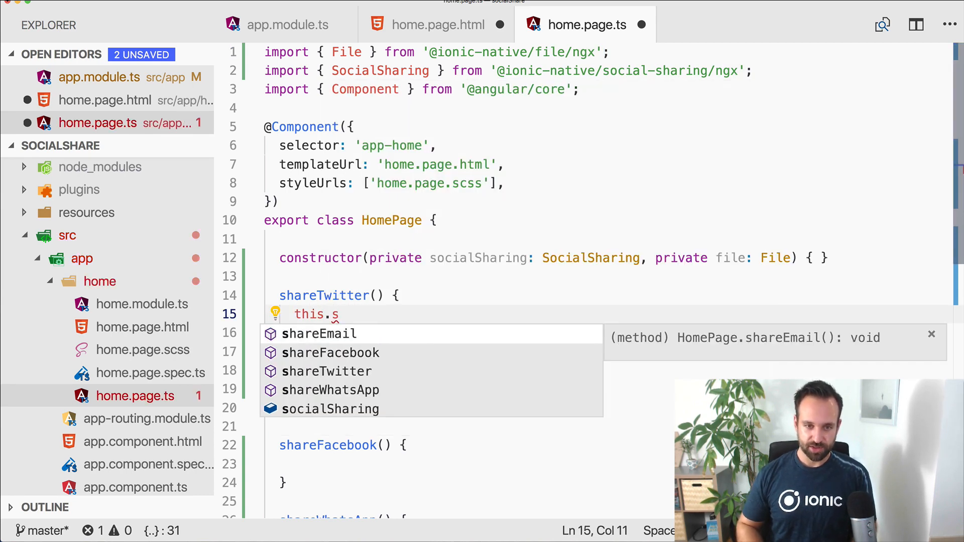
type("ocialSharing.")
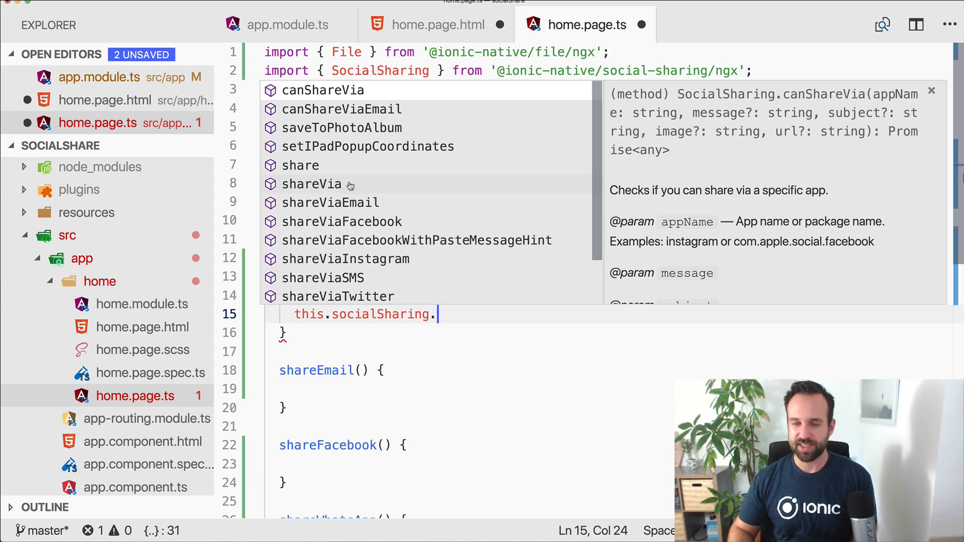
mouse_move(356, 195)
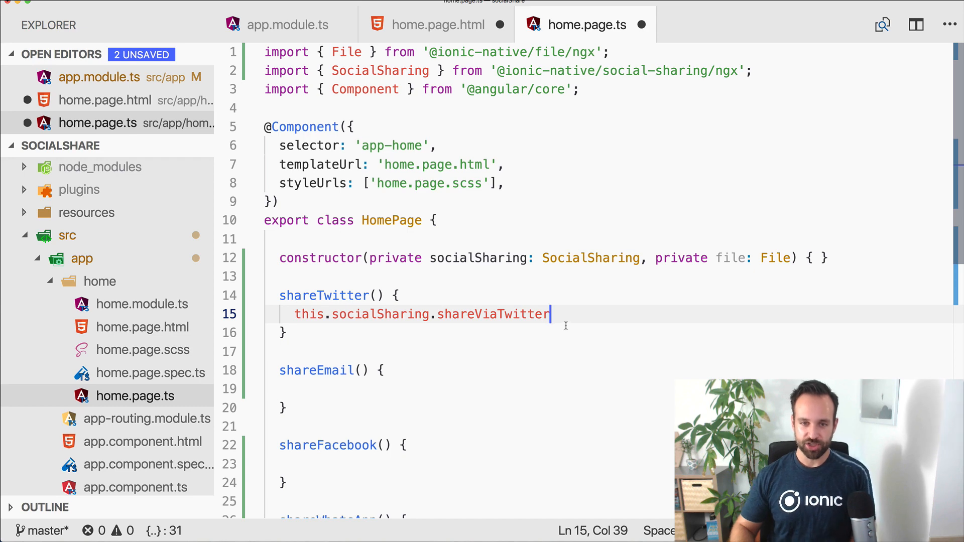
type("(")
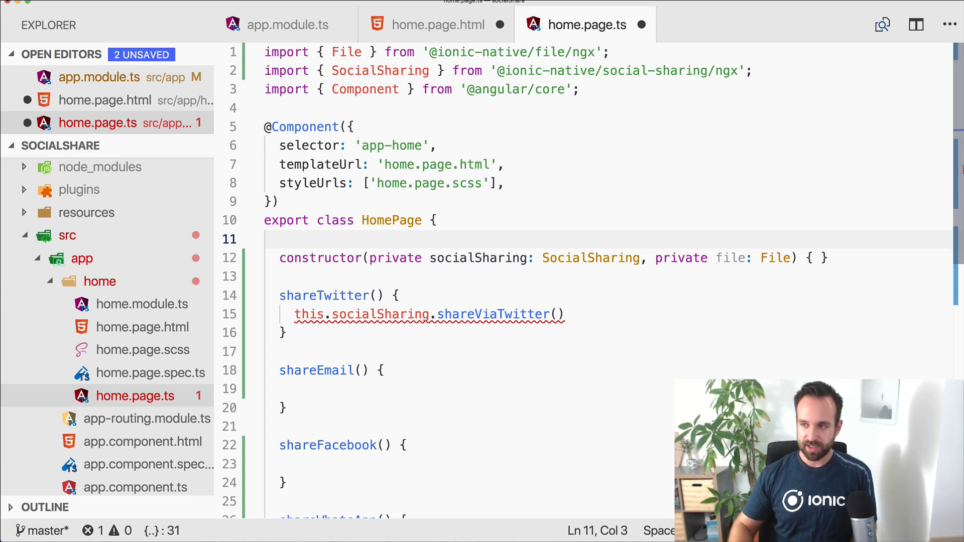
mouse_move(369, 248)
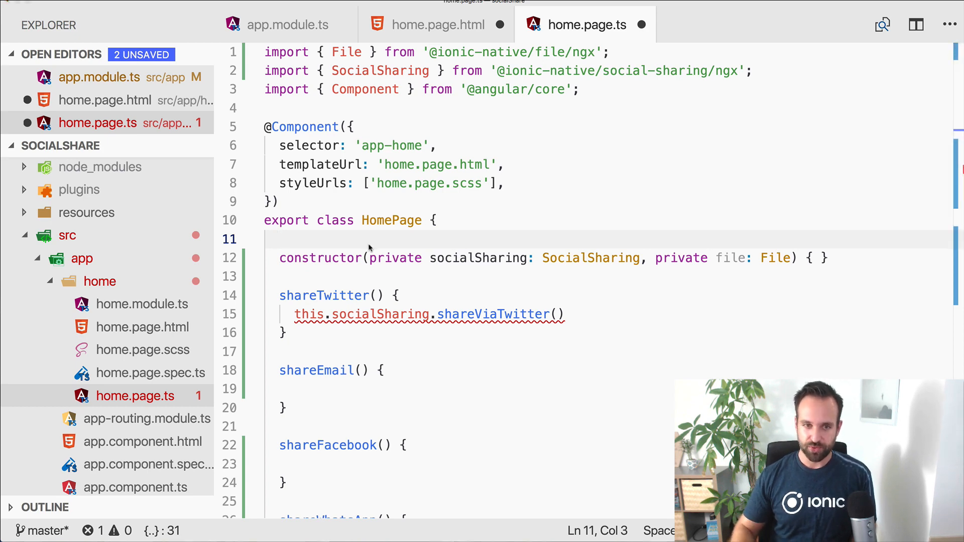
Step: Add text = 'Check out the Ionic Academy!' and share it via shareViaTwitter(this.text).then/catch
type("text = 'Check out the Ionic Academy!';")
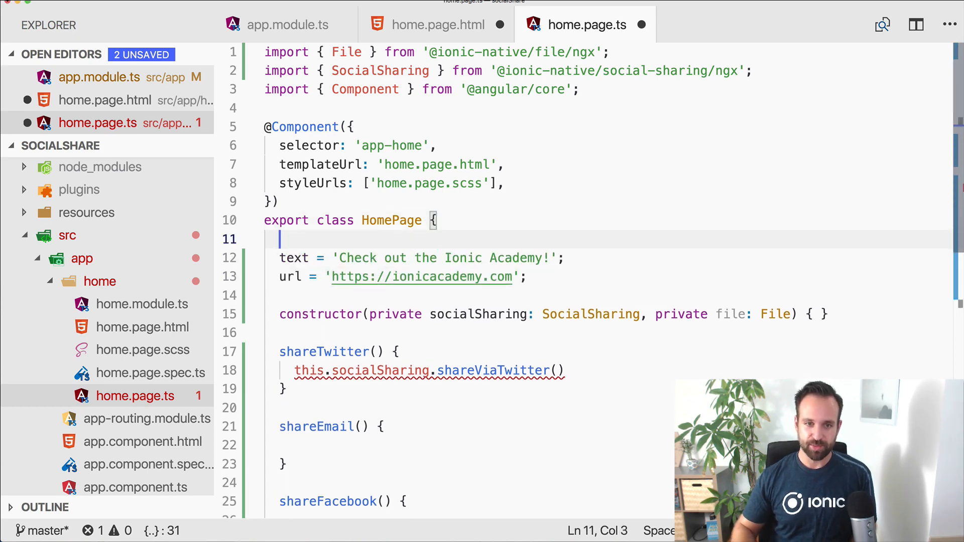
double_click(492, 370)
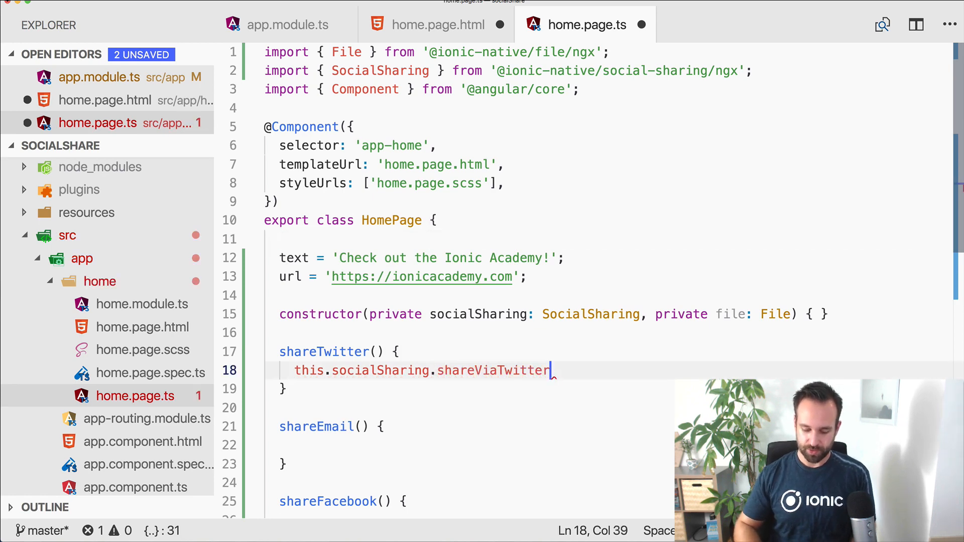
type("(th")
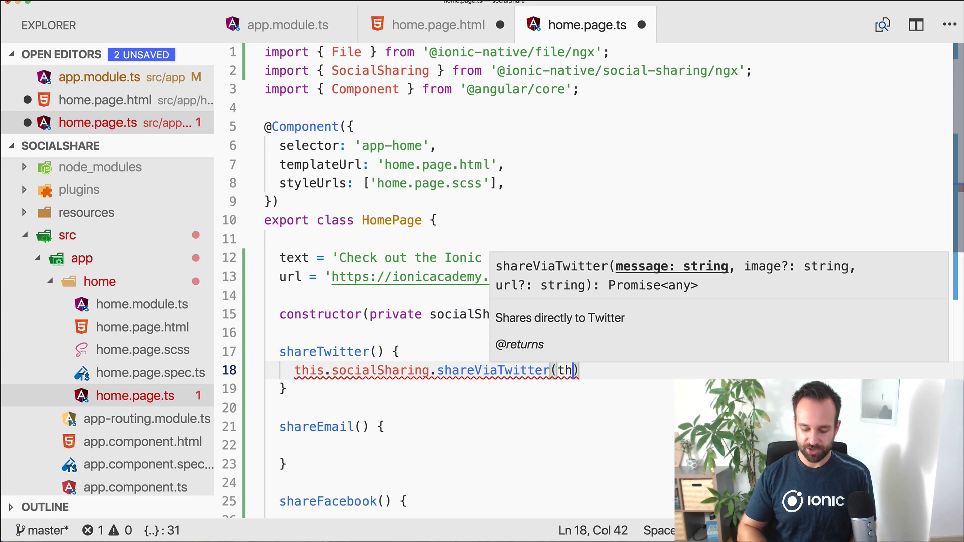
type("is.text")
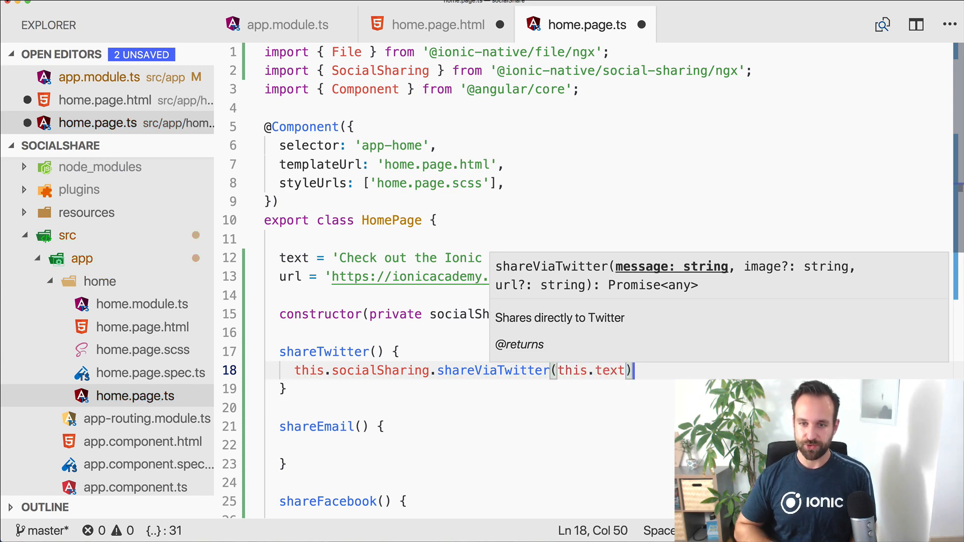
type(".then")
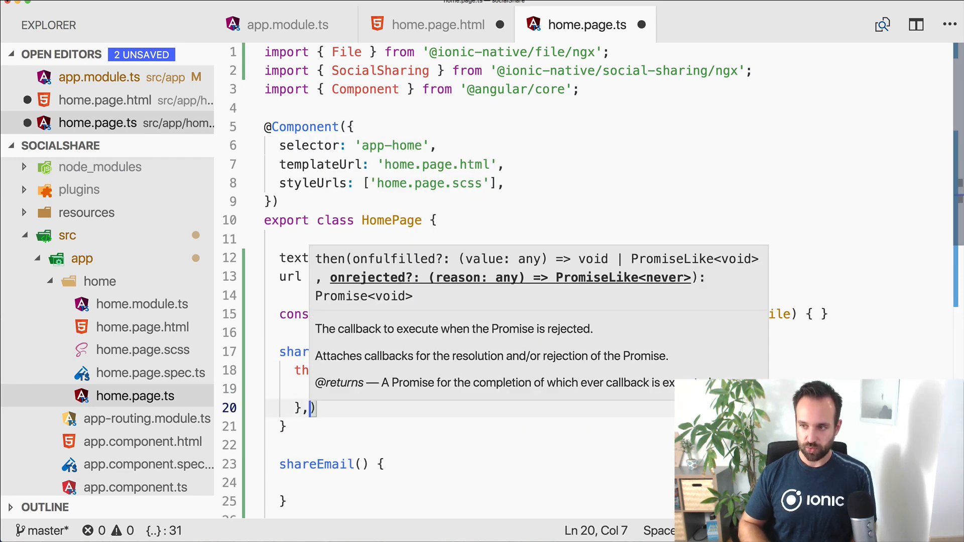
type("catch(e => {")
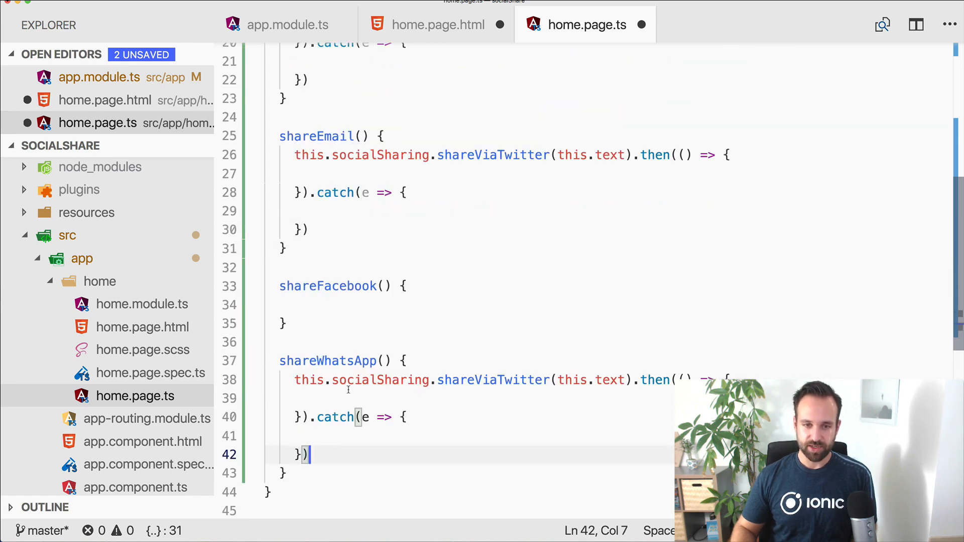
Step: Call shareViaWhatsApp(this.text, null, this.url), shareViaEmail and shareViaFacebook(this.text), then comment out the email call
type("sha")
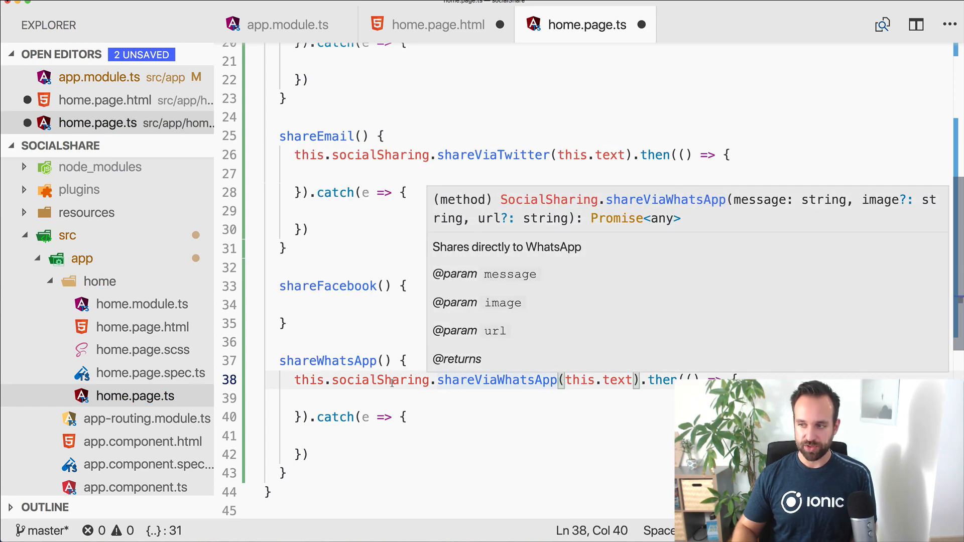
mouse_move(637, 380)
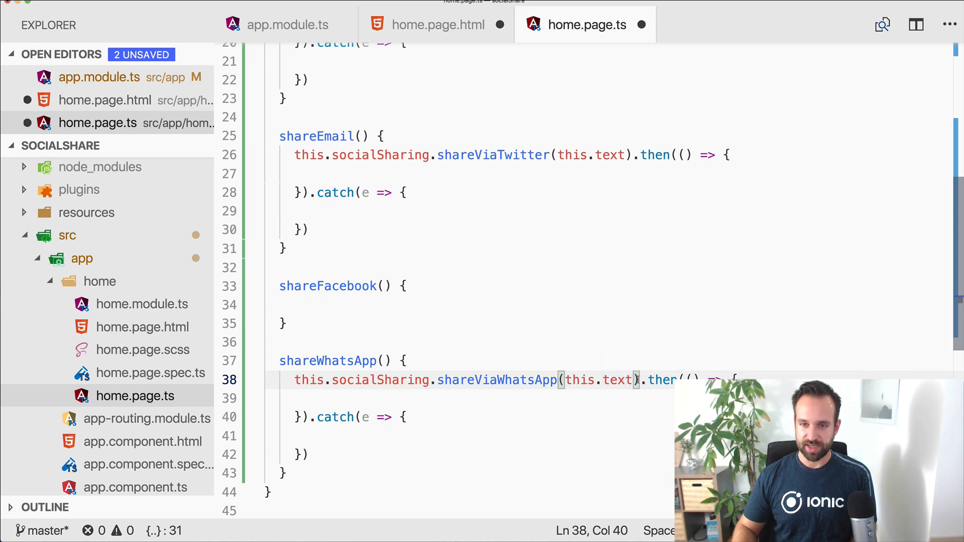
type(", null, this.url")
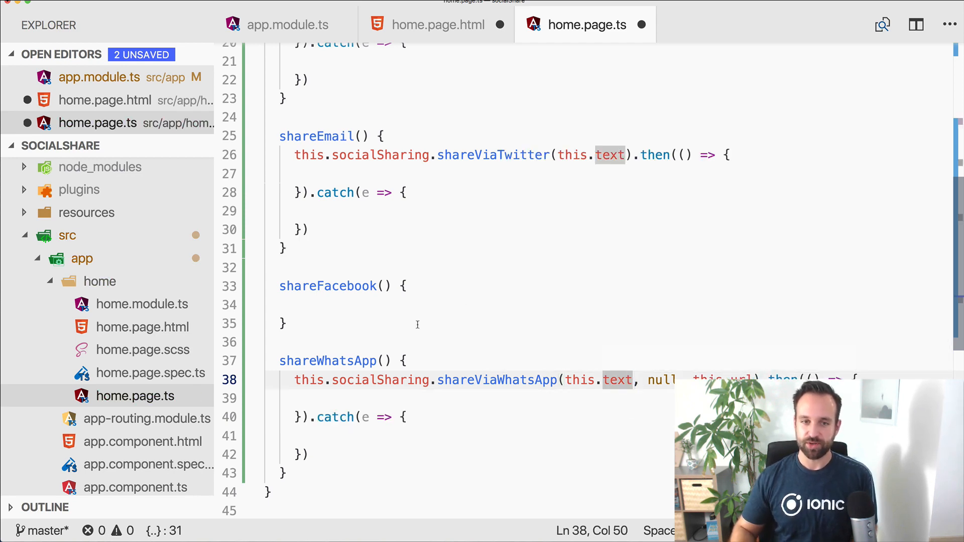
double_click(494, 154)
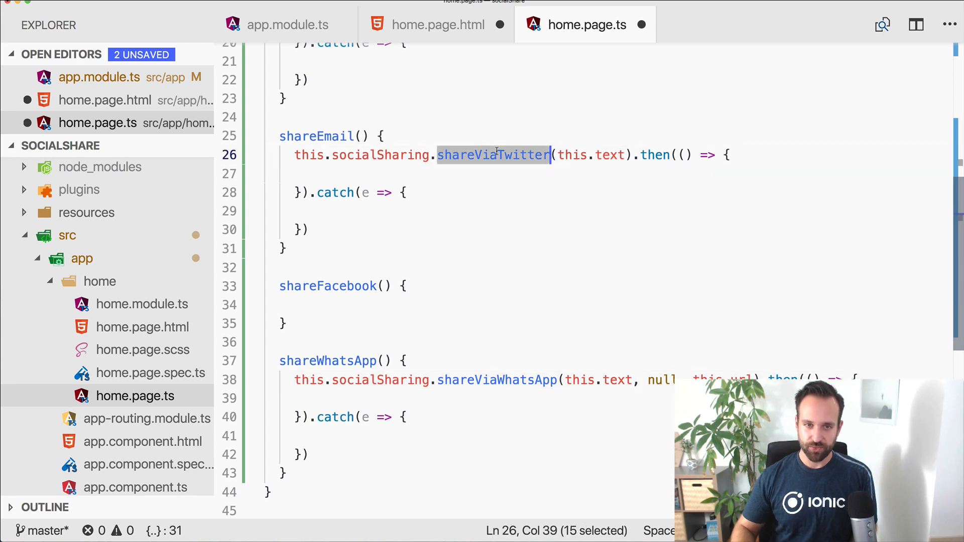
type("shareViaEmail")
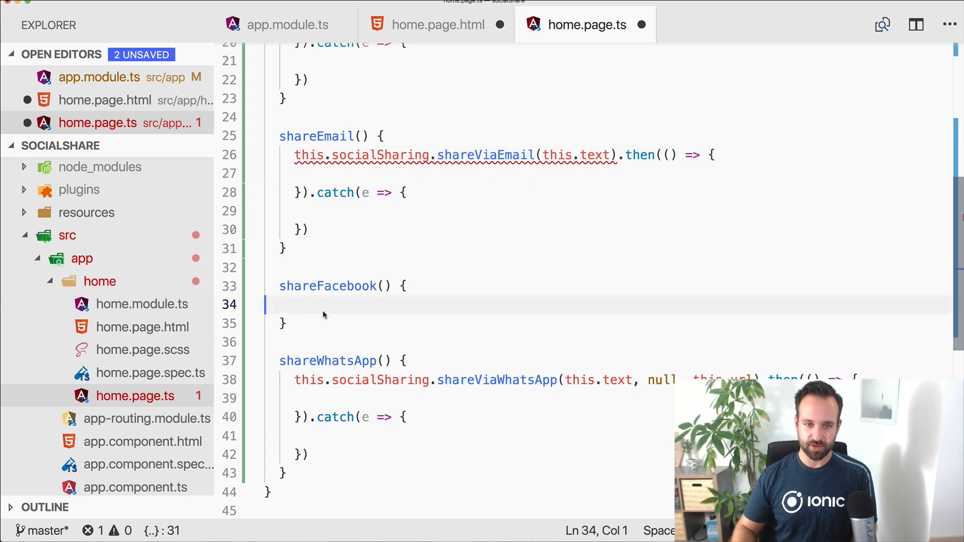
type("this.socialSharing.shareViaFacebook(this.text).then(() => {")
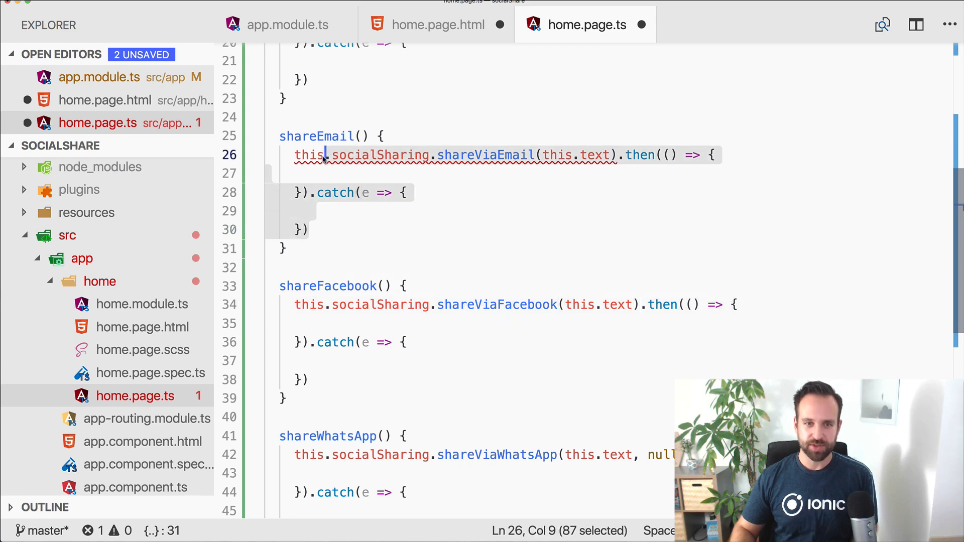
key("Cmd+/")
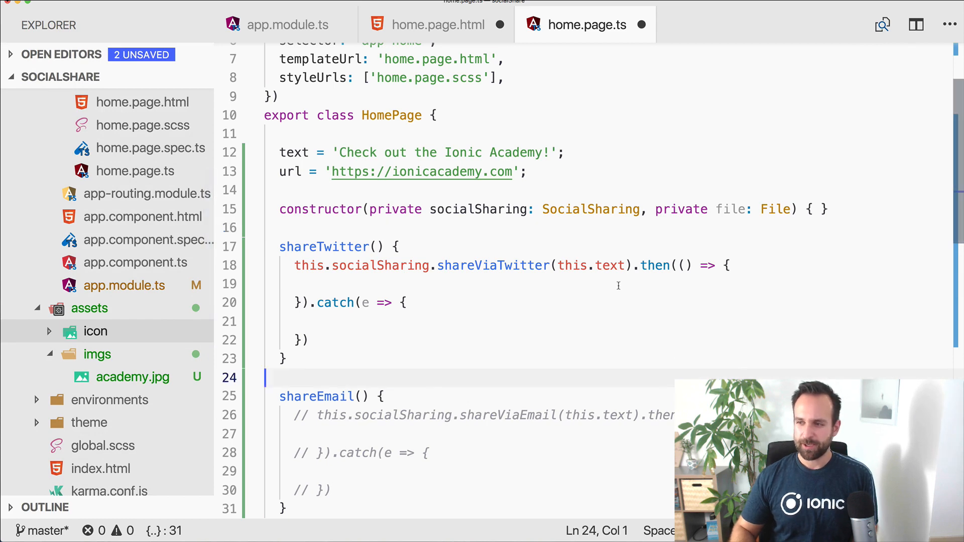
Step: Declare an async resolveLocalFile() method below the Twitter handler
scroll("down", 3)
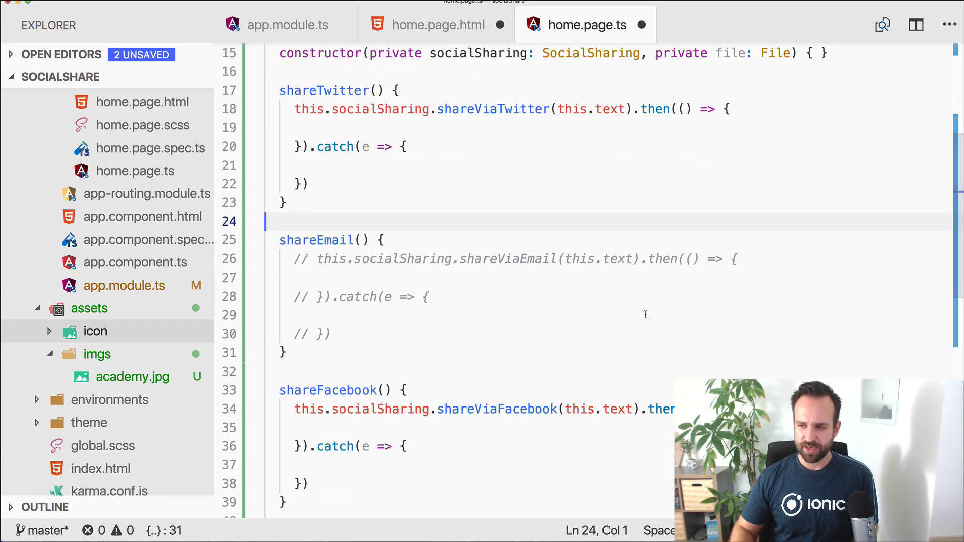
left_click(283, 202)
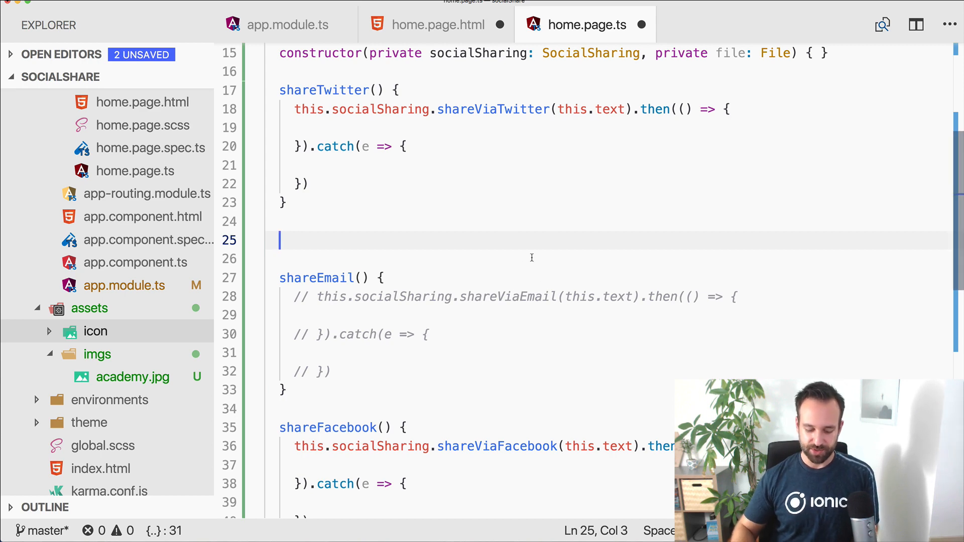
type("async")
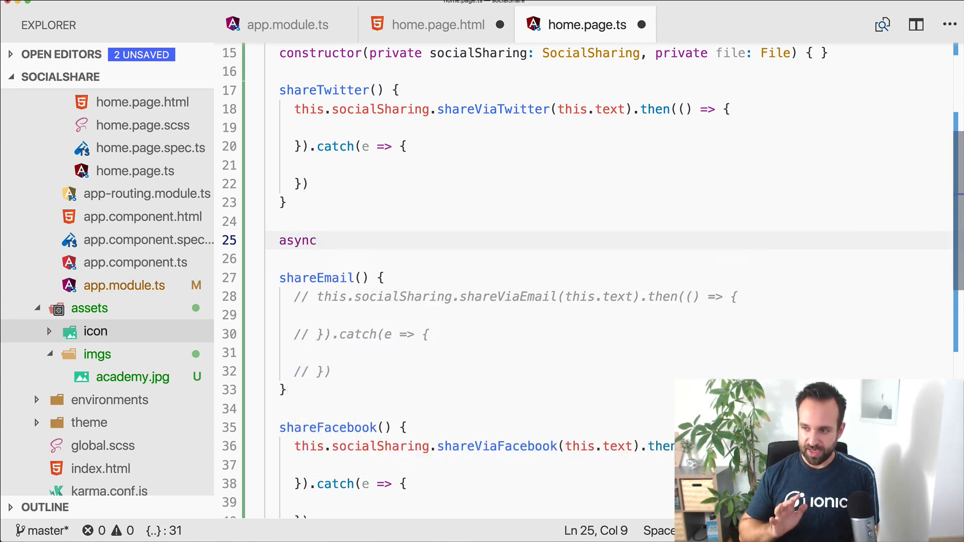
type("resolv")
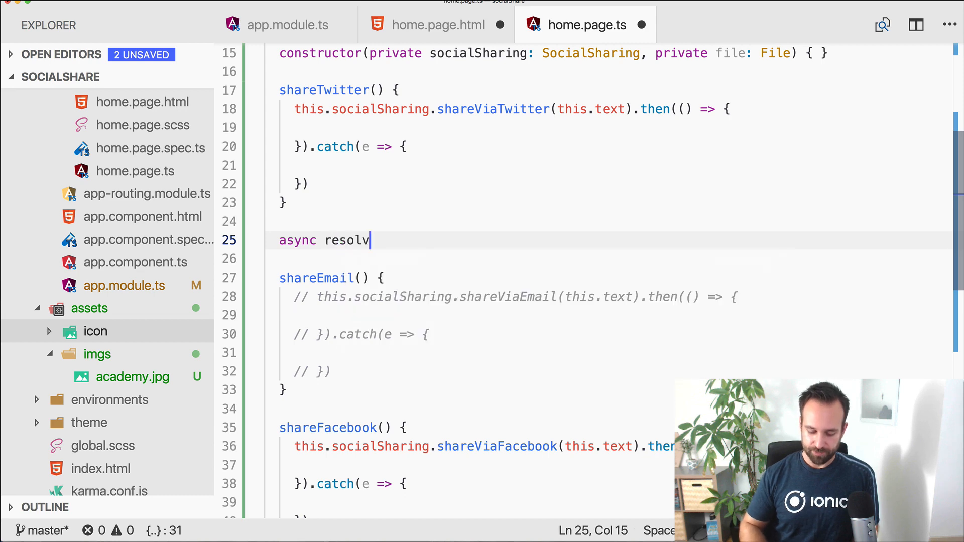
type("eLoca")
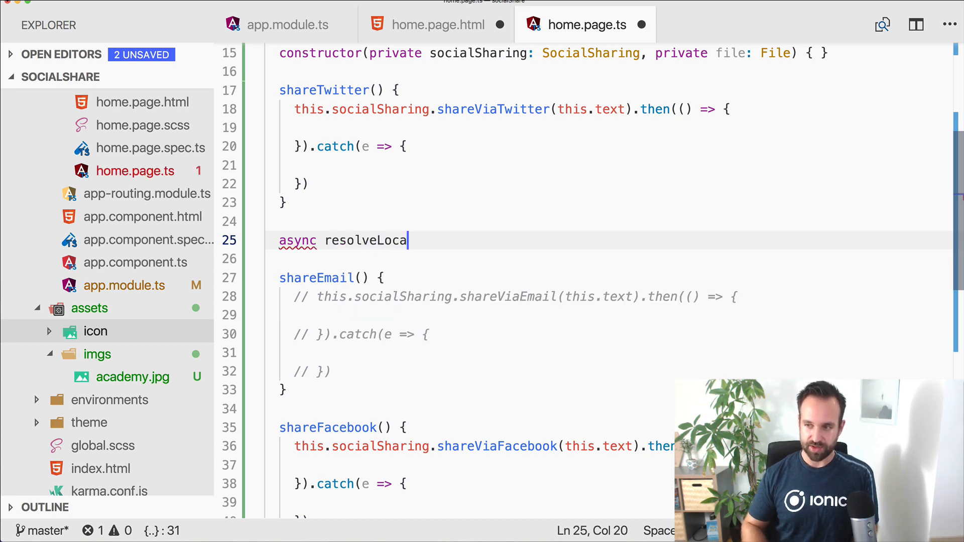
type("lFile() {")
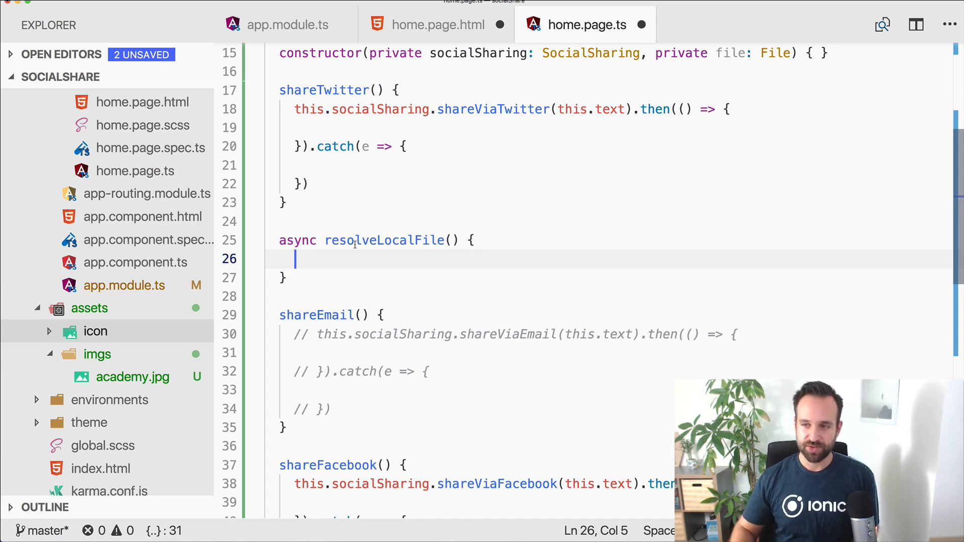
Step: Return this.file.copyFile with applicationDirectory + 'www/assets/imgs' as source and 'academy.jpg' as file
type("return this.file")
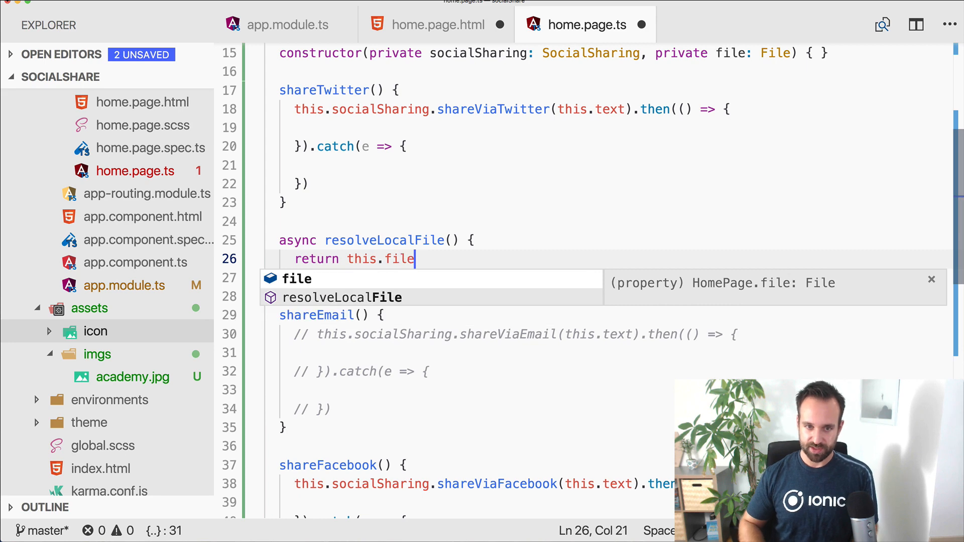
type("copyFile")
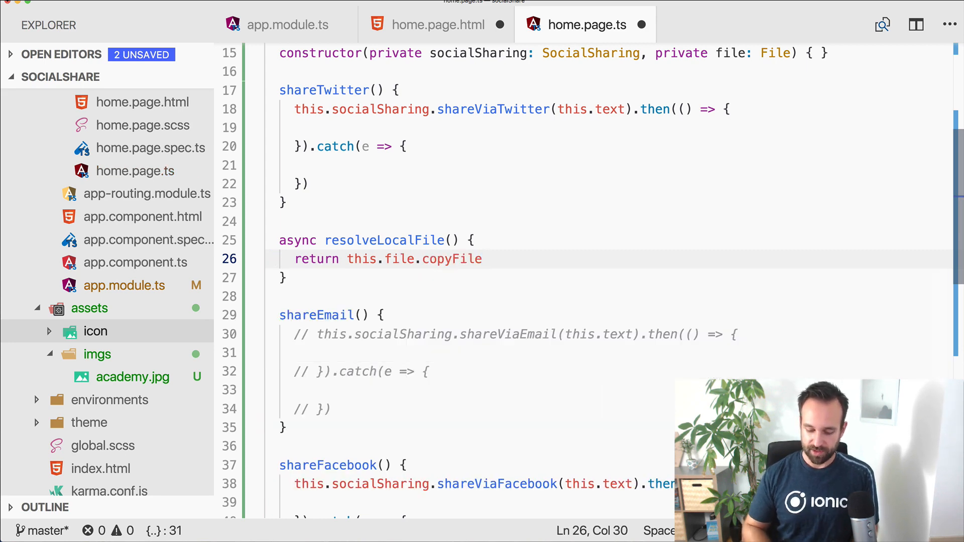
type("(")
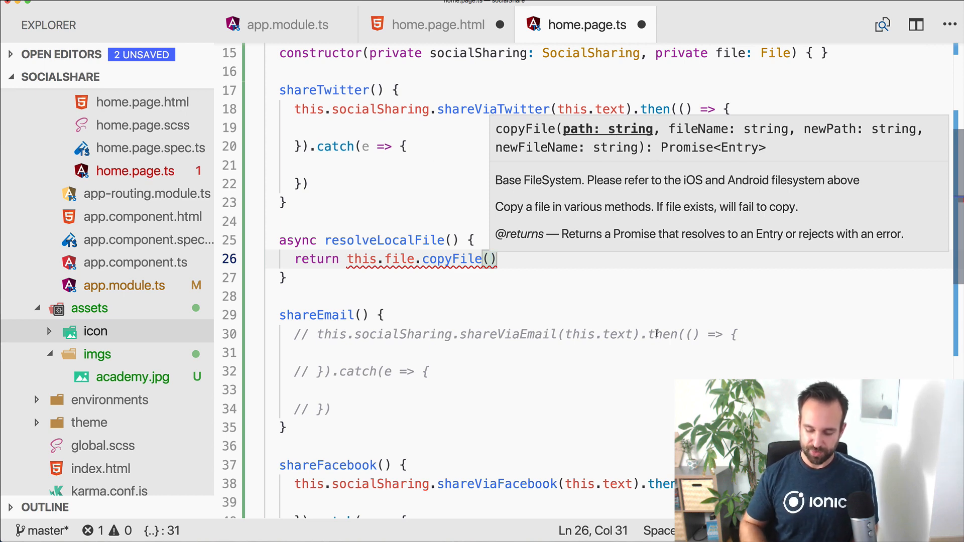
type("`${}")
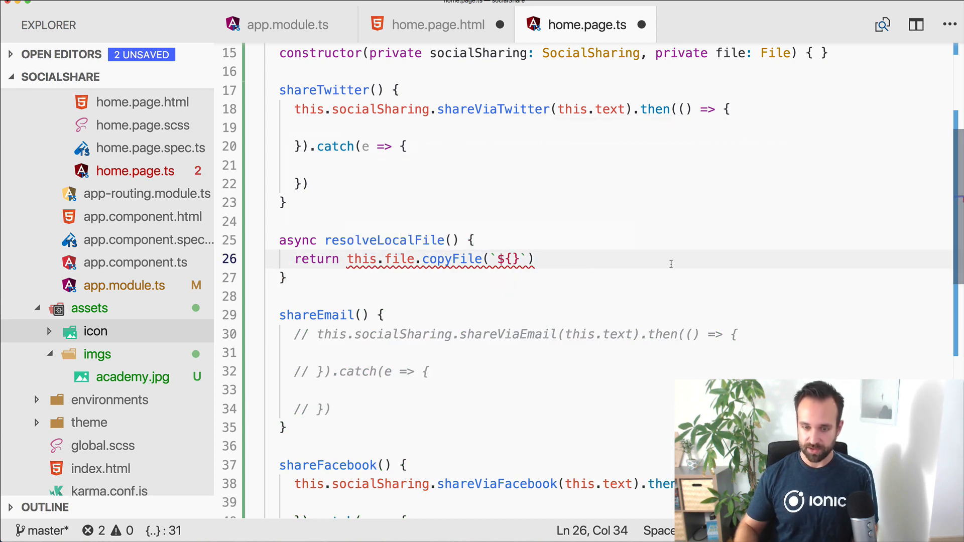
type("this.file.app")
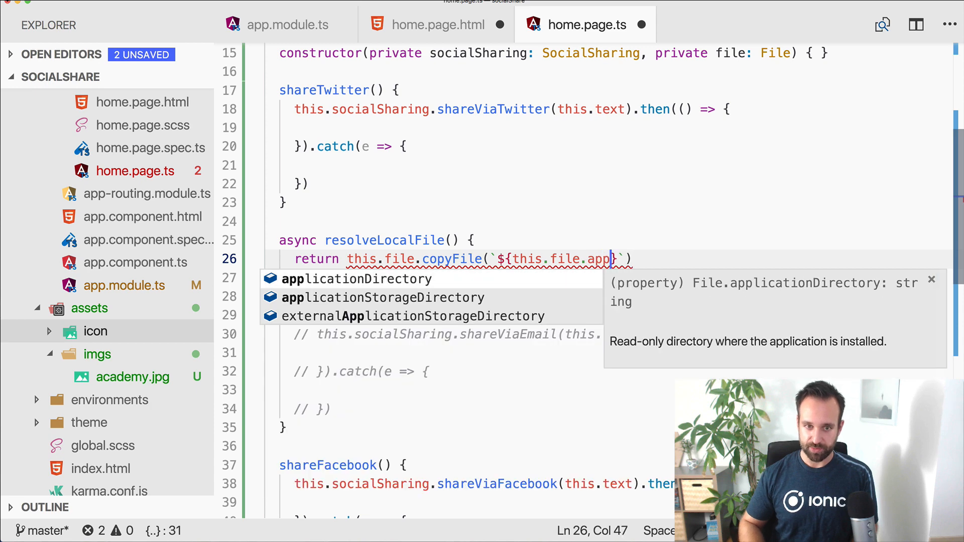
key("Tab")
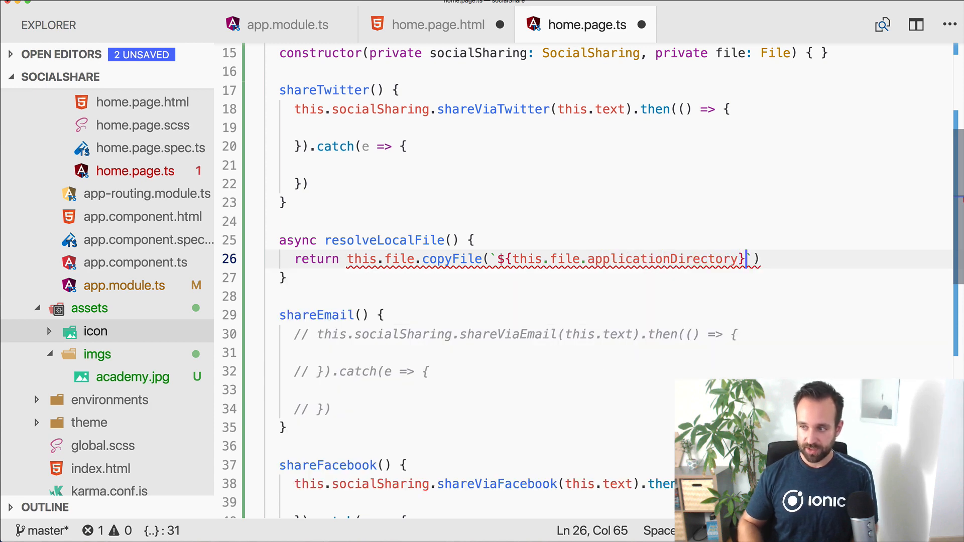
type("www/assets/imgs")
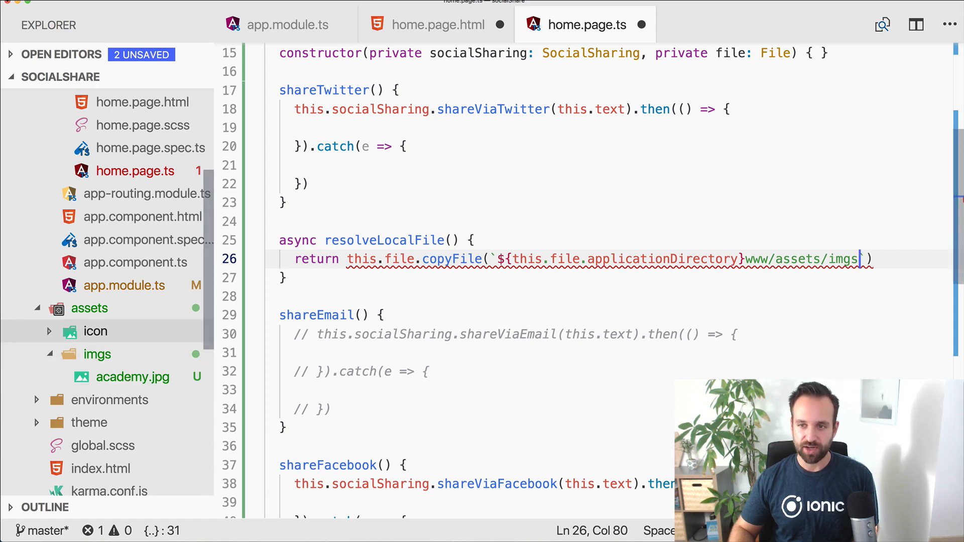
type("`, '")
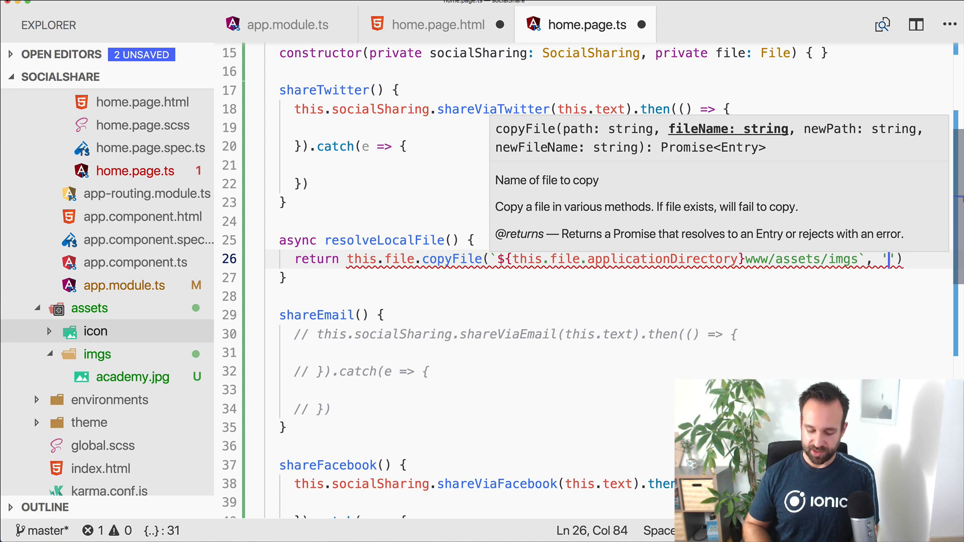
type("academy")
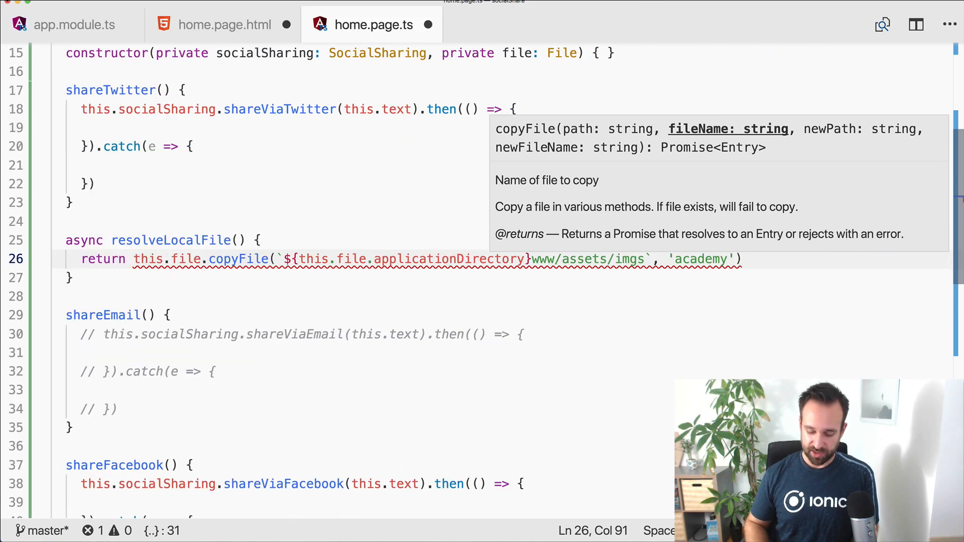
type(".jpg',")
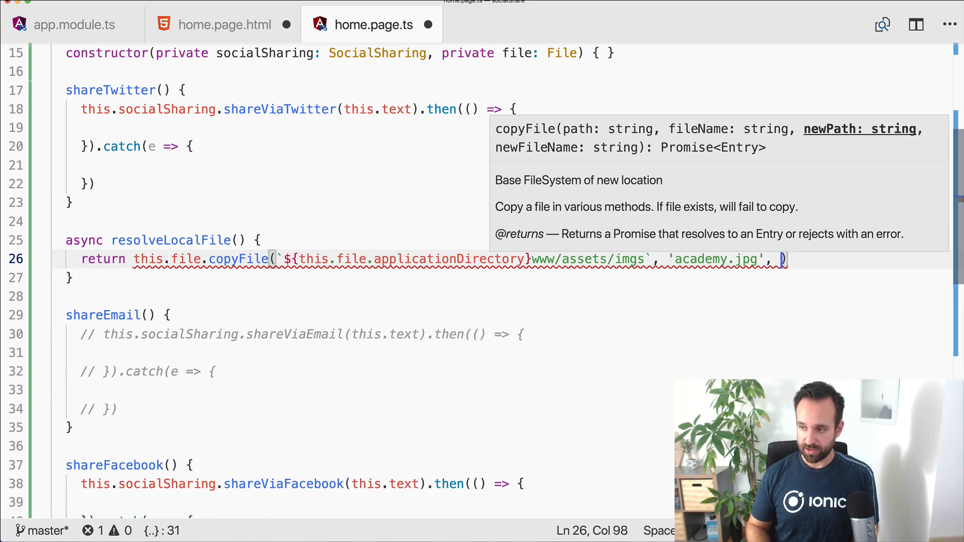
Step: Copy into this.file.cacheDirectory under a `${new Date().getTime()}.jpg` name
type("this.i")
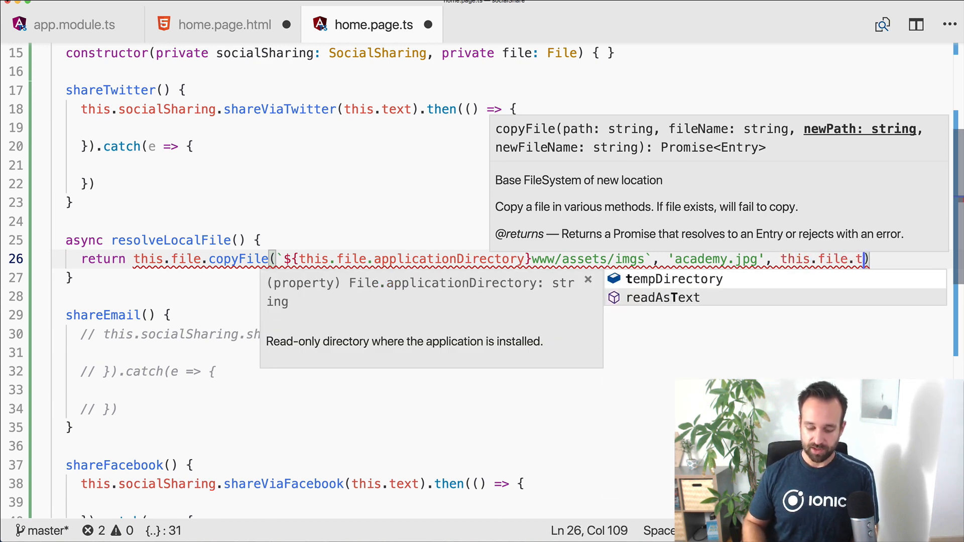
type("cacheDirectory")
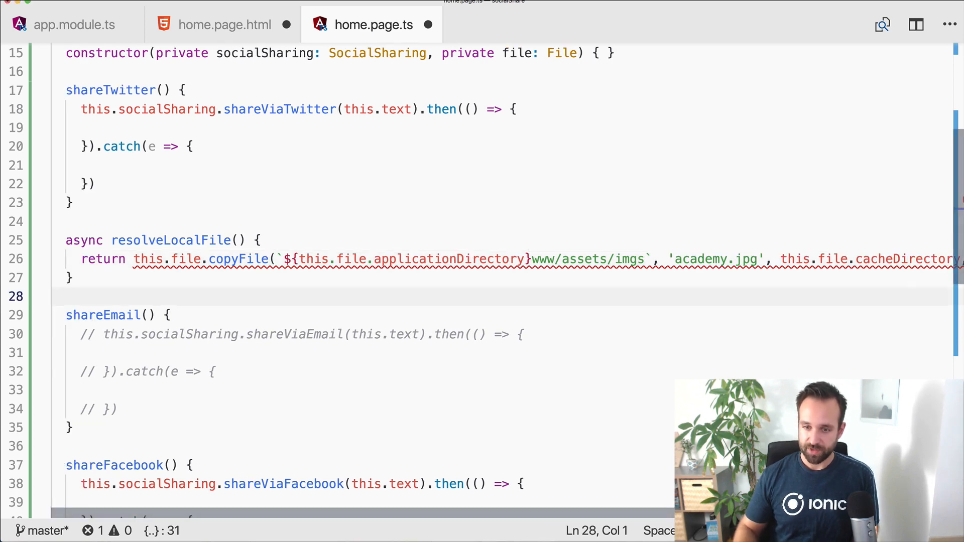
left_click(670, 259)
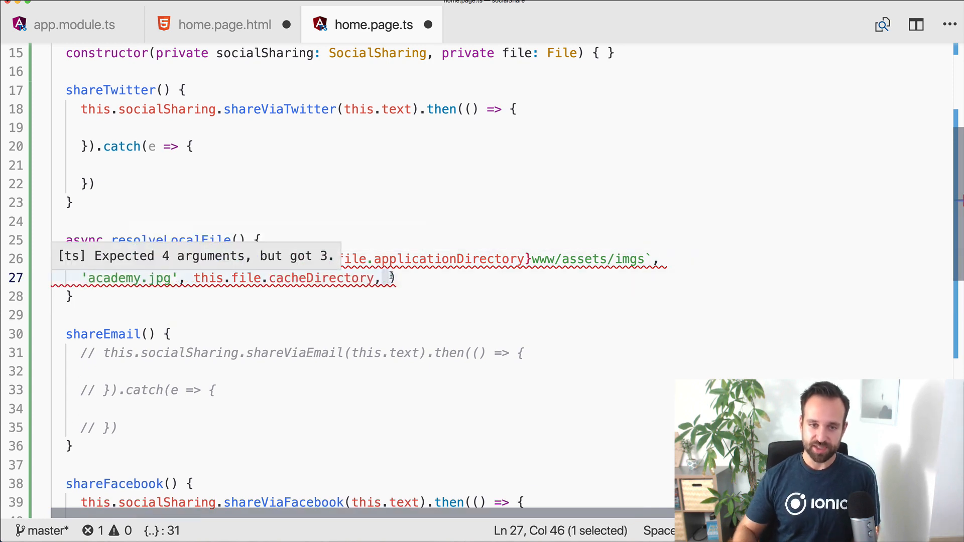
type("'")
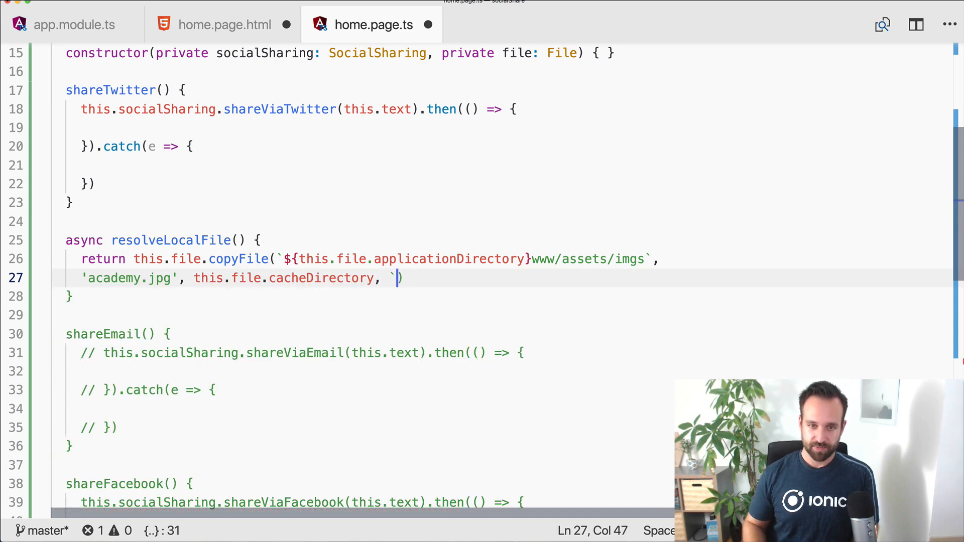
type("`")
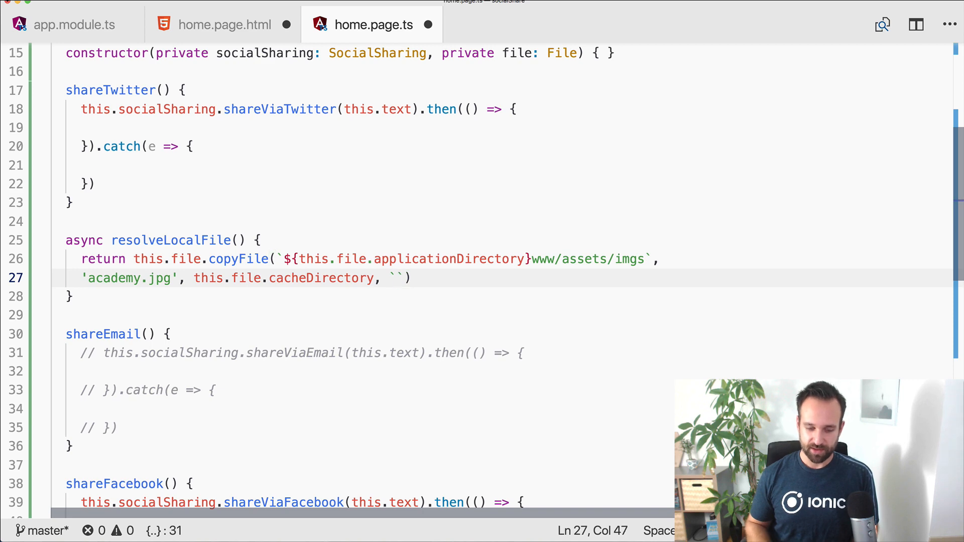
type("${}")
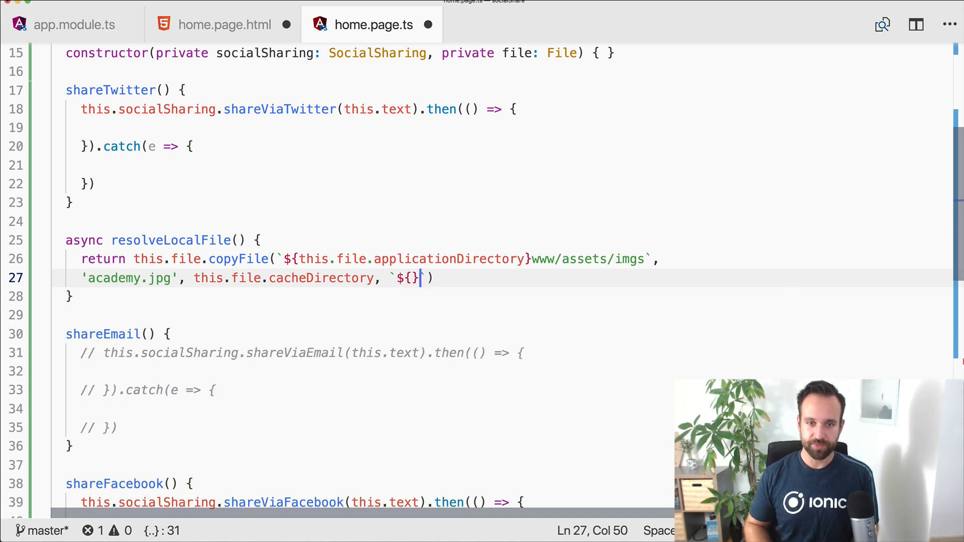
type("new Date")
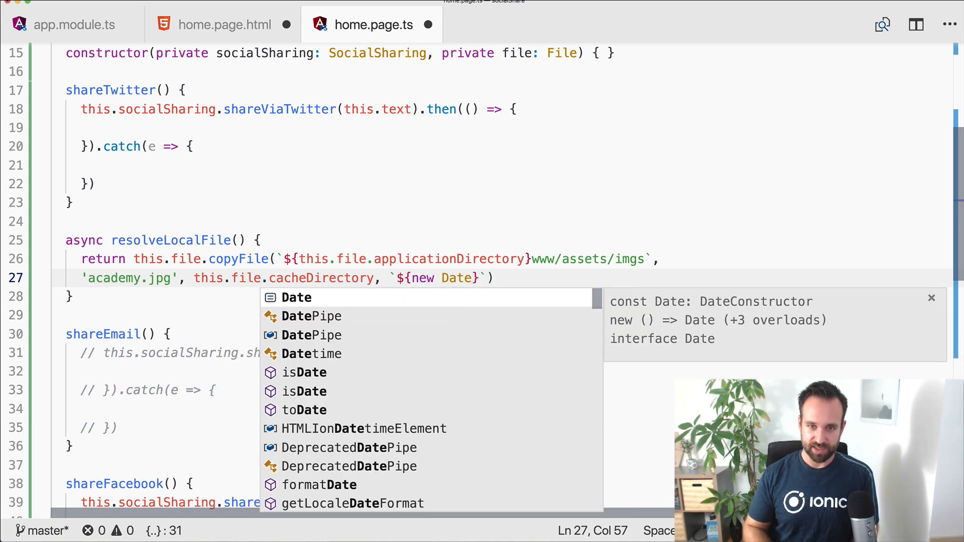
type("().g")
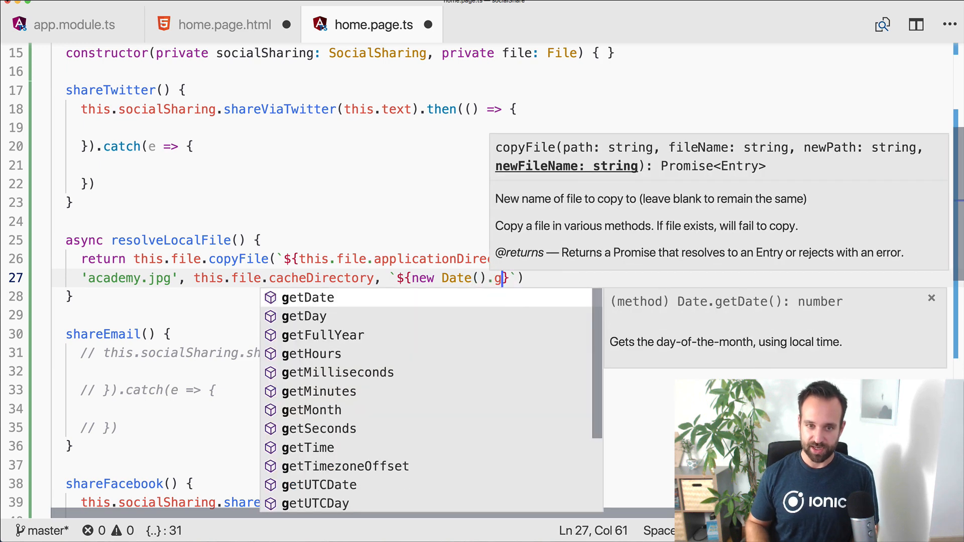
type("etTime()")
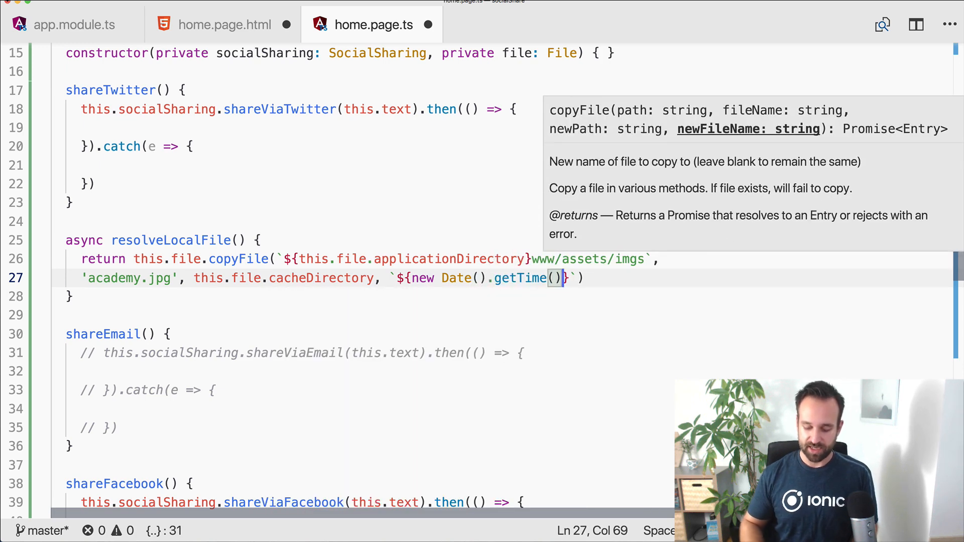
type(".jpg")
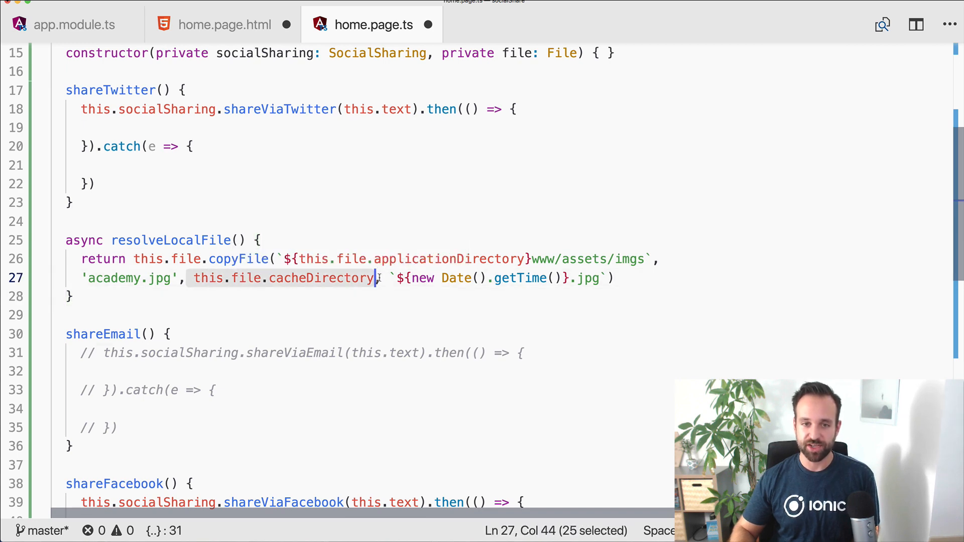
mouse_move(320, 277)
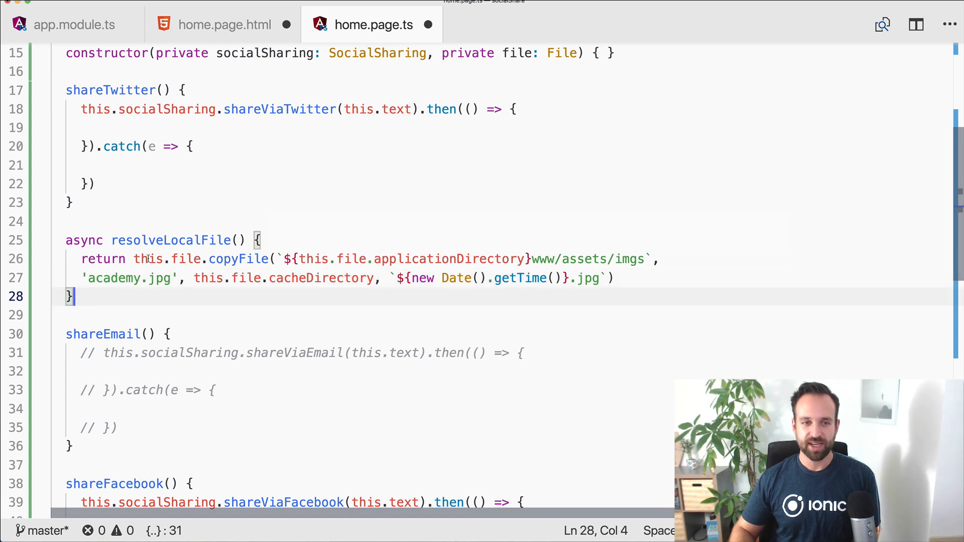
left_click_drag(275, 259, 639, 259)
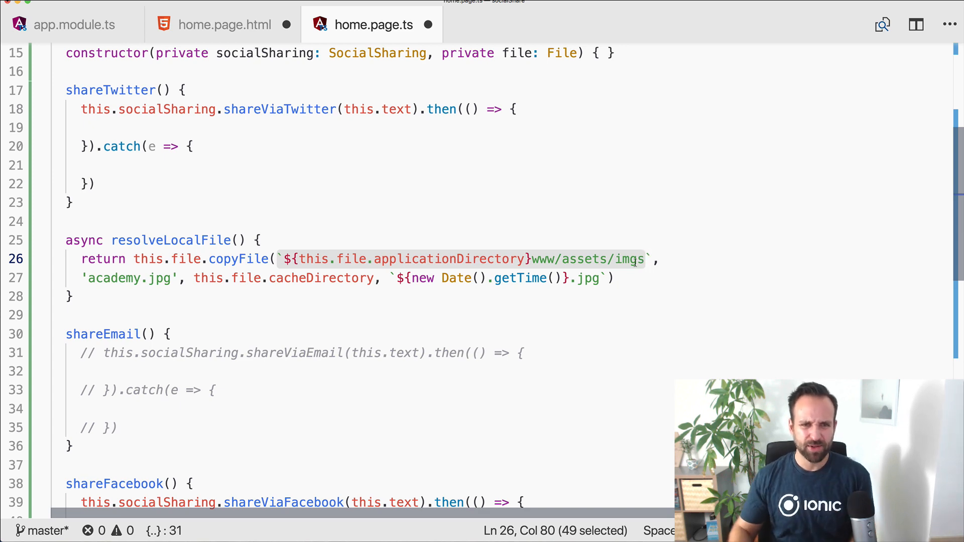
mouse_move(285, 168)
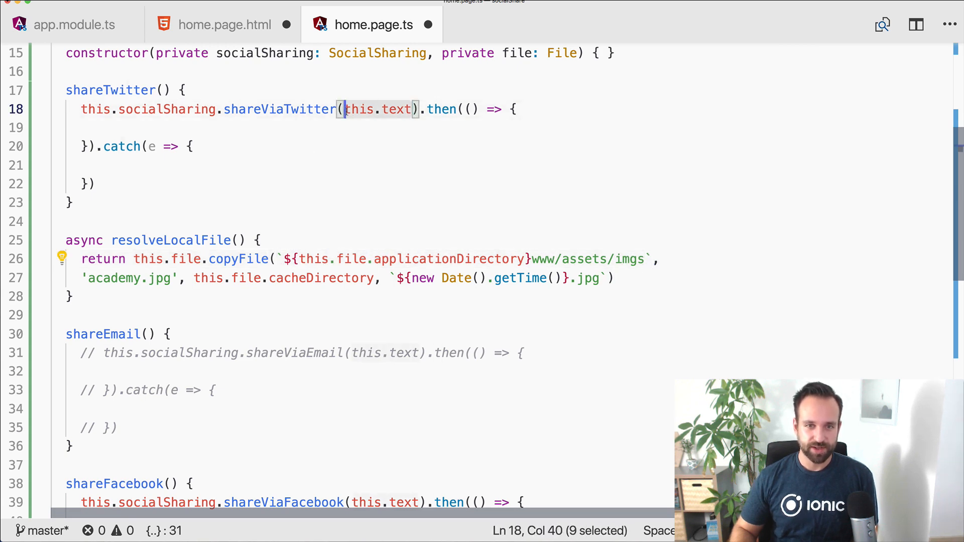
Step: Pass null and `${this.file.applicationDirectory}www/assets/imgs/academy.jpg` to shareViaTwitter
type("null,")
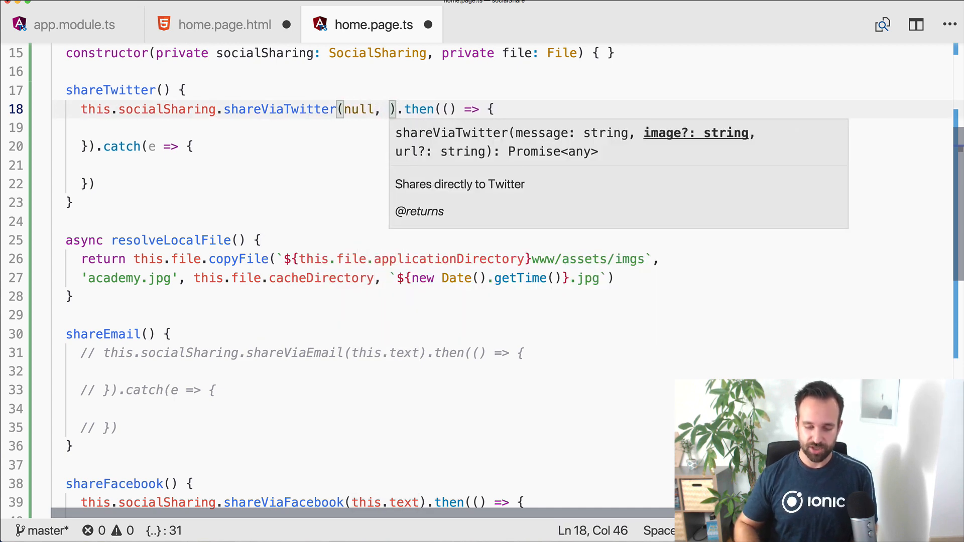
type("`${this.file.applicationDirectory}www/assets/imgs`")
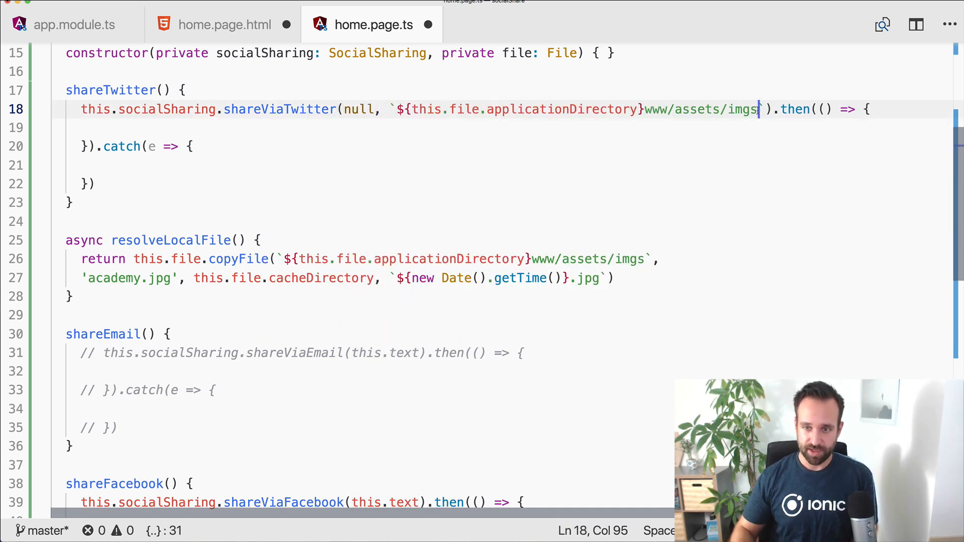
type("/academy.j")
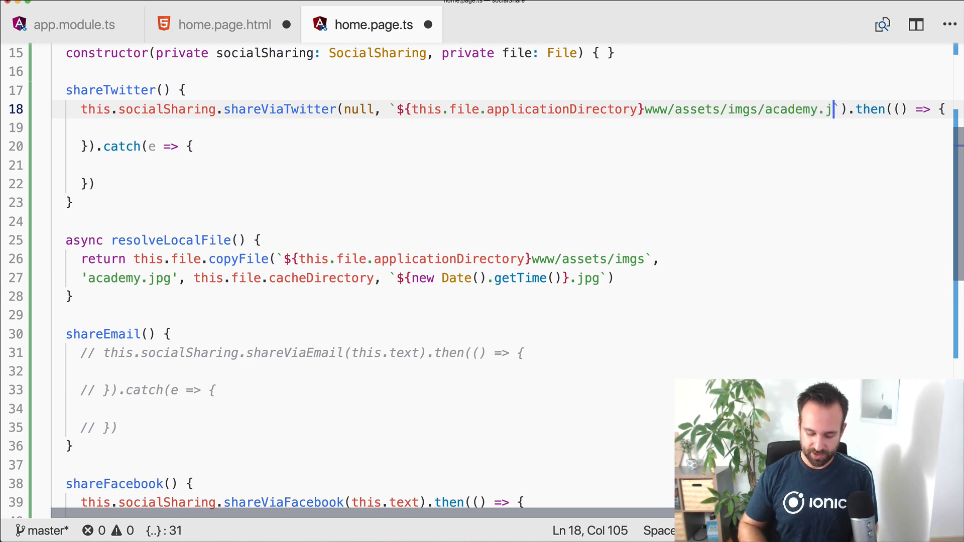
type("pg")
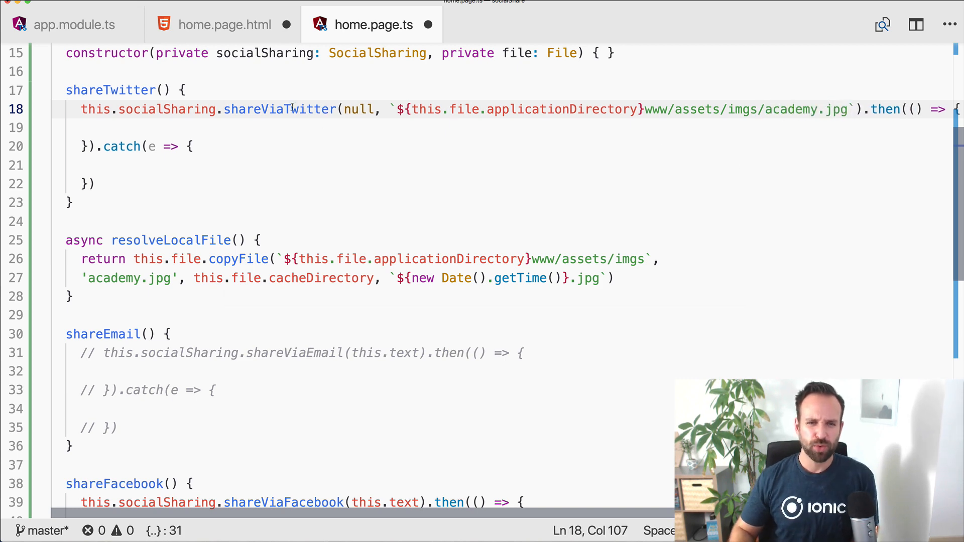
double_click(278, 109)
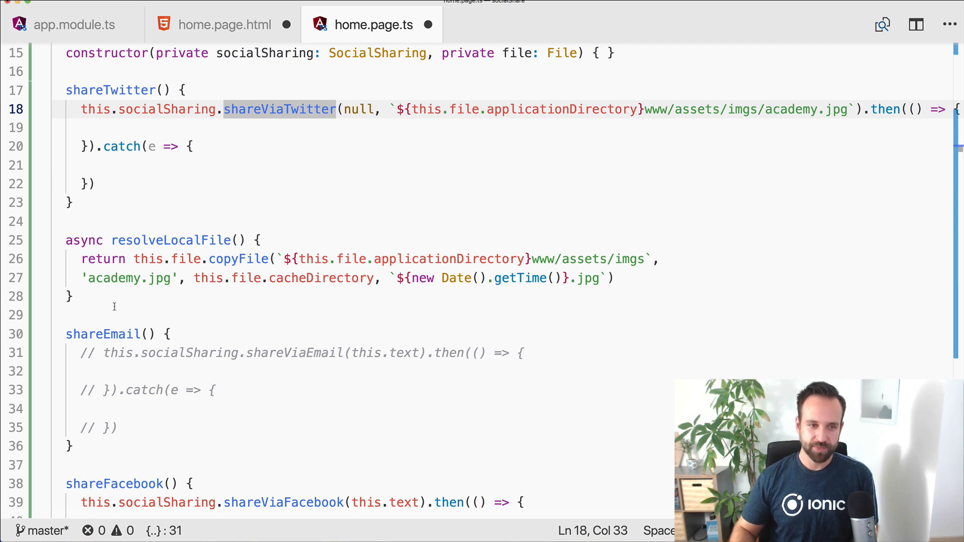
Step: Write removeTempFile(name) calling this.file.removeFile(this.file.cacheDirectory, name)
type("rem")
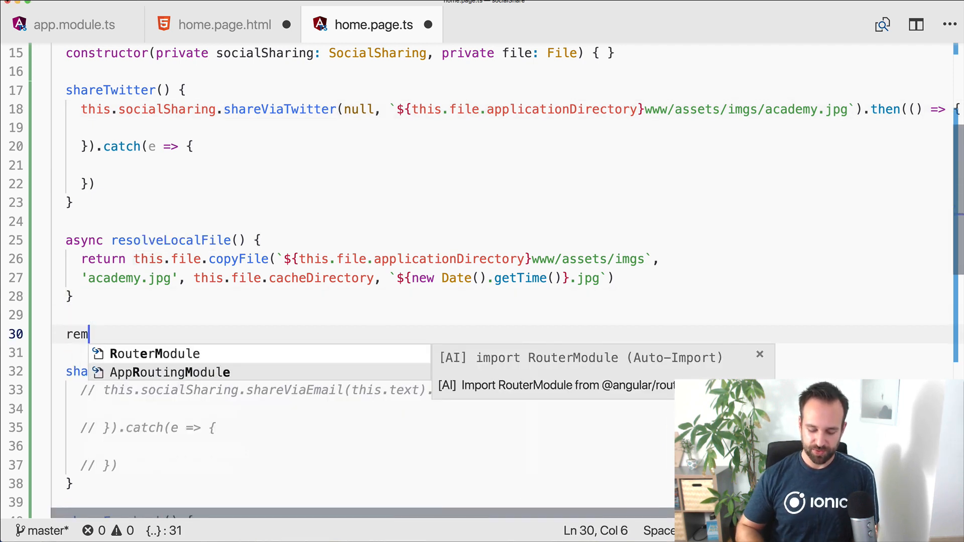
type("ove")
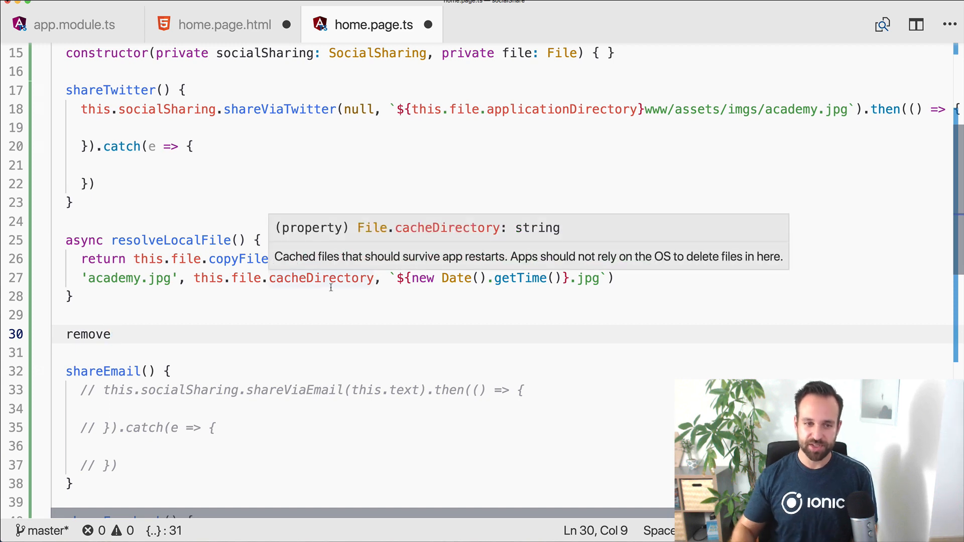
type("Te")
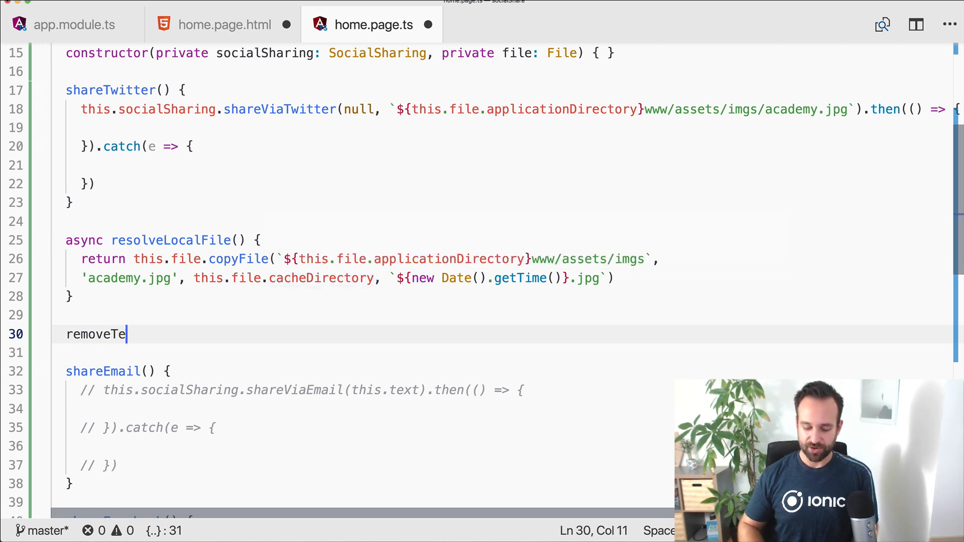
type("mpFile()")
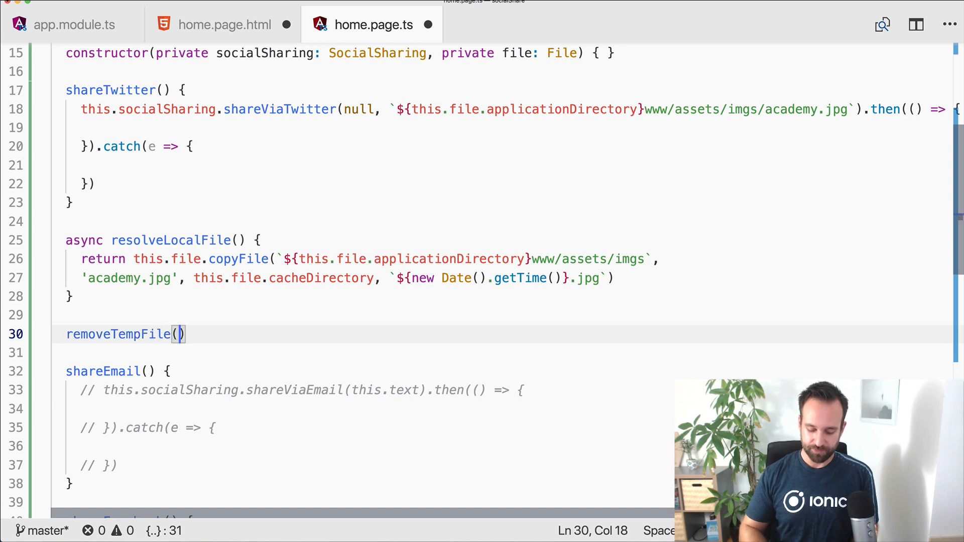
type("name) {")
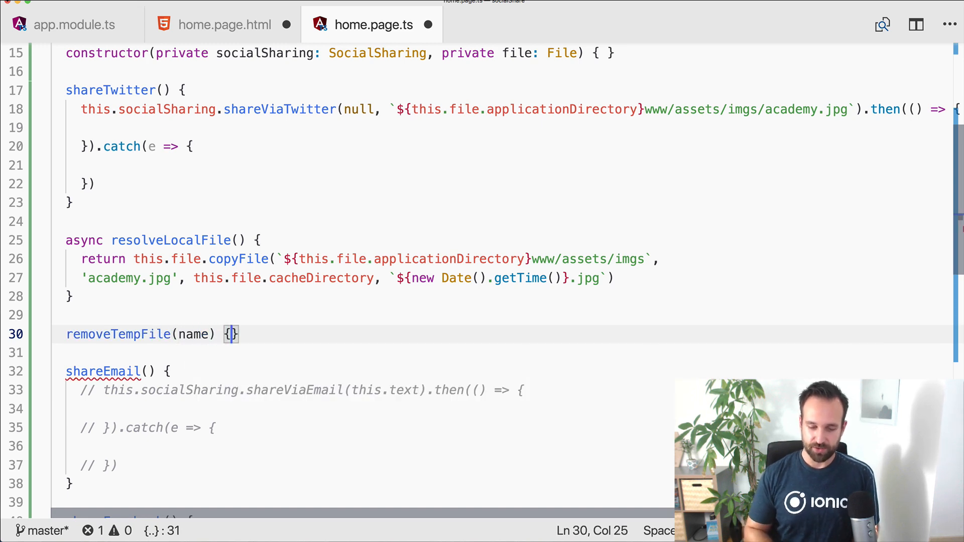
type("this.file.")
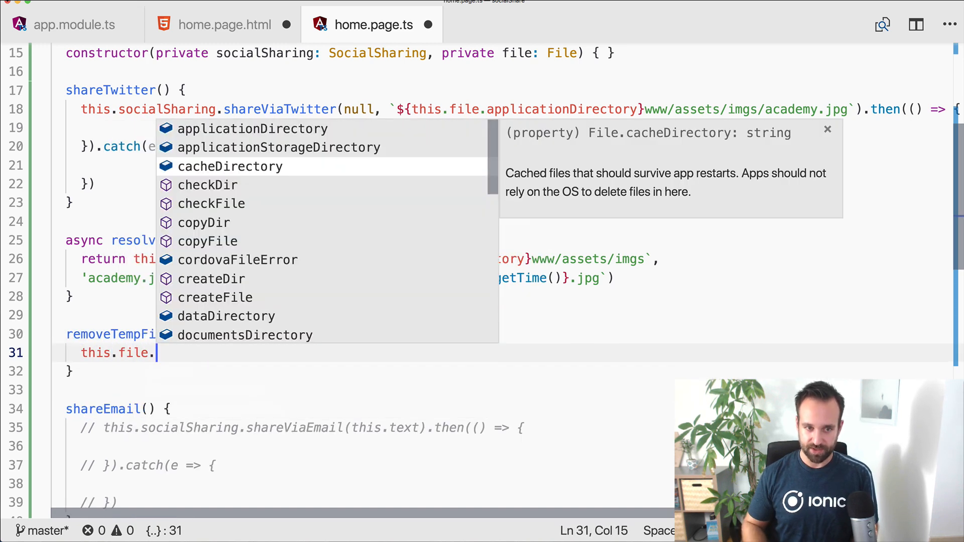
type("removeFile")
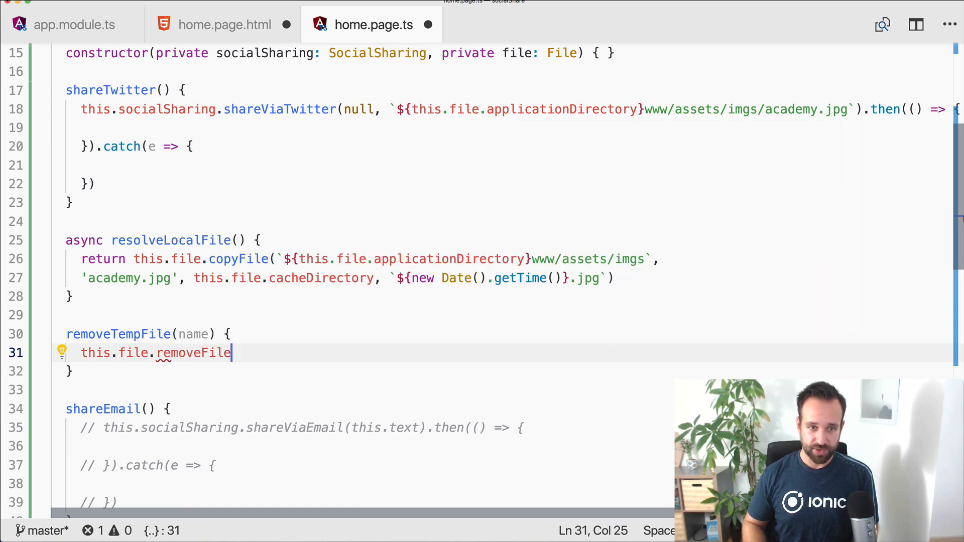
type("()")
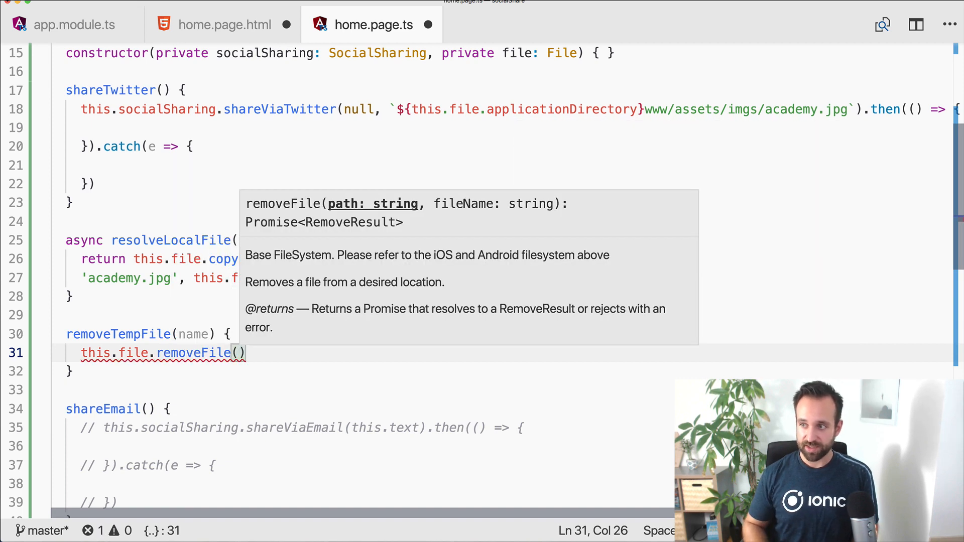
type("this.c")
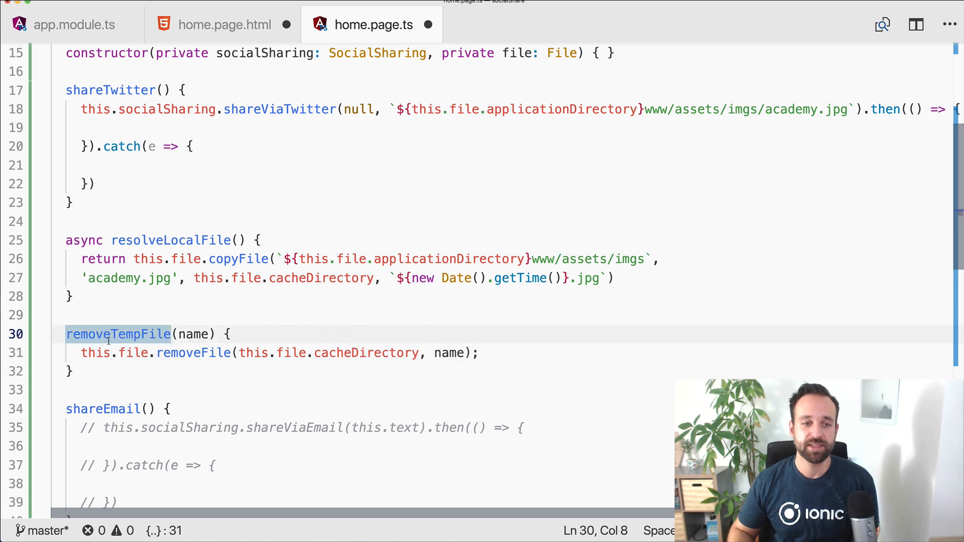
mouse_move(118, 334)
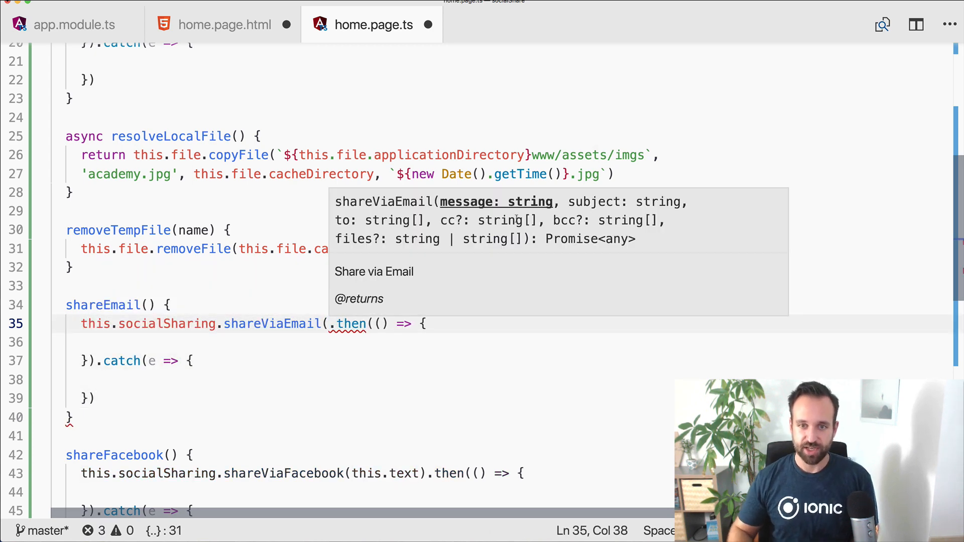
type("'This is my message")
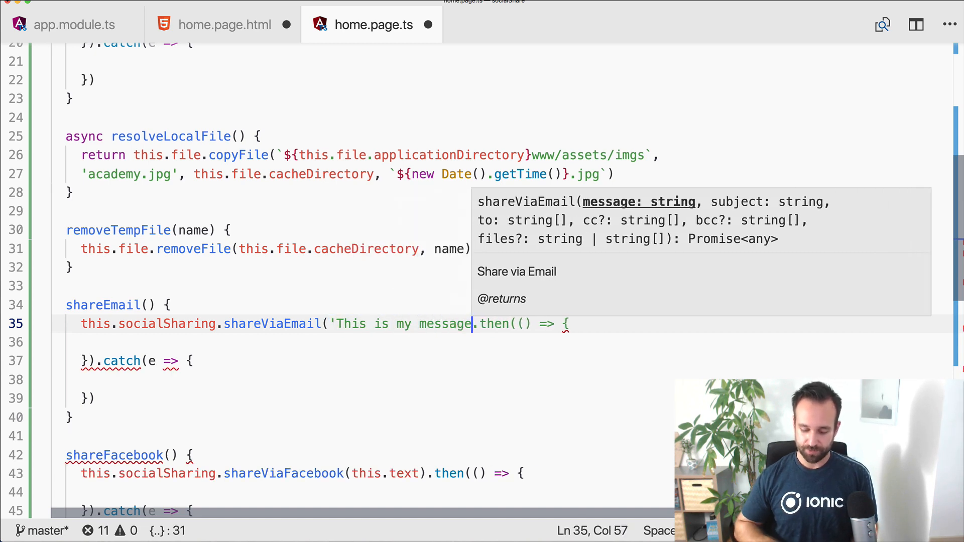
type("',")
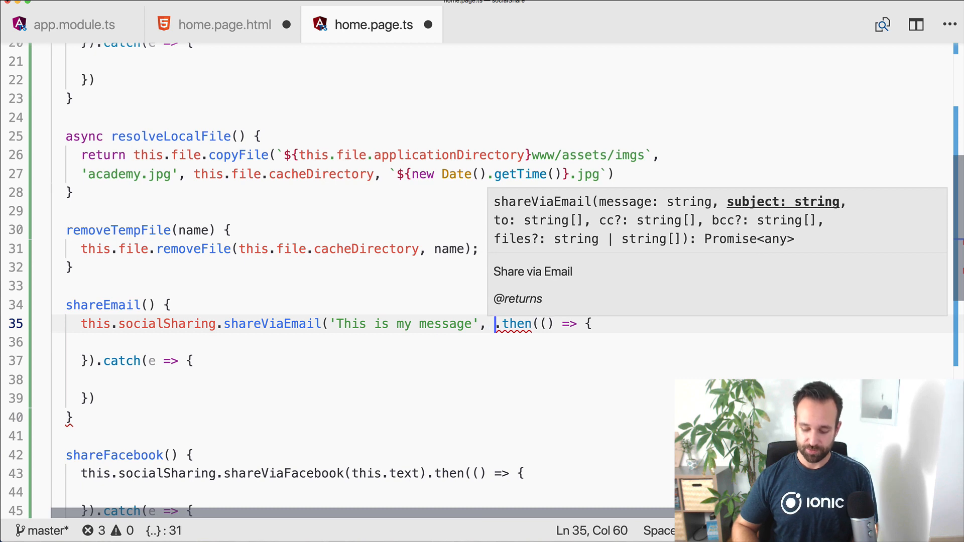
type("'my subject',")
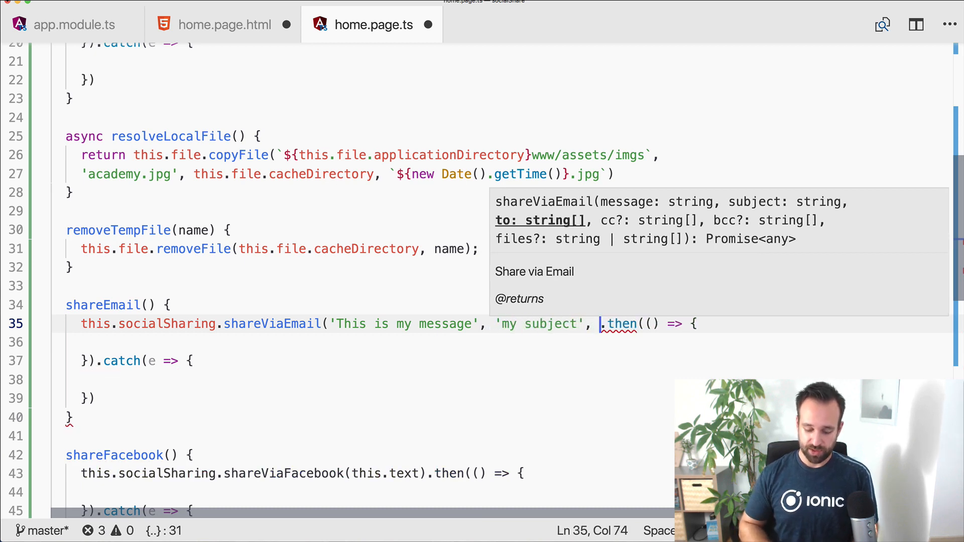
type("null")
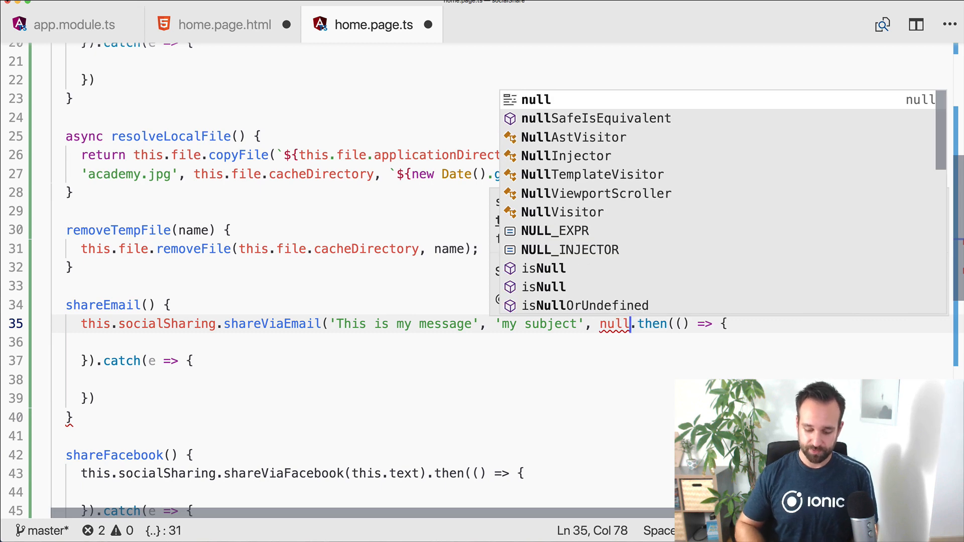
type(",)")
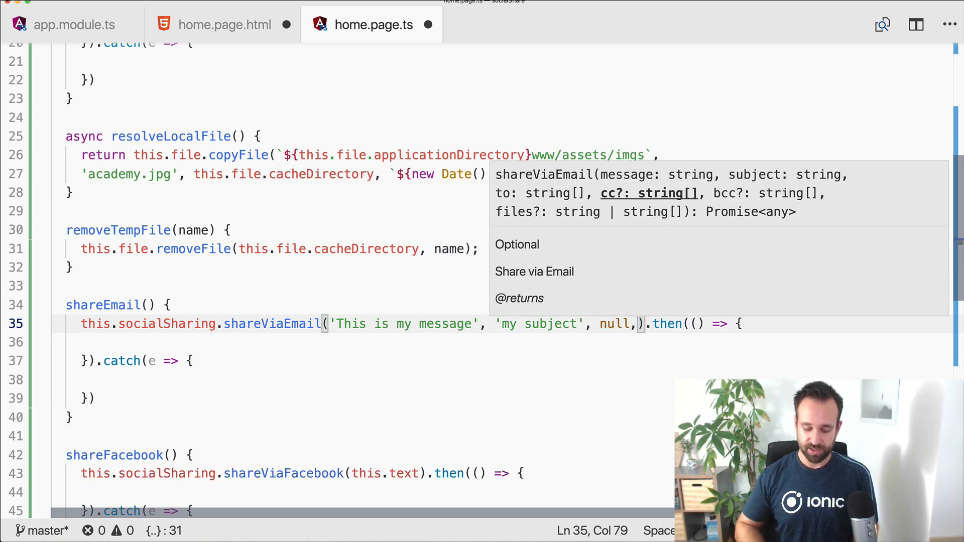
type("null,")
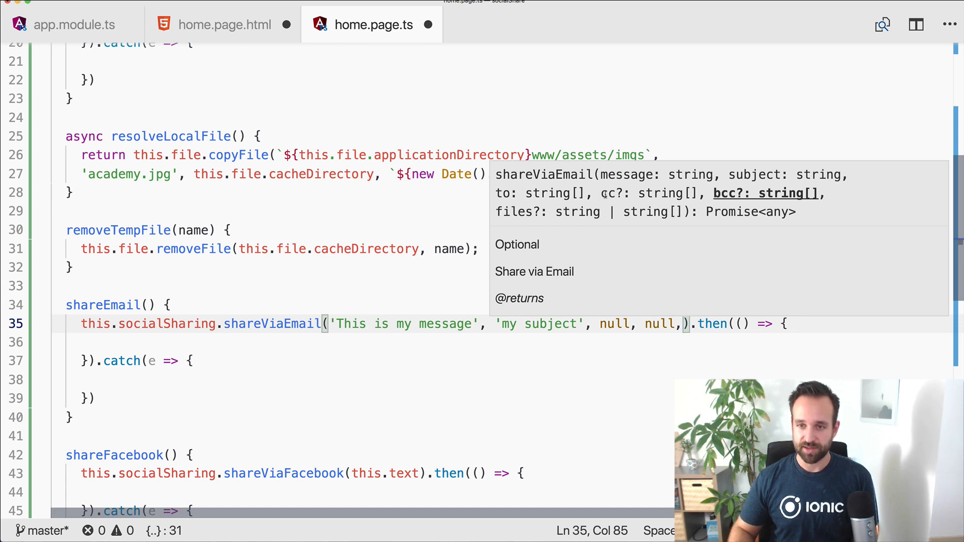
mouse_move(657, 361)
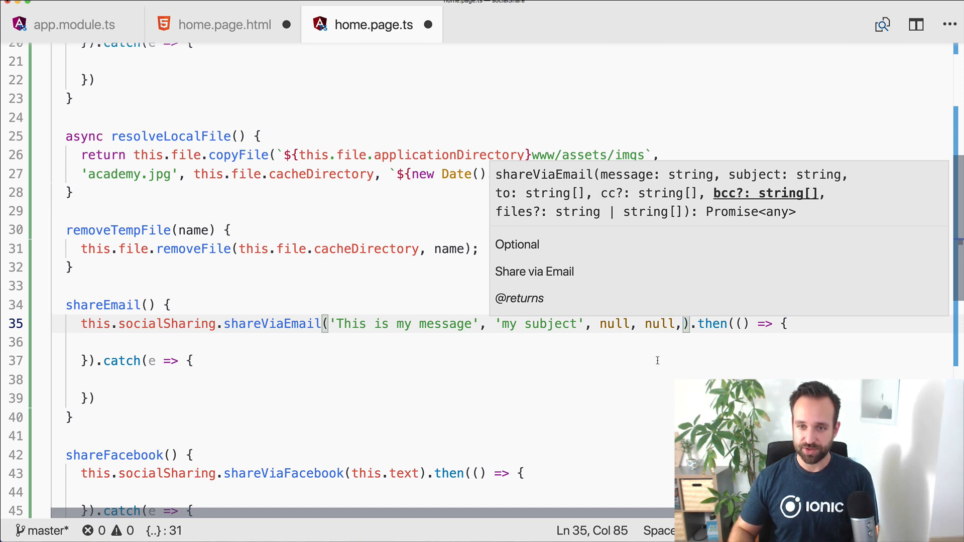
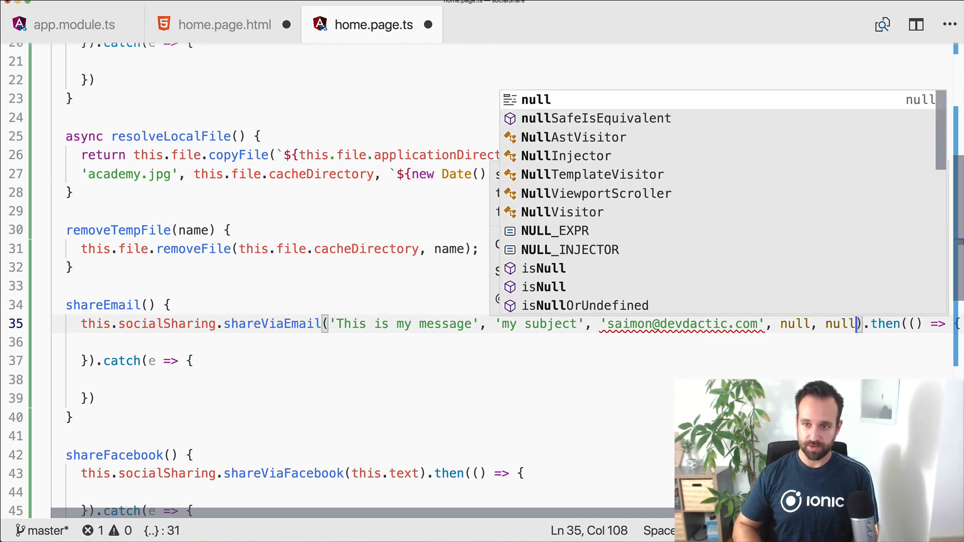
type(",")
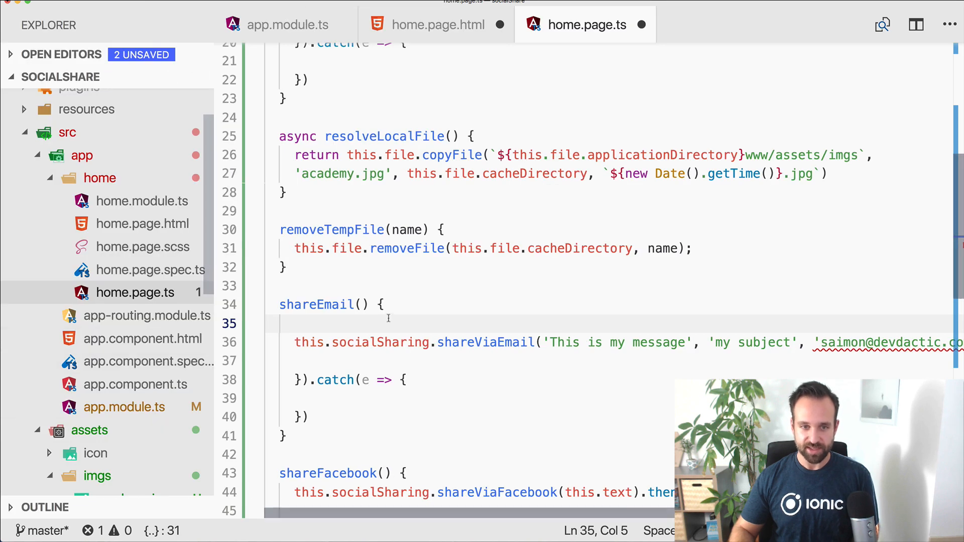
Step: Make shareEmail async and assign let file = await this.resolveLocalFile()
type("let")
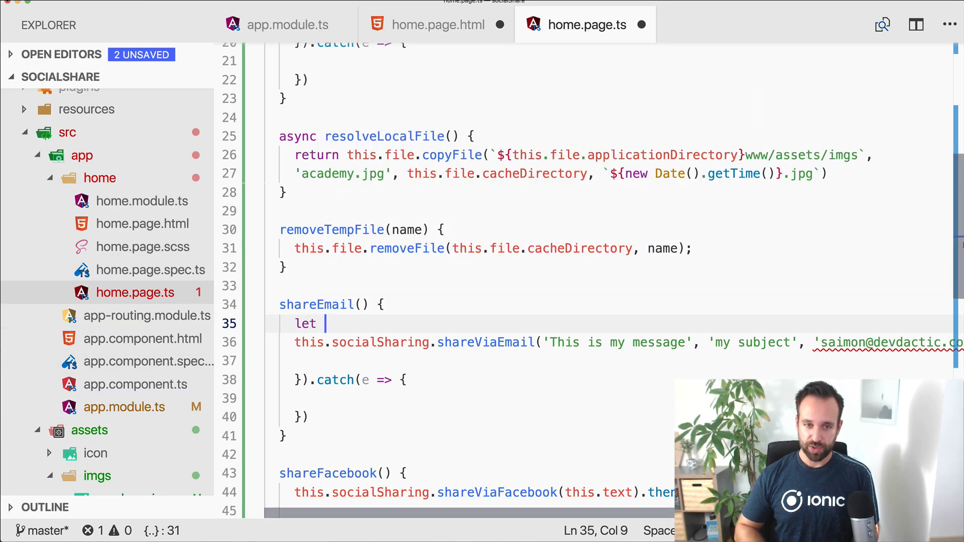
type("file = this.")
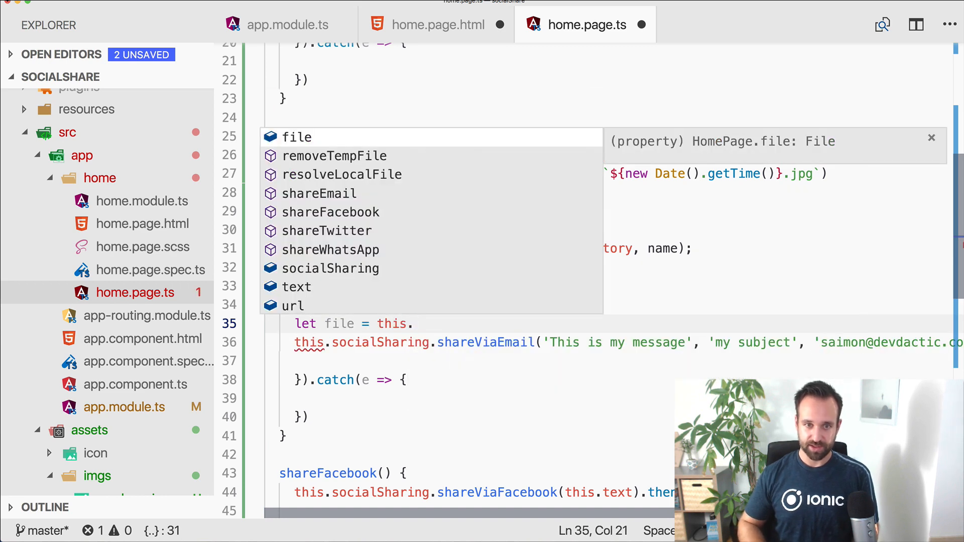
type("reo")
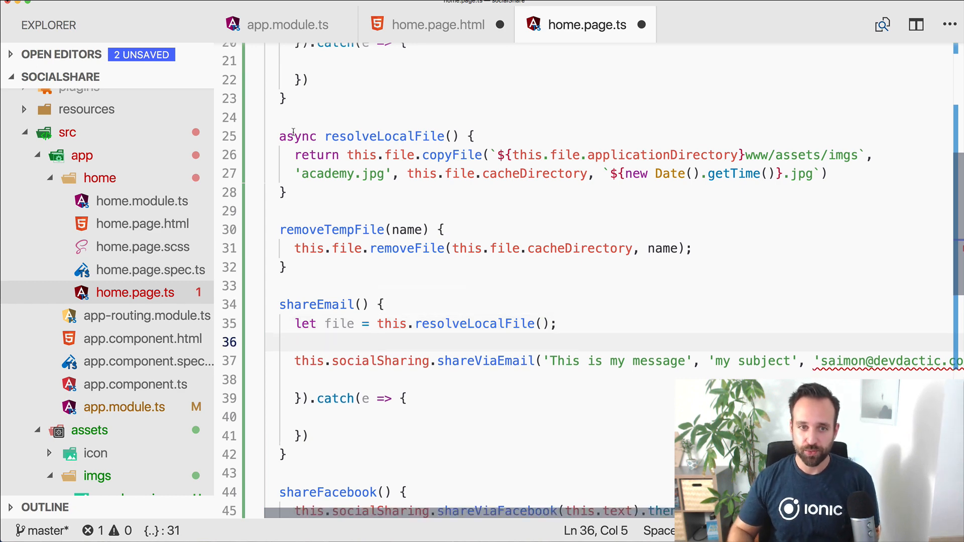
type("a")
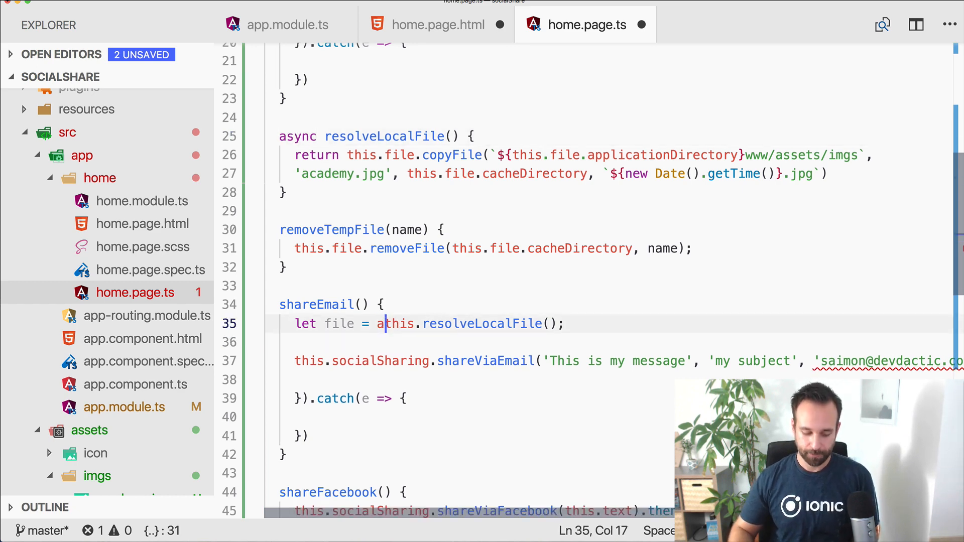
type("wait")
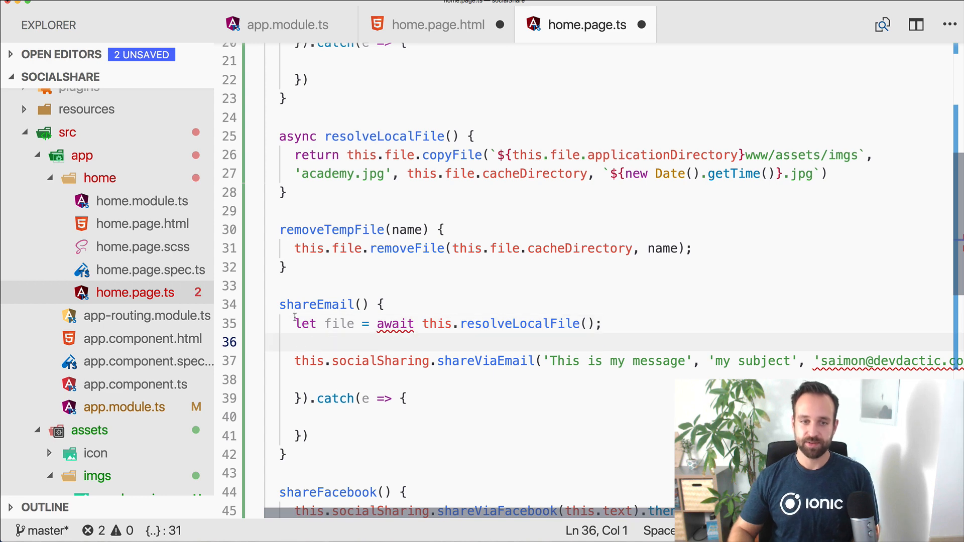
type("async")
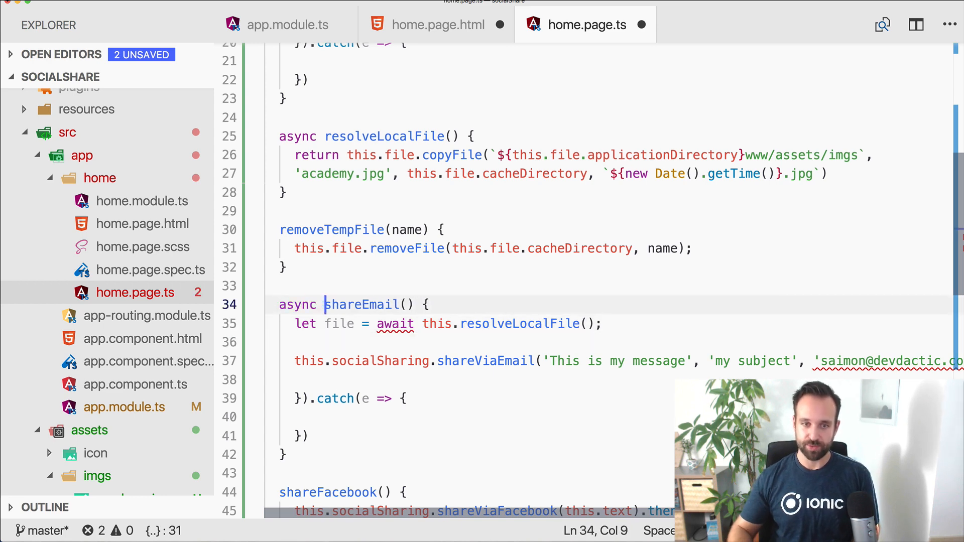
Step: Log the copied file with 'FILE: ' and attach its native path to the email
left_click(297, 343)
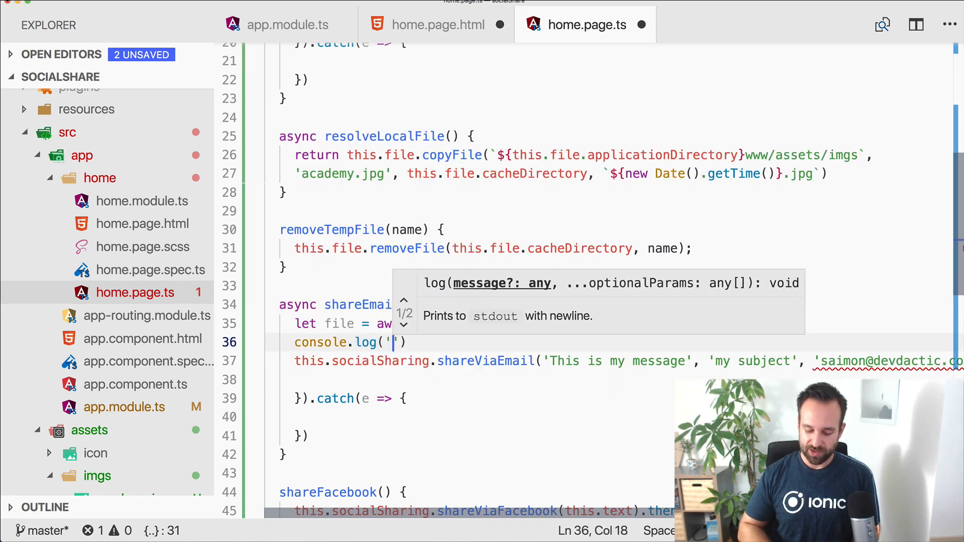
type("FILE: ', file")
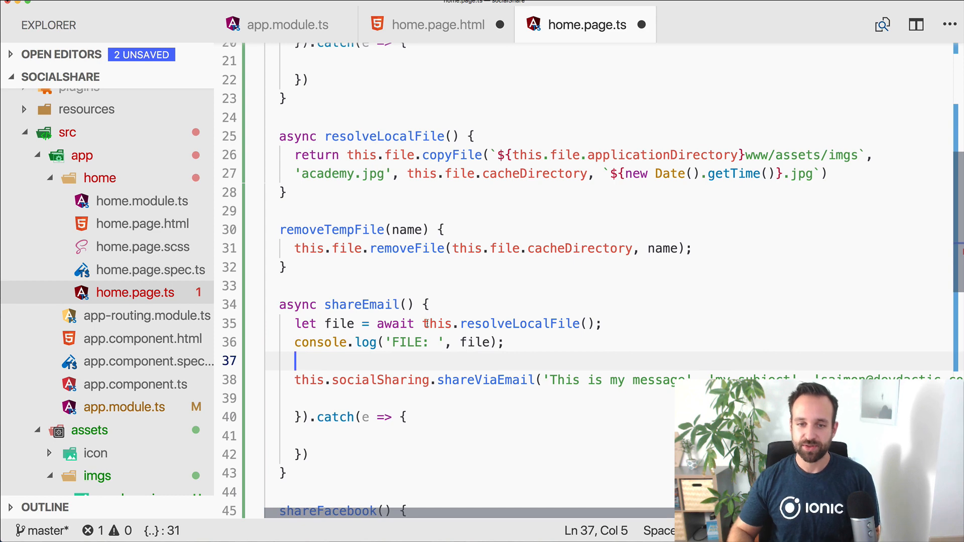
double_click(498, 324)
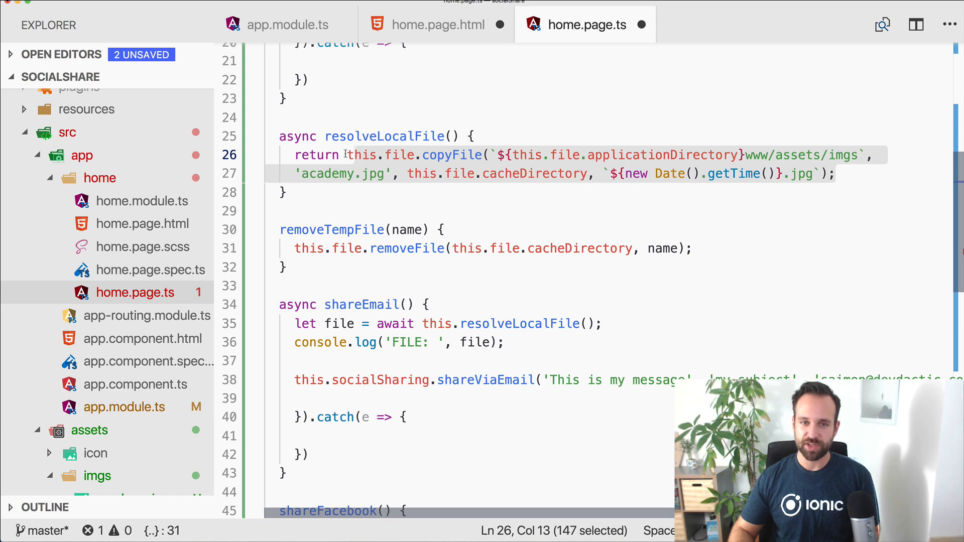
left_click(361, 155)
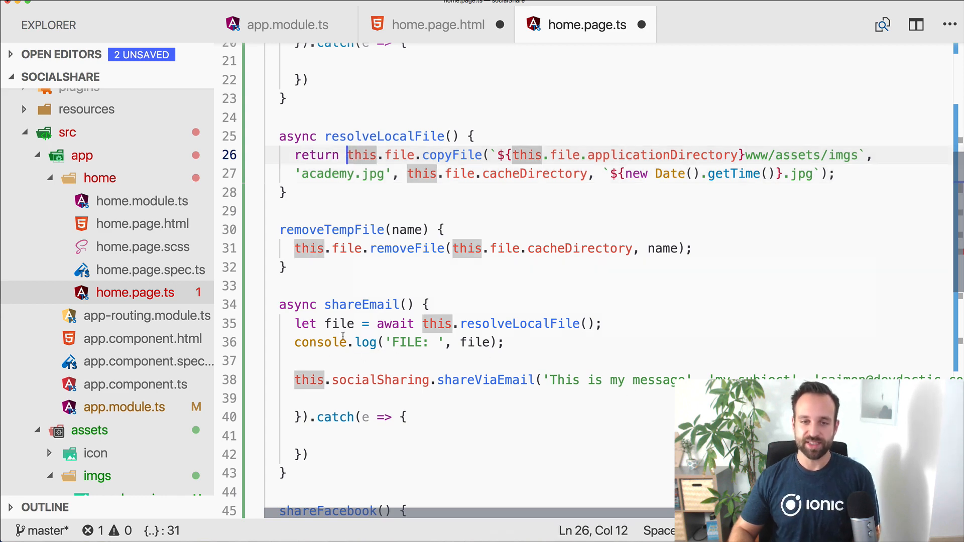
left_click(297, 136)
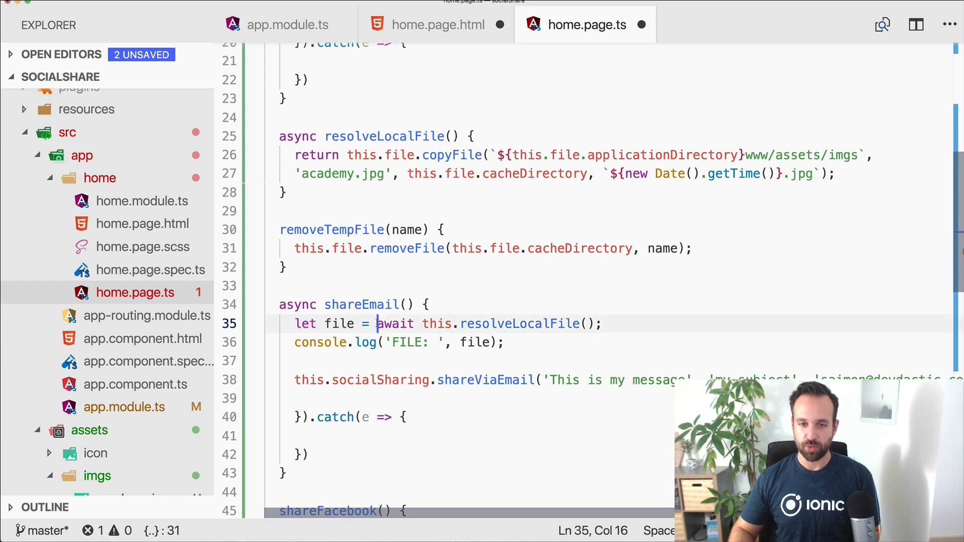
left_click_drag(380, 324, 605, 323)
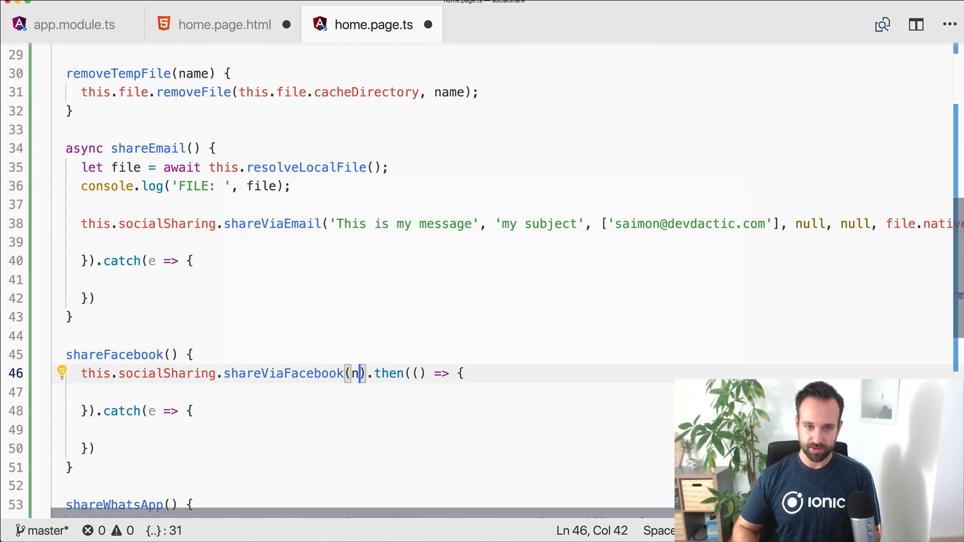
Step: Make shareFacebook async and call shareViaFacebook(null, file.nativeURL, this.url)
type("ull, file.nativeURL,")
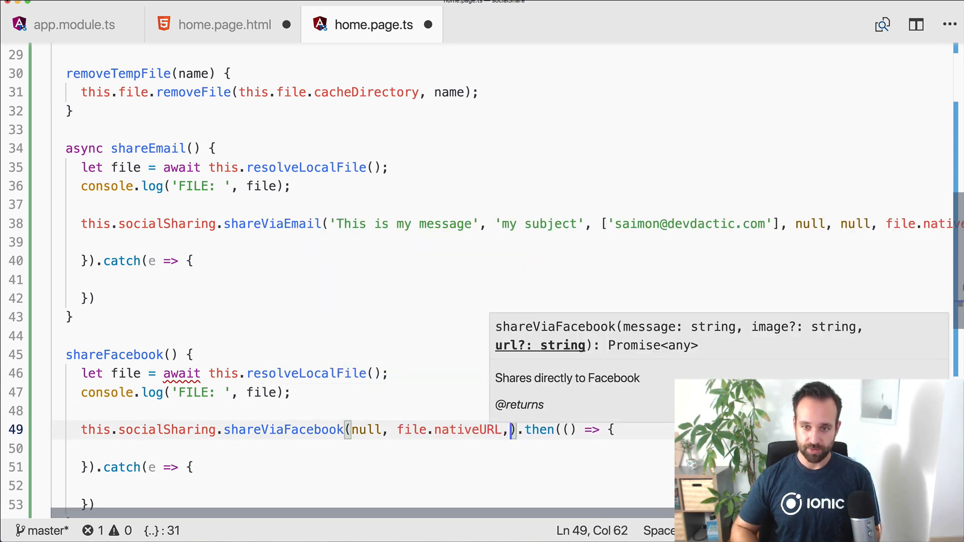
type("this.u")
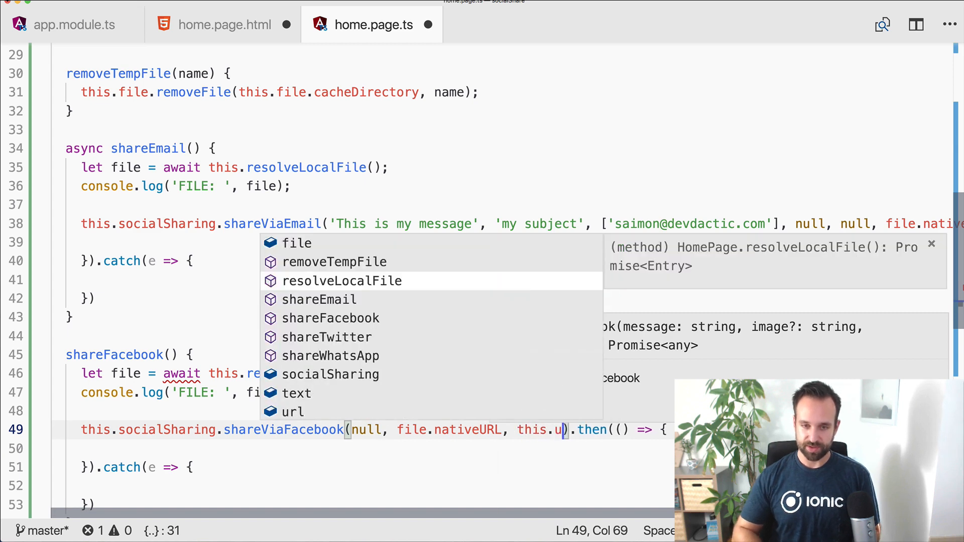
type("rl")
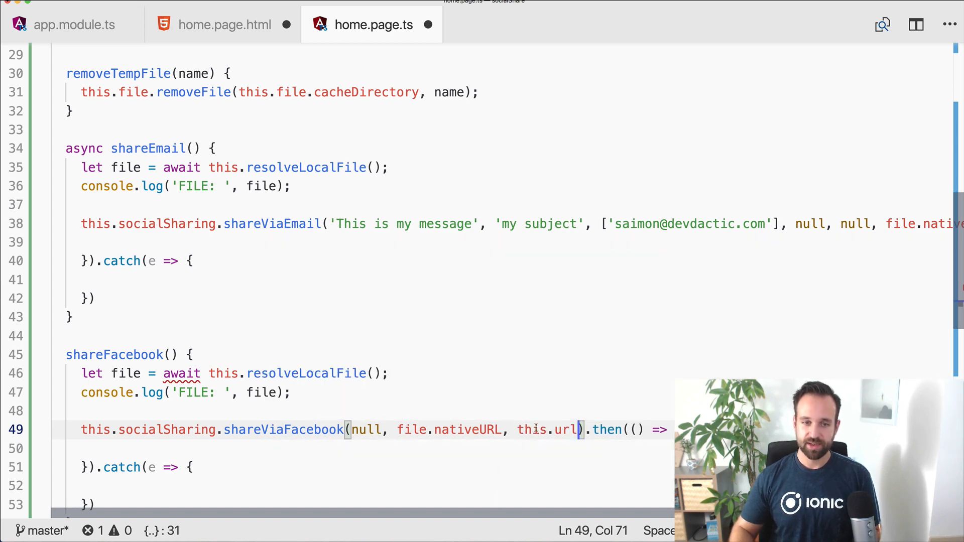
type("async")
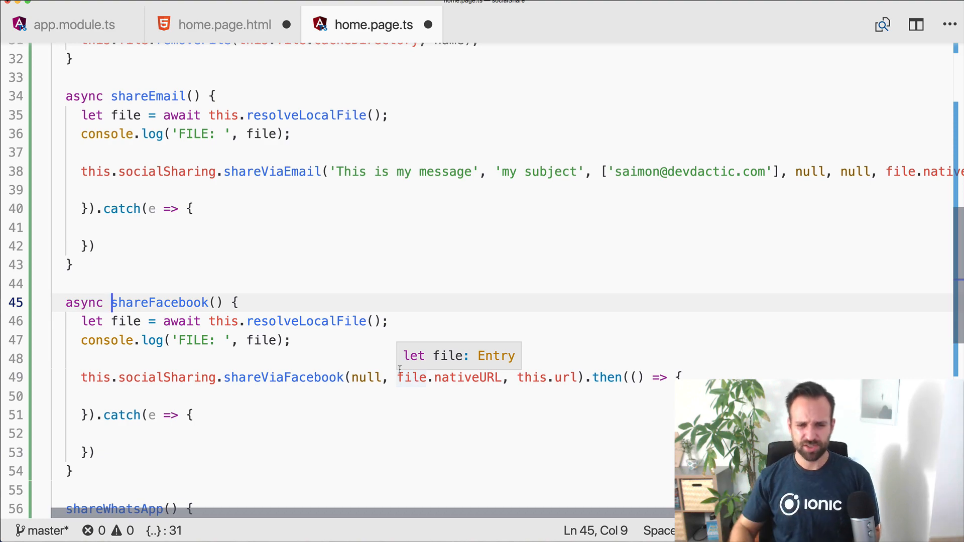
Step: Add this.removeTempFile(file.name) in the email and Facebook then() callbacks and save home.page.ts
scroll("down", 3)
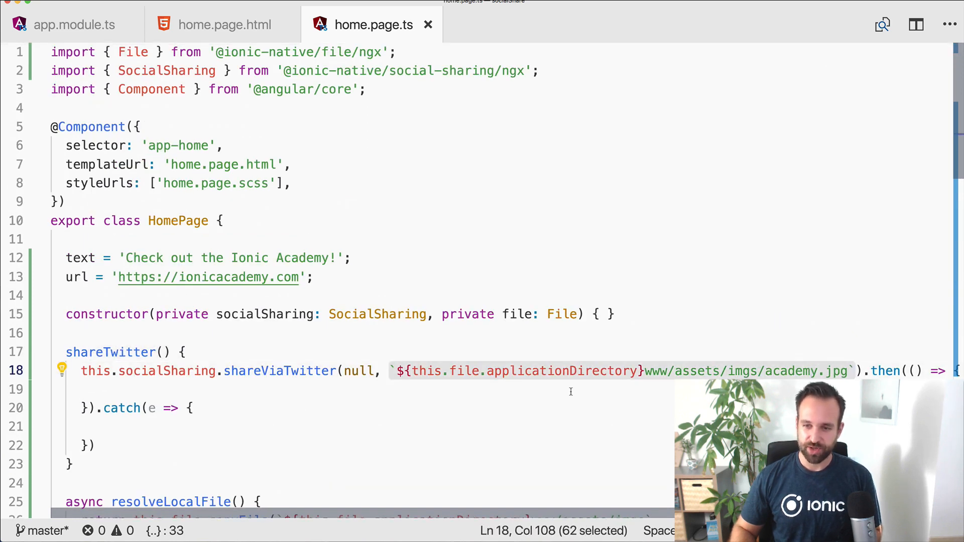
scroll("down", 3)
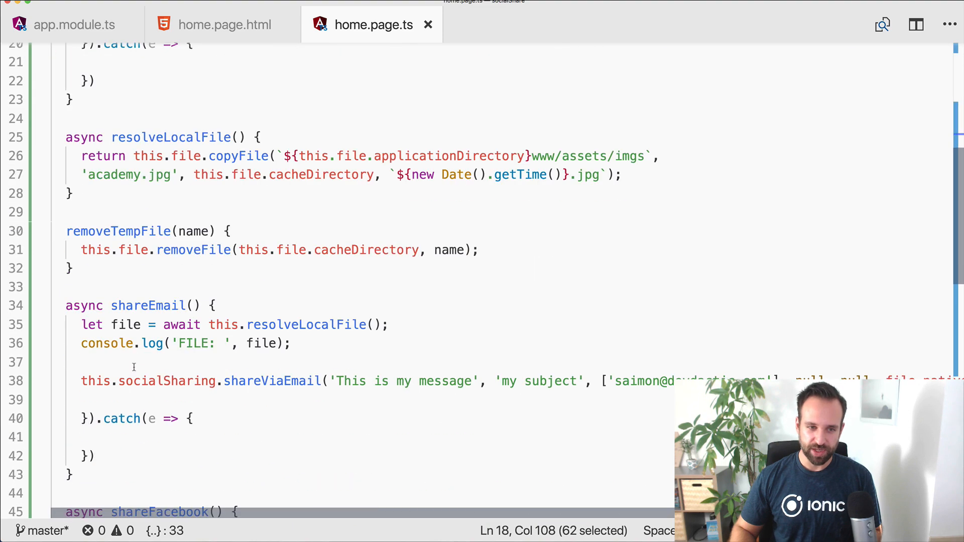
double_click(148, 306)
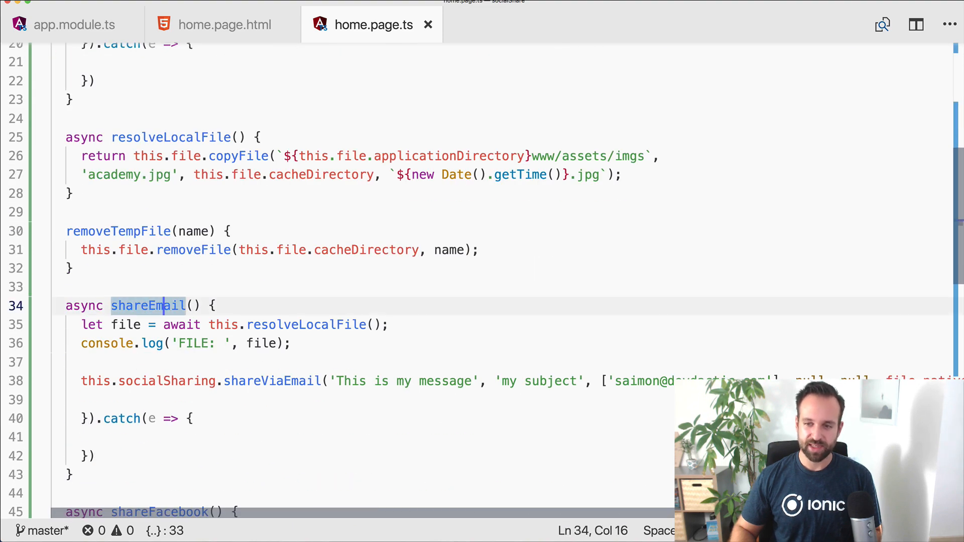
scroll("down", 3)
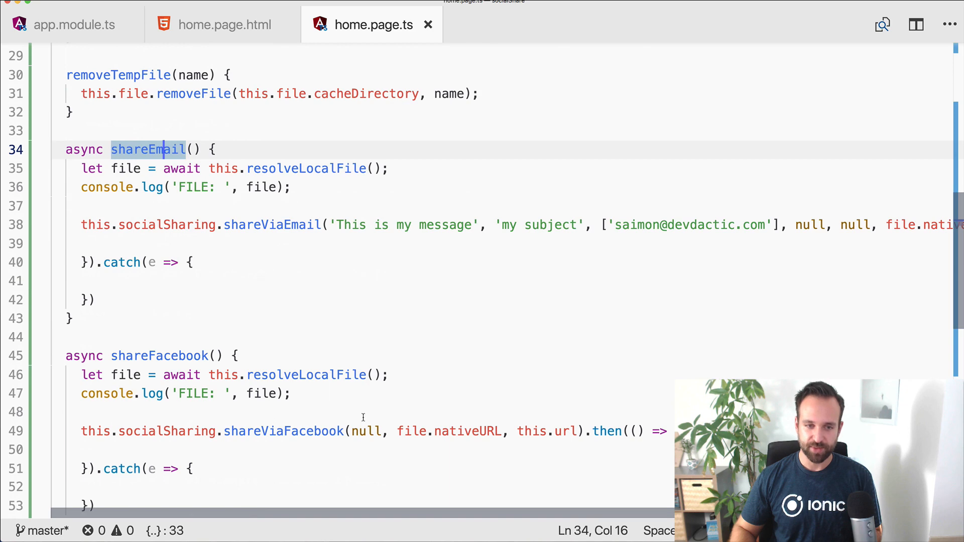
scroll("down", 3)
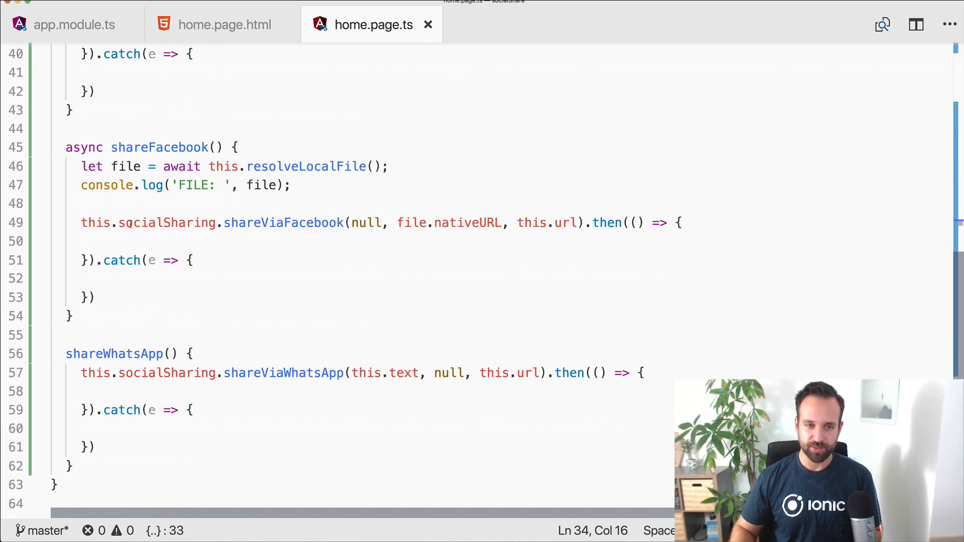
scroll("up", 3)
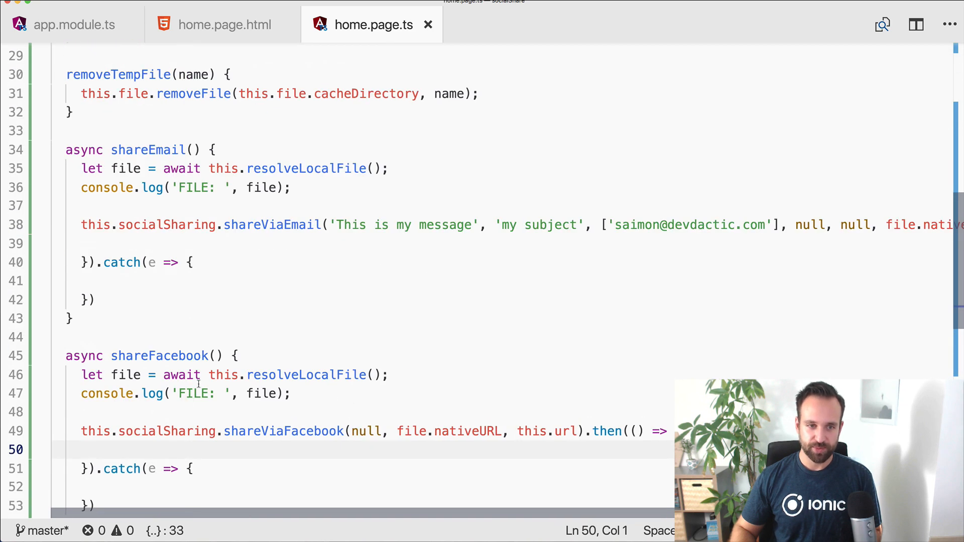
type("this.removeTempFile")
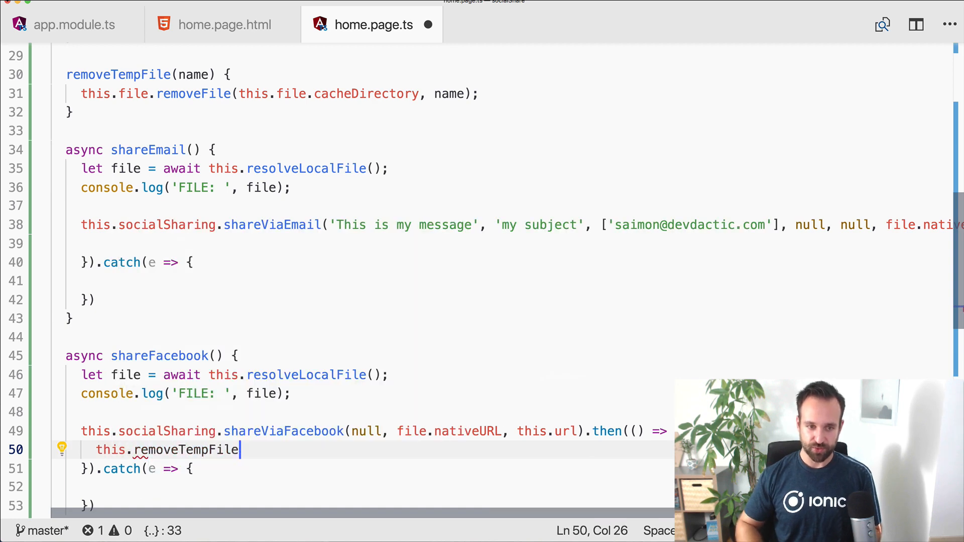
type("(f")
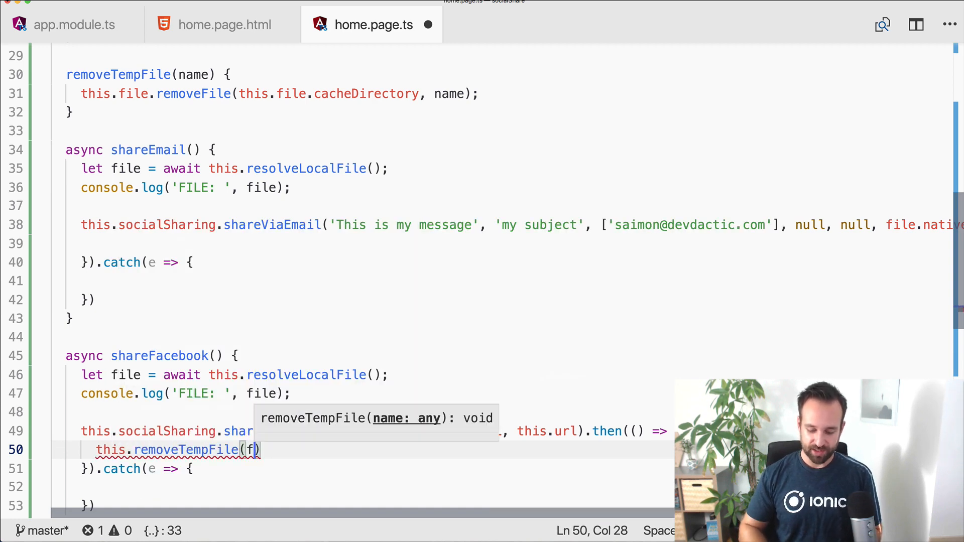
type("ile.name")
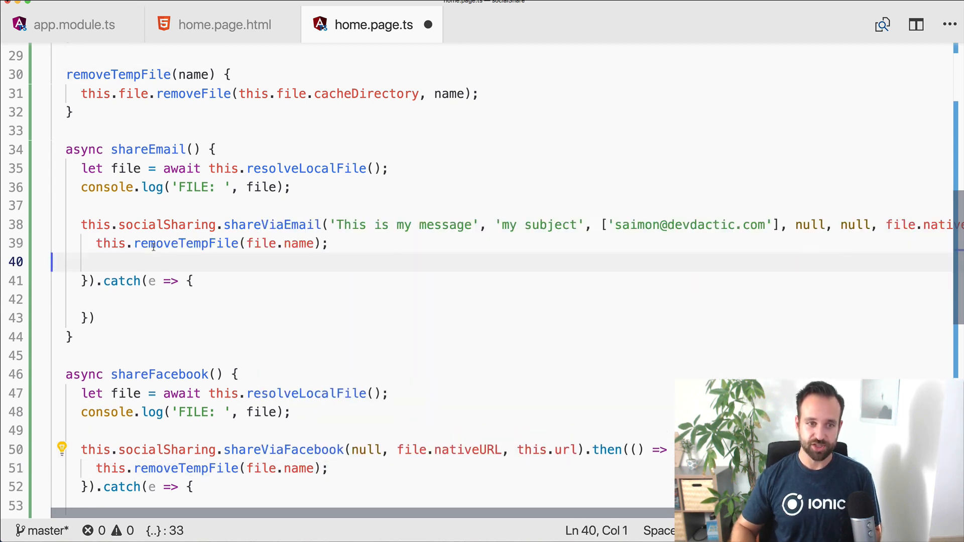
key("Backspace")
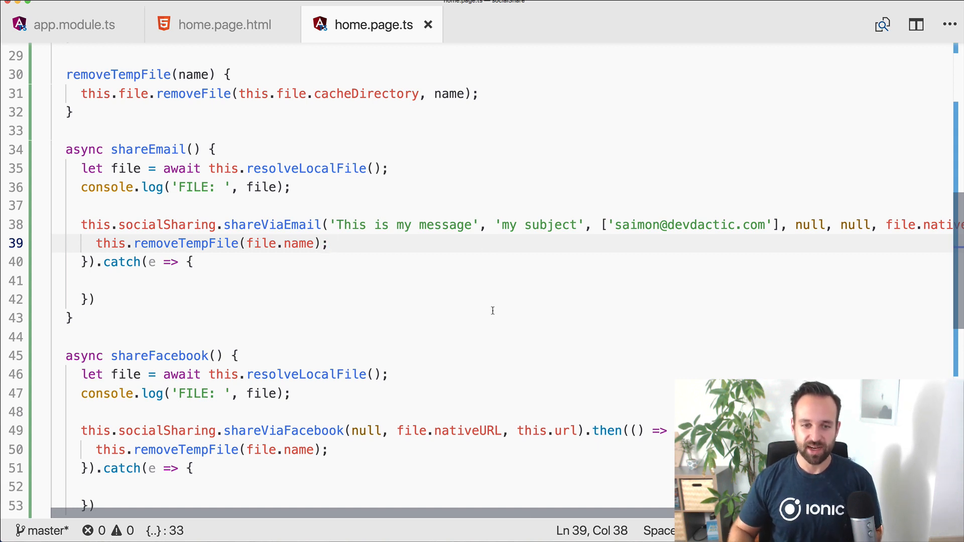
scroll("down", 3)
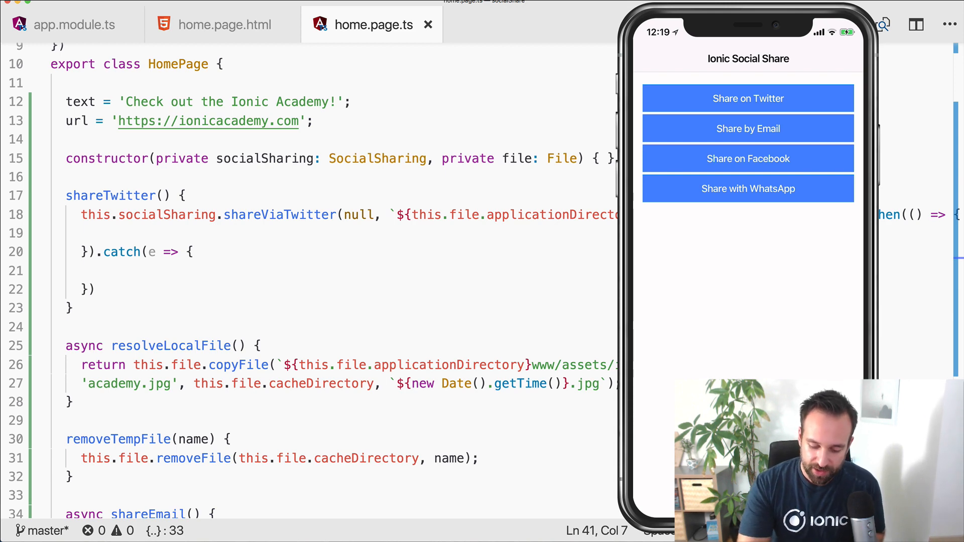
Step: On the mirrored iPhone, tap Share by Email, then Share on Twitter
left_click(748, 128)
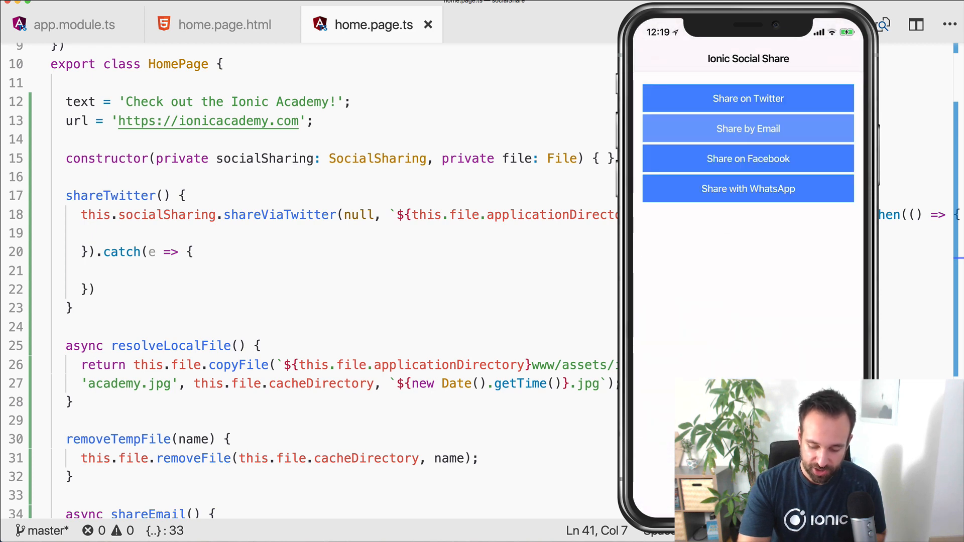
left_click(747, 158)
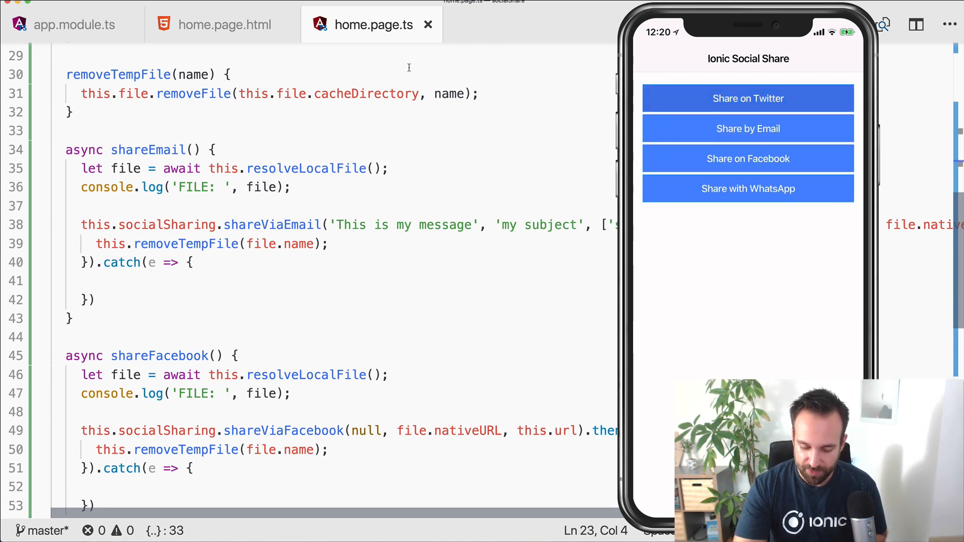
left_click(748, 98)
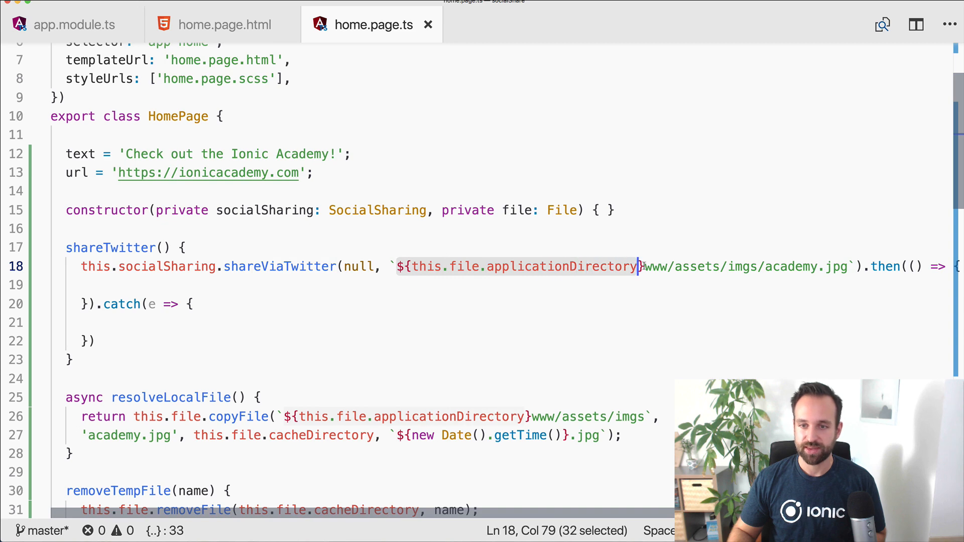
left_click_drag(639, 266, 852, 266)
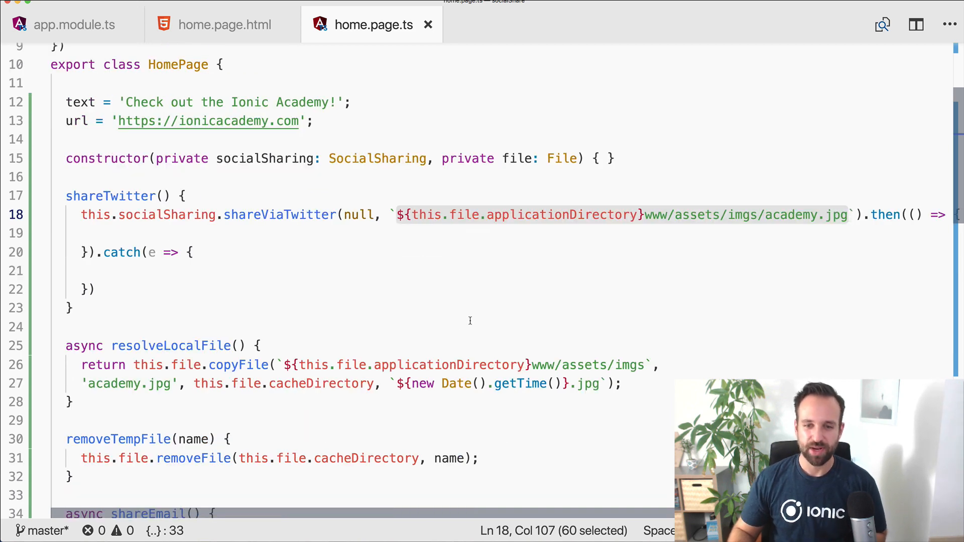
mouse_move(418, 339)
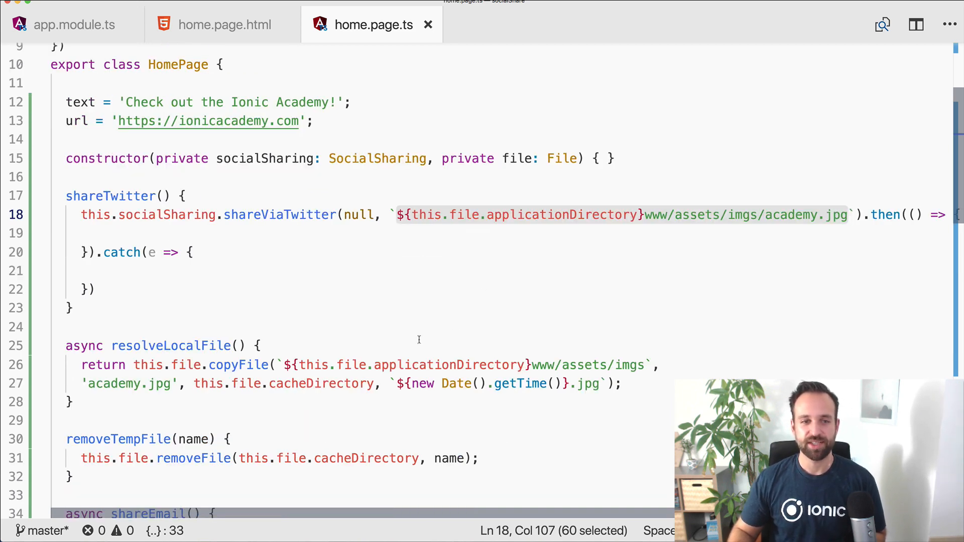
scroll("down", 3)
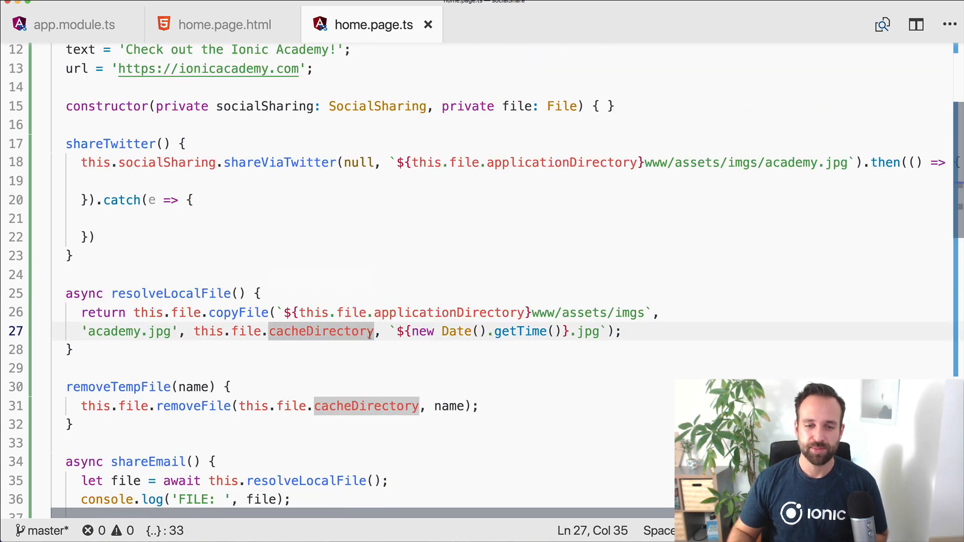
left_click(373, 331)
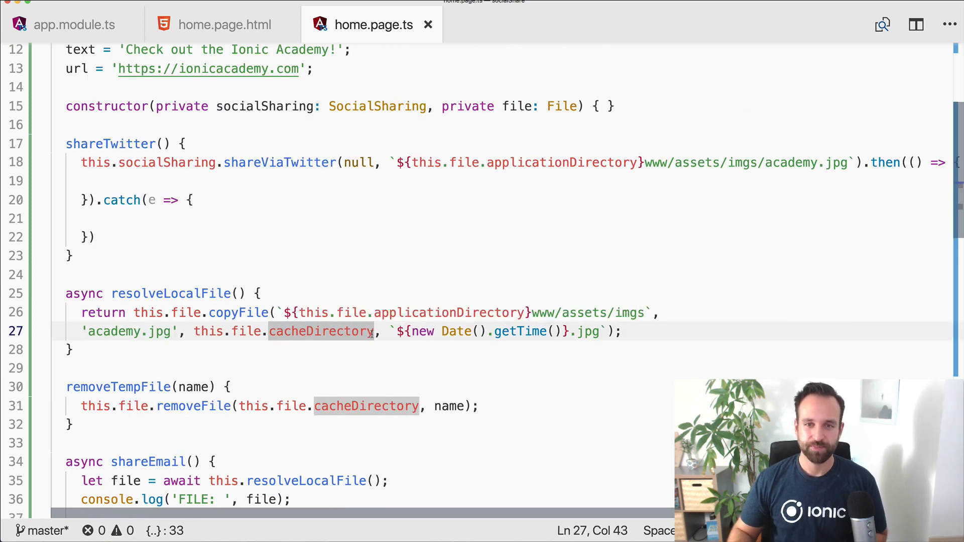
mouse_move(321, 332)
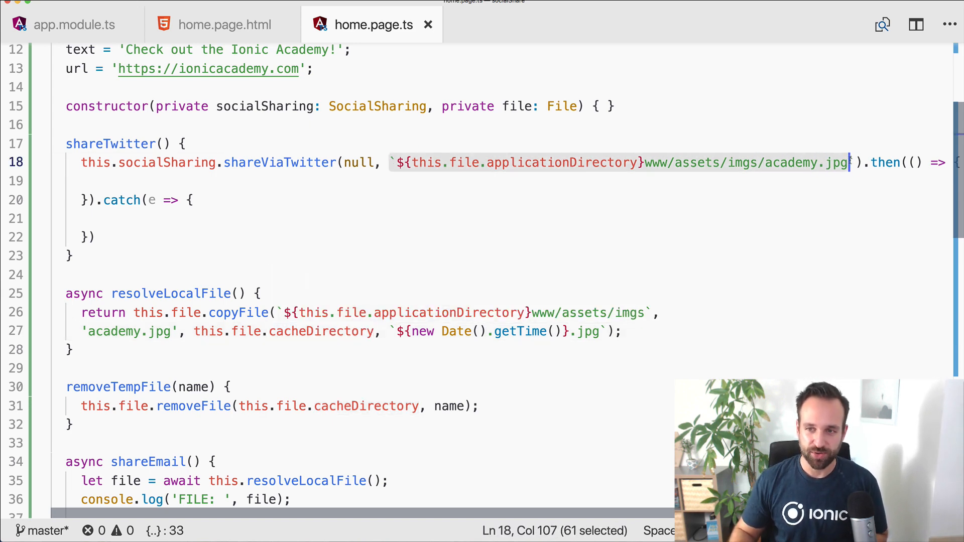
left_click(393, 162)
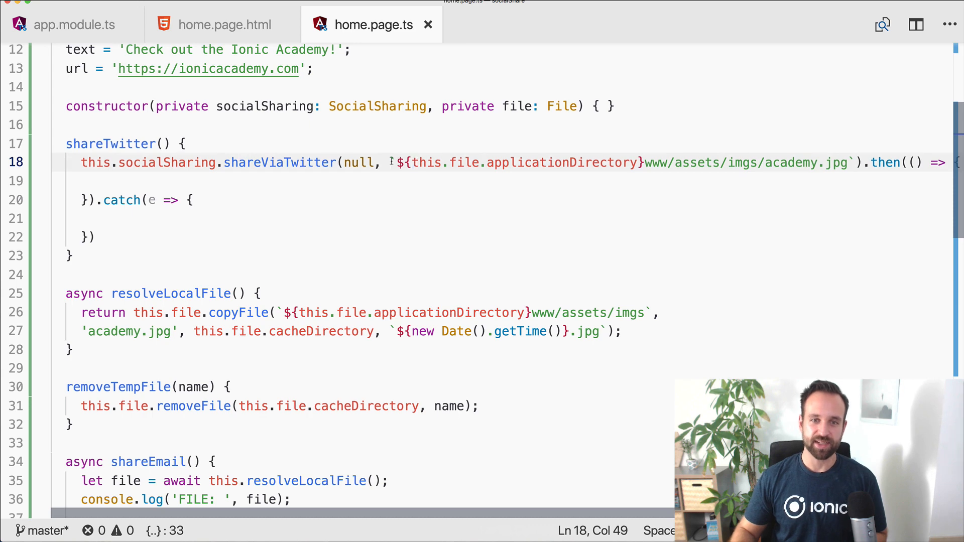
left_click_drag(393, 162, 855, 162)
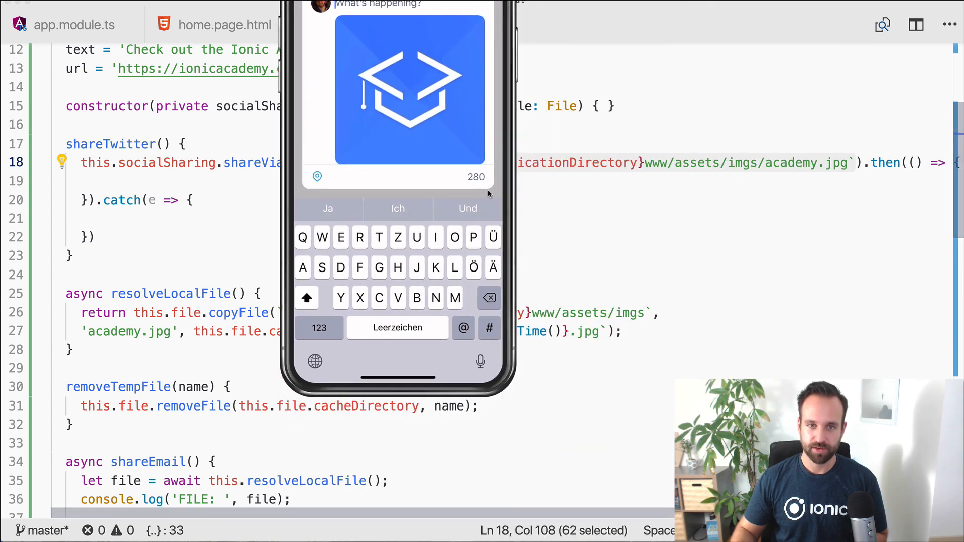
Step: Bring the QuickTime iPhone mirror forward to show Twitter's compose sheet with the academy image
left_click(372, 24)
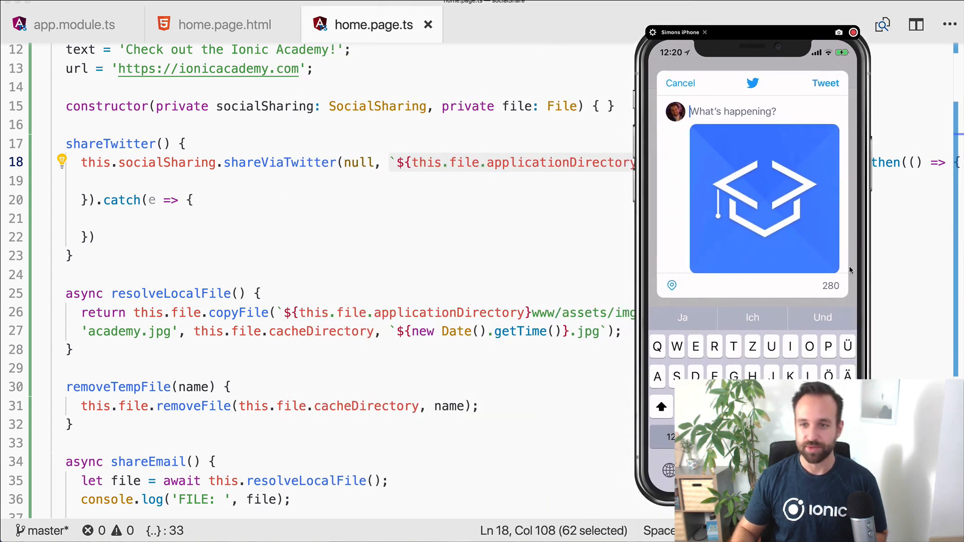